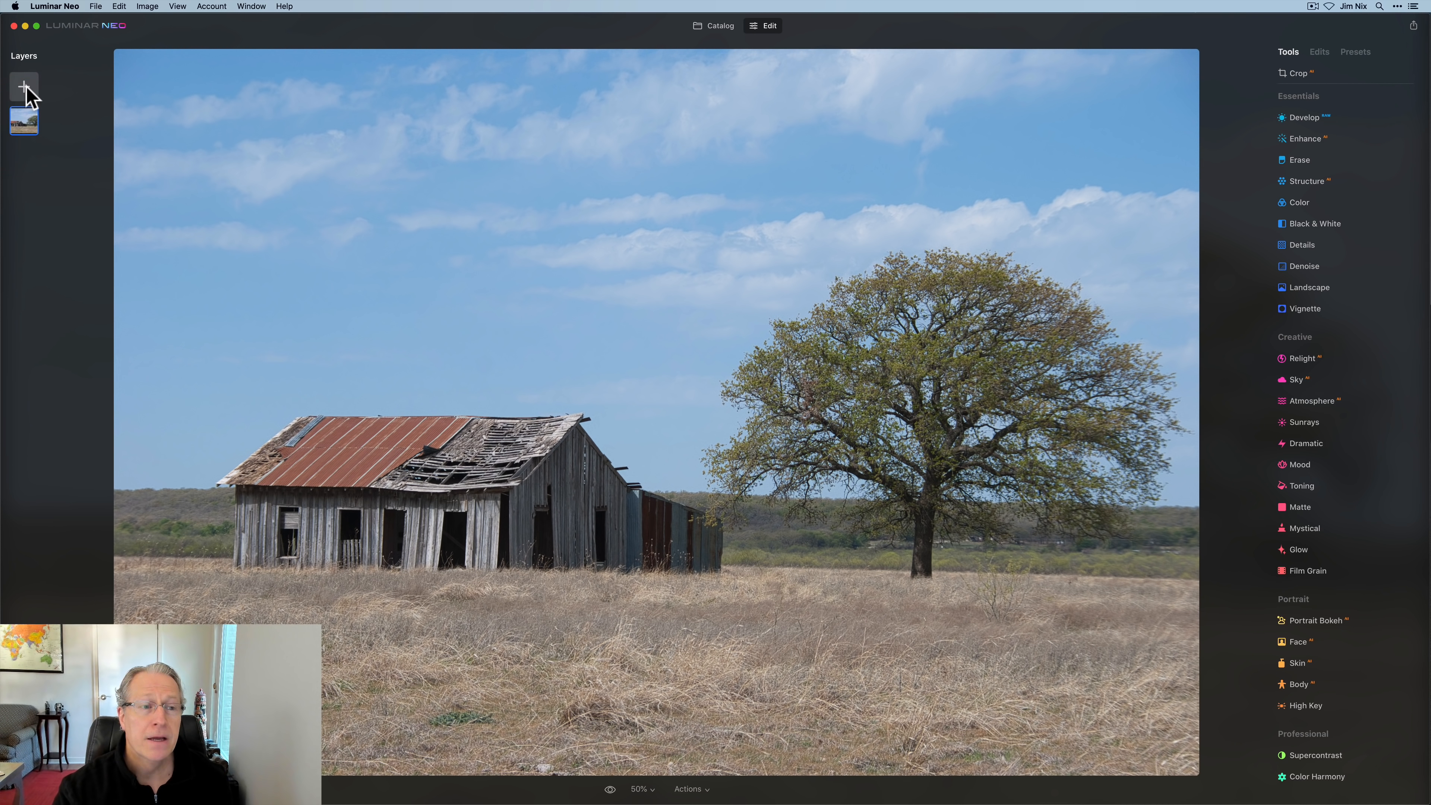
Step: Bring up the new-layer choices in the Layers panel to pick a light overlay
{"action": "left_click", "coordinate": [24, 87]}
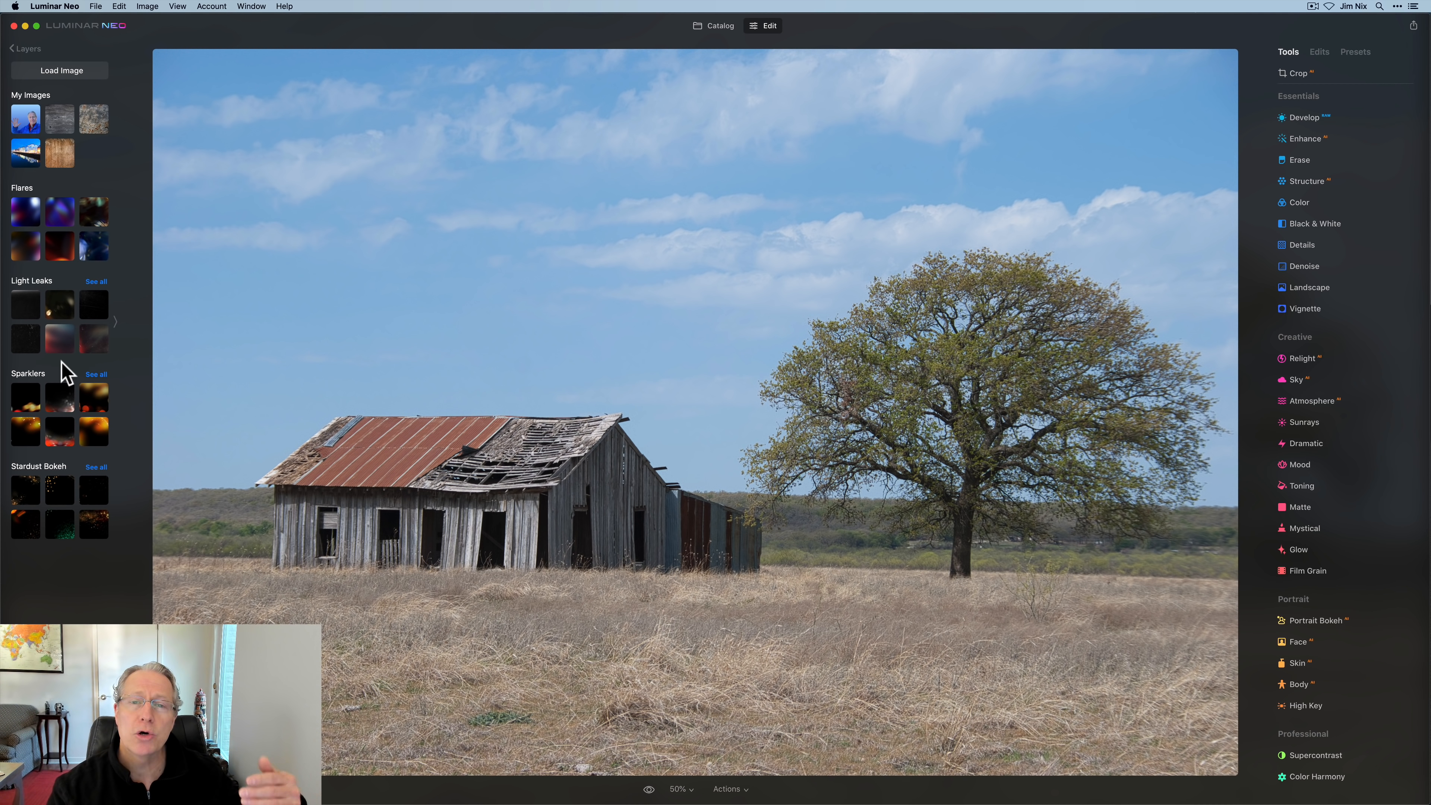
{"action": "mouse_move", "coordinate": [94, 406]}
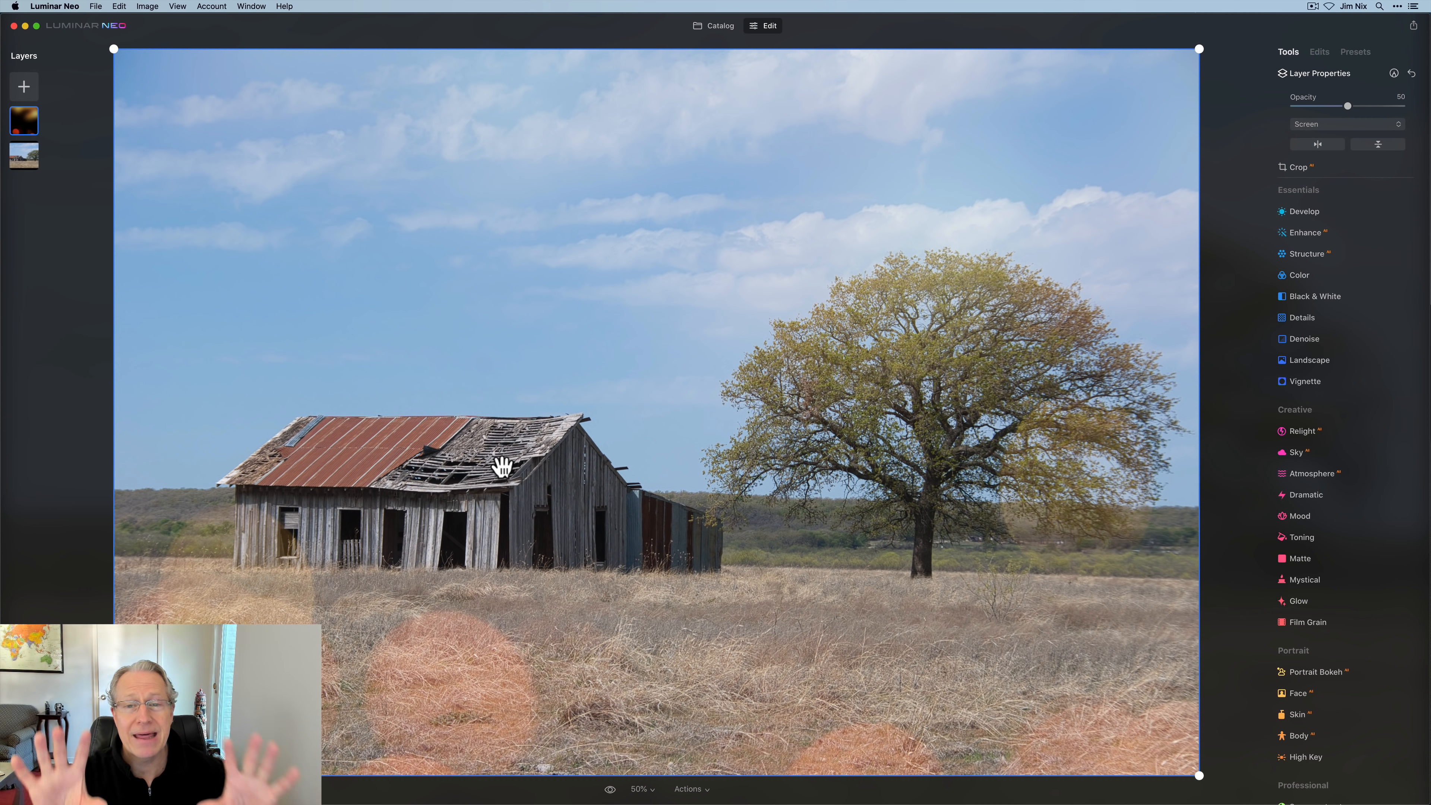
{"action": "mouse_move", "coordinate": [57, 164]}
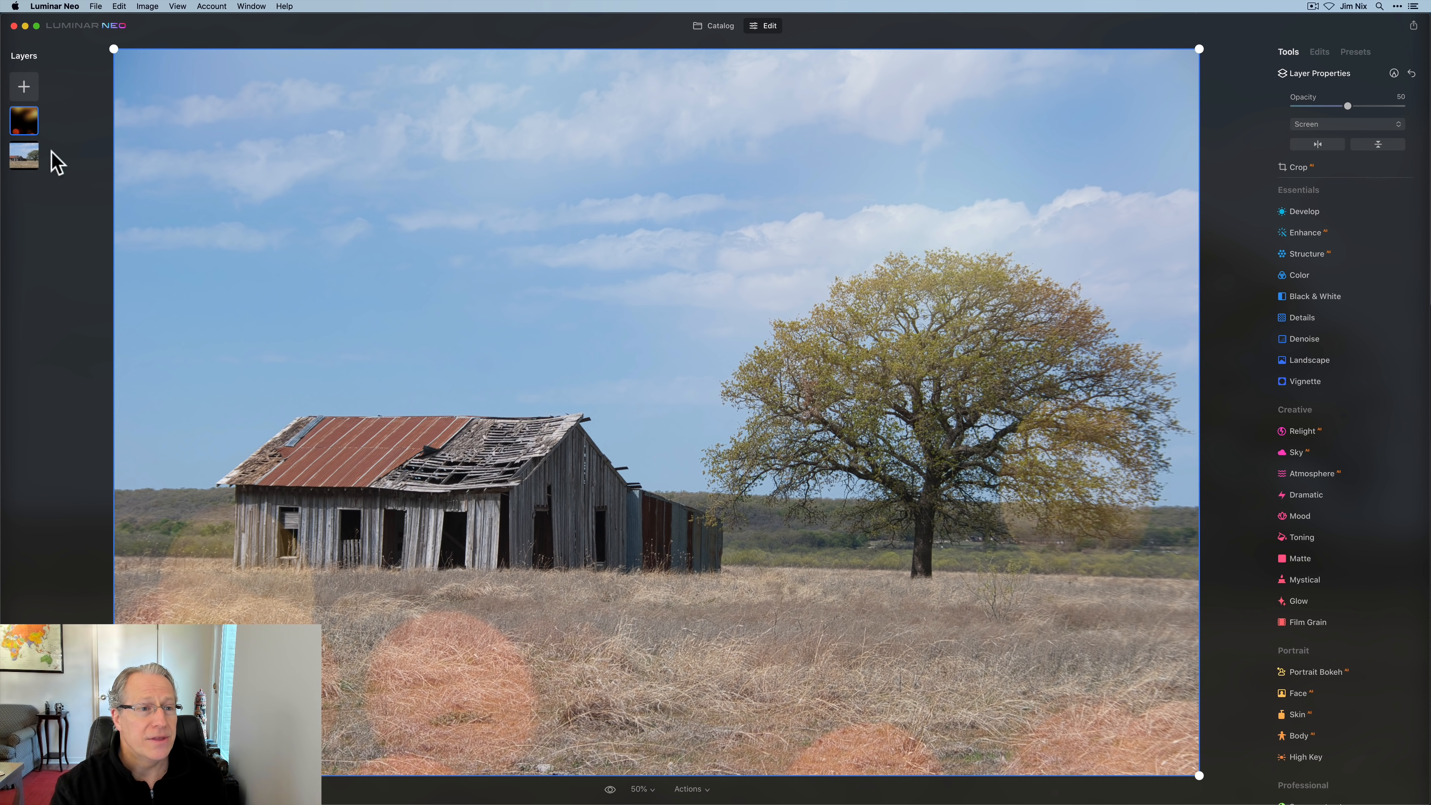
{"action": "mouse_move", "coordinate": [729, 235]}
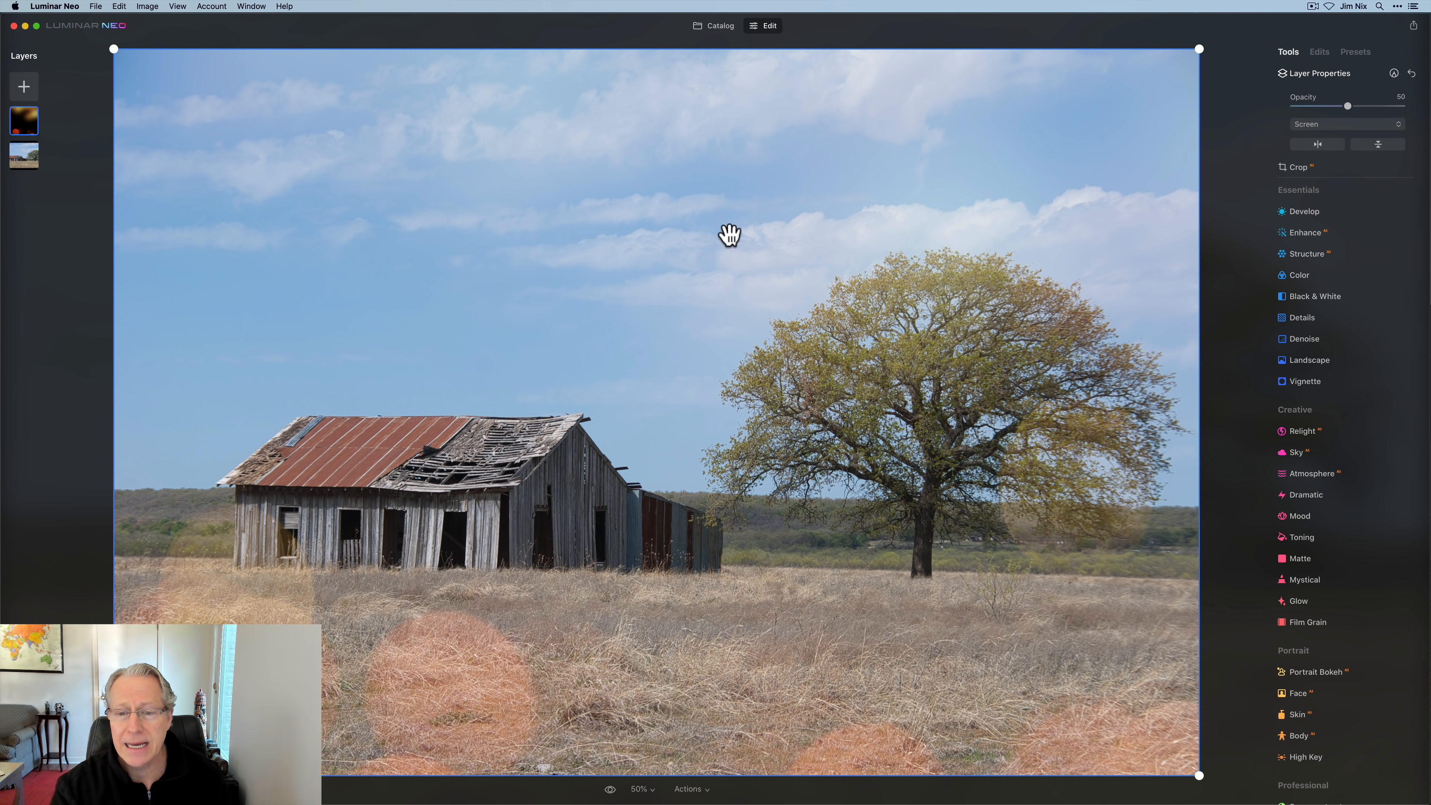
{"action": "mouse_move", "coordinate": [1159, 231]}
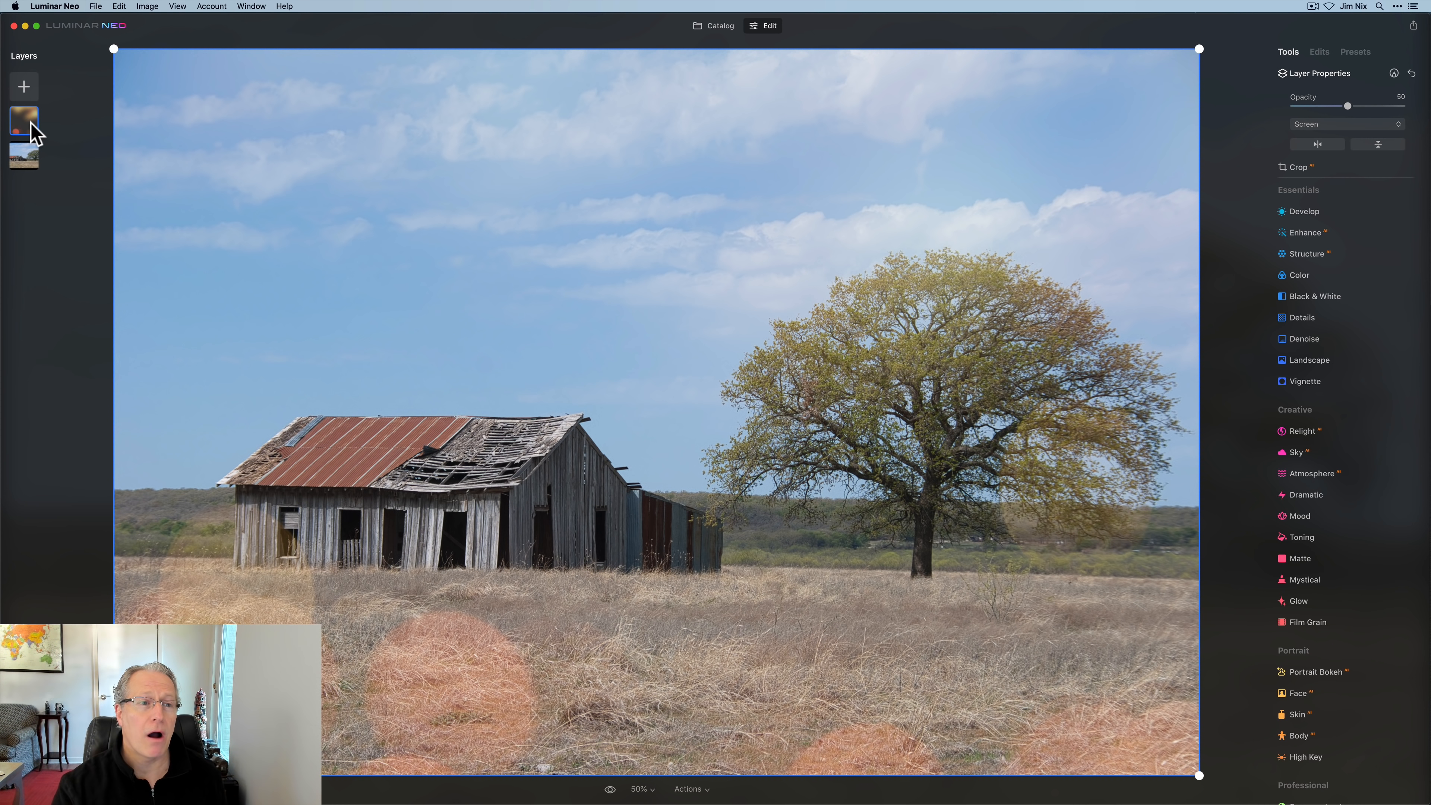
Step: Hide the overlay layer, show it again, then remove it so only the barn photo remains
{"action": "right_click", "coordinate": [24, 119]}
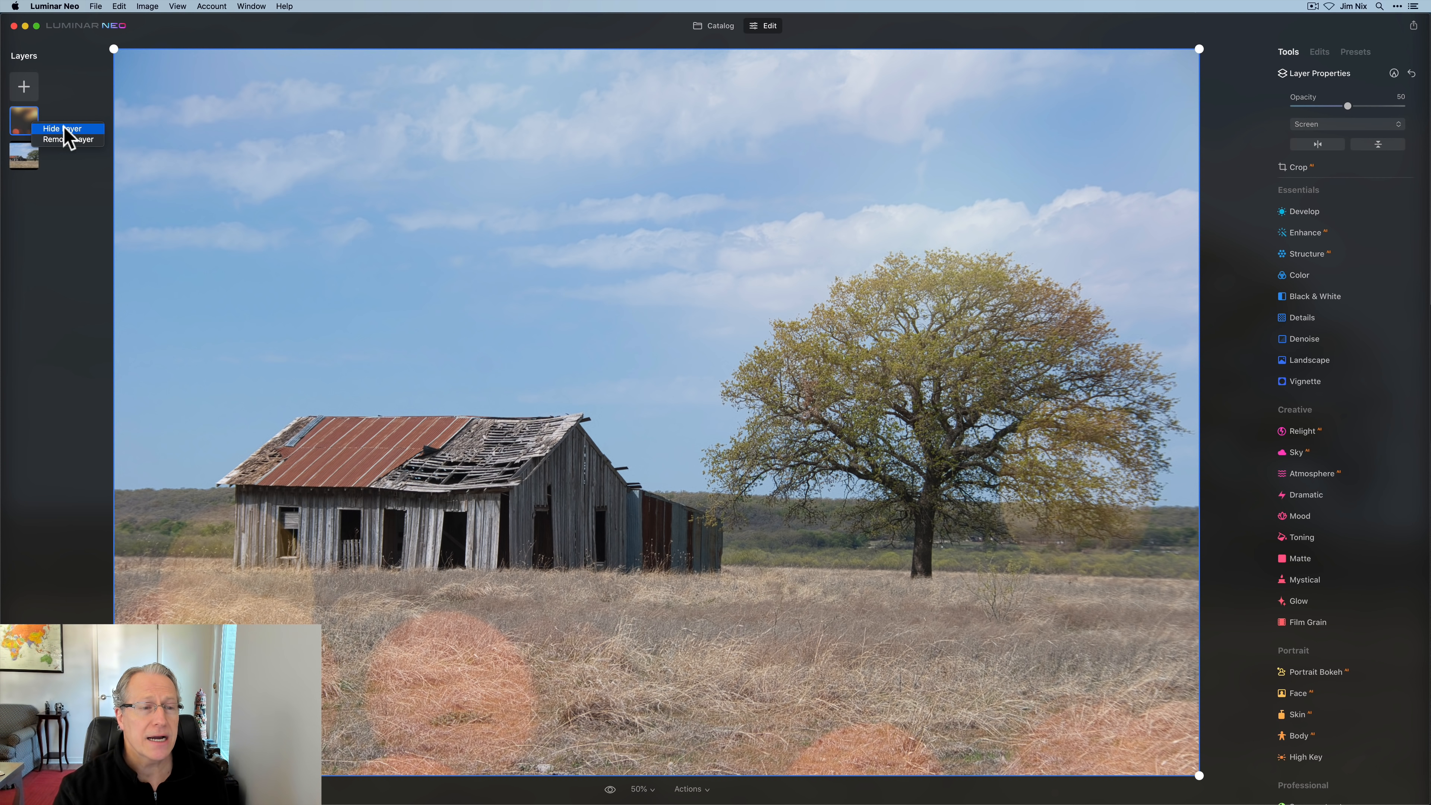
{"action": "left_click", "coordinate": [61, 129]}
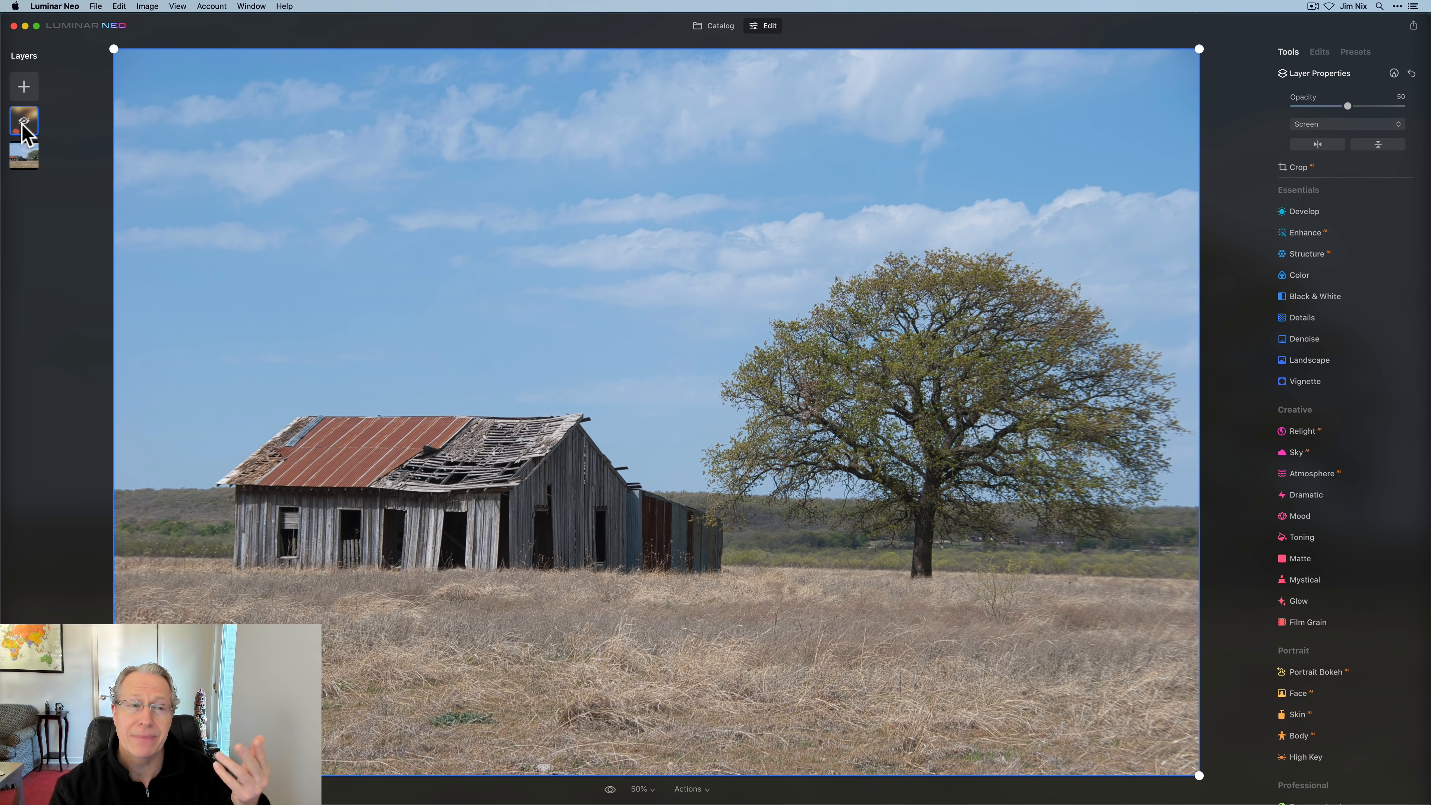
{"action": "right_click", "coordinate": [24, 123]}
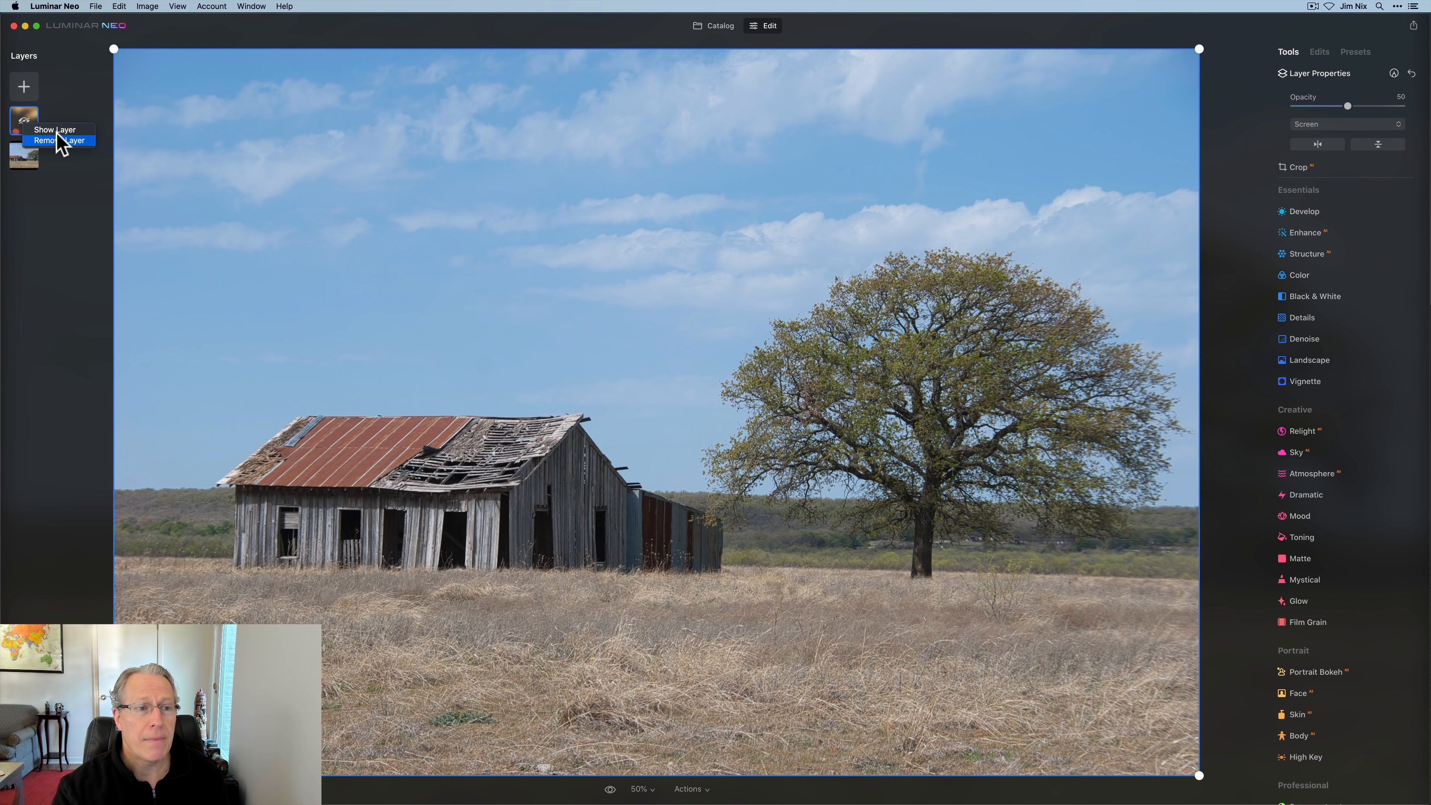
{"action": "left_click", "coordinate": [55, 130]}
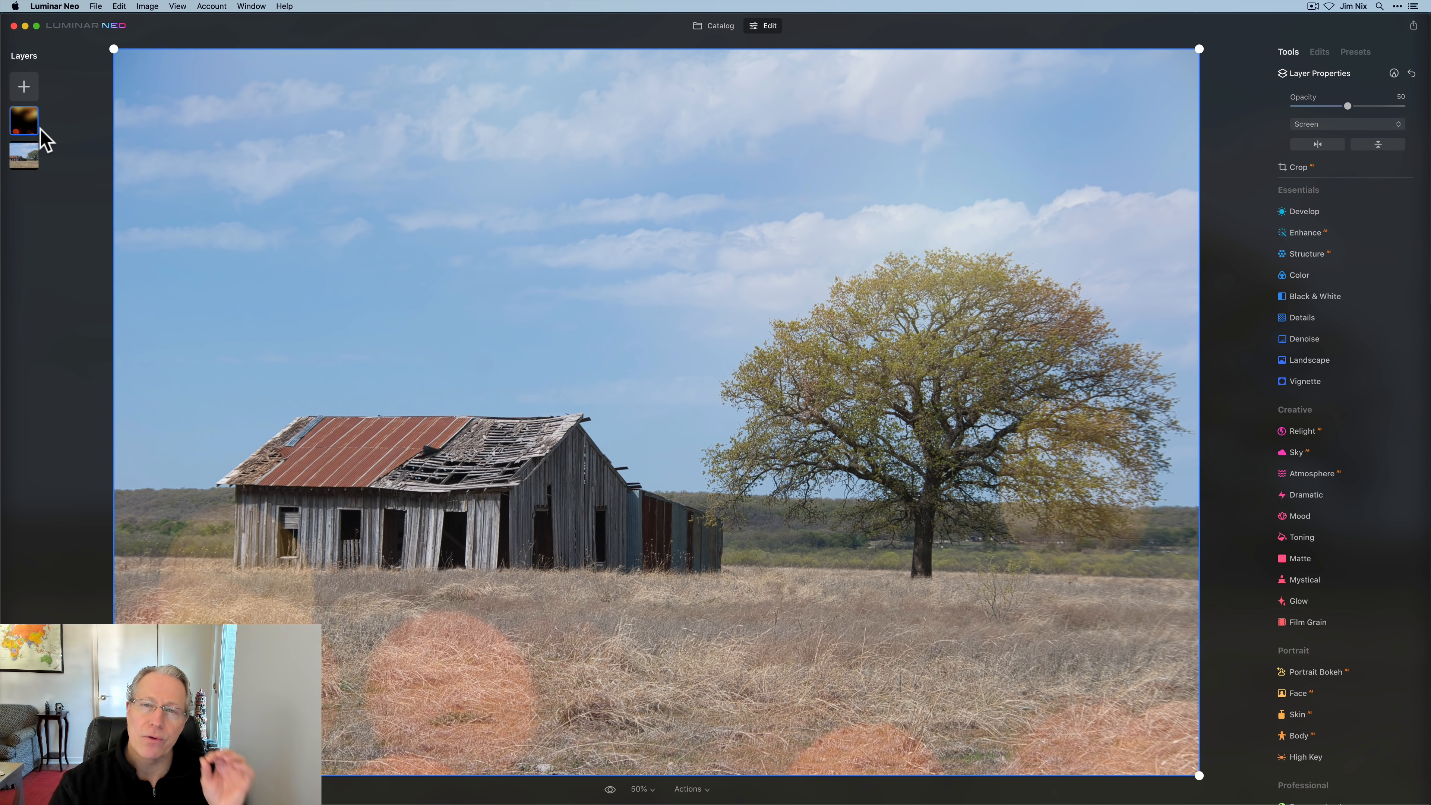
{"action": "right_click", "coordinate": [23, 119]}
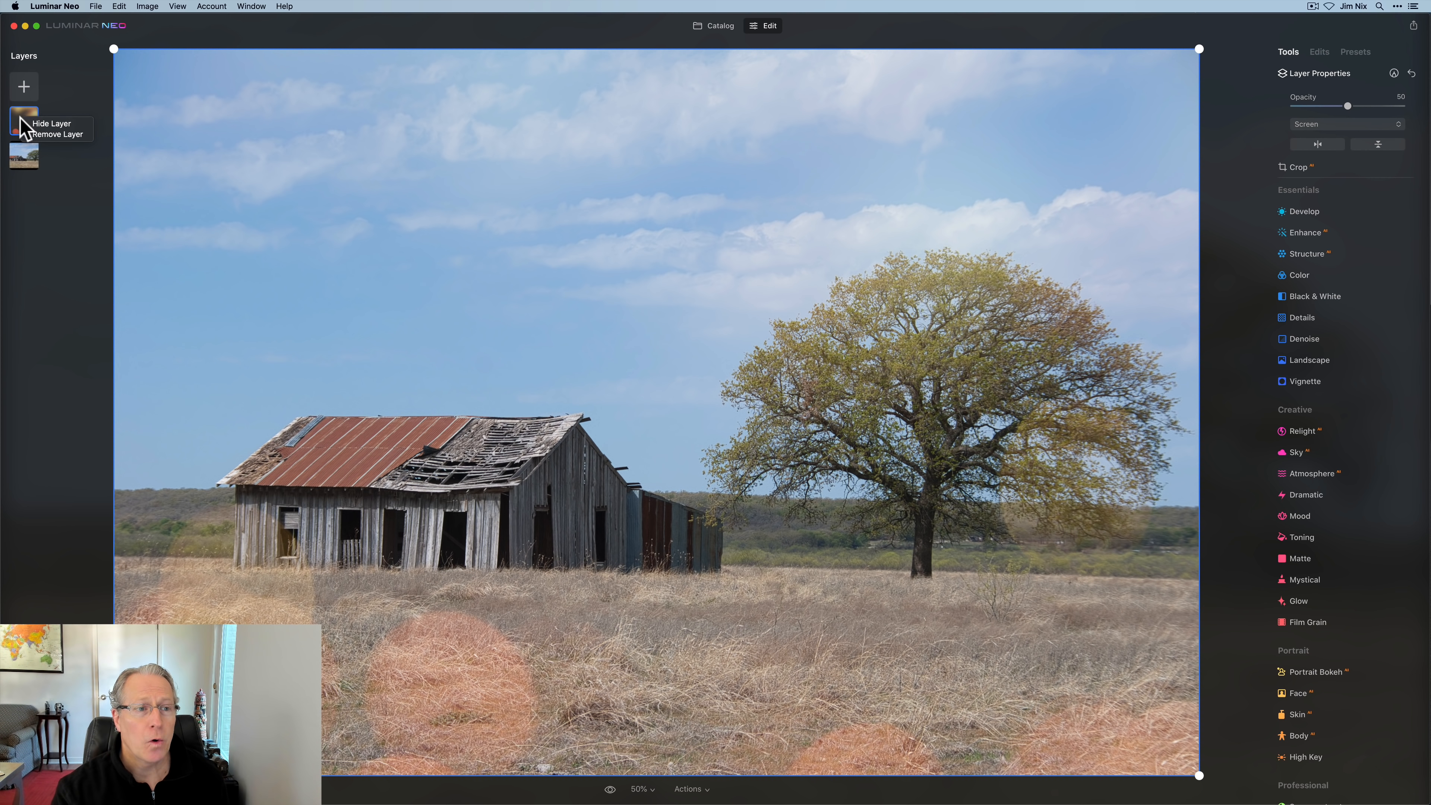
{"action": "left_click", "coordinate": [59, 134]}
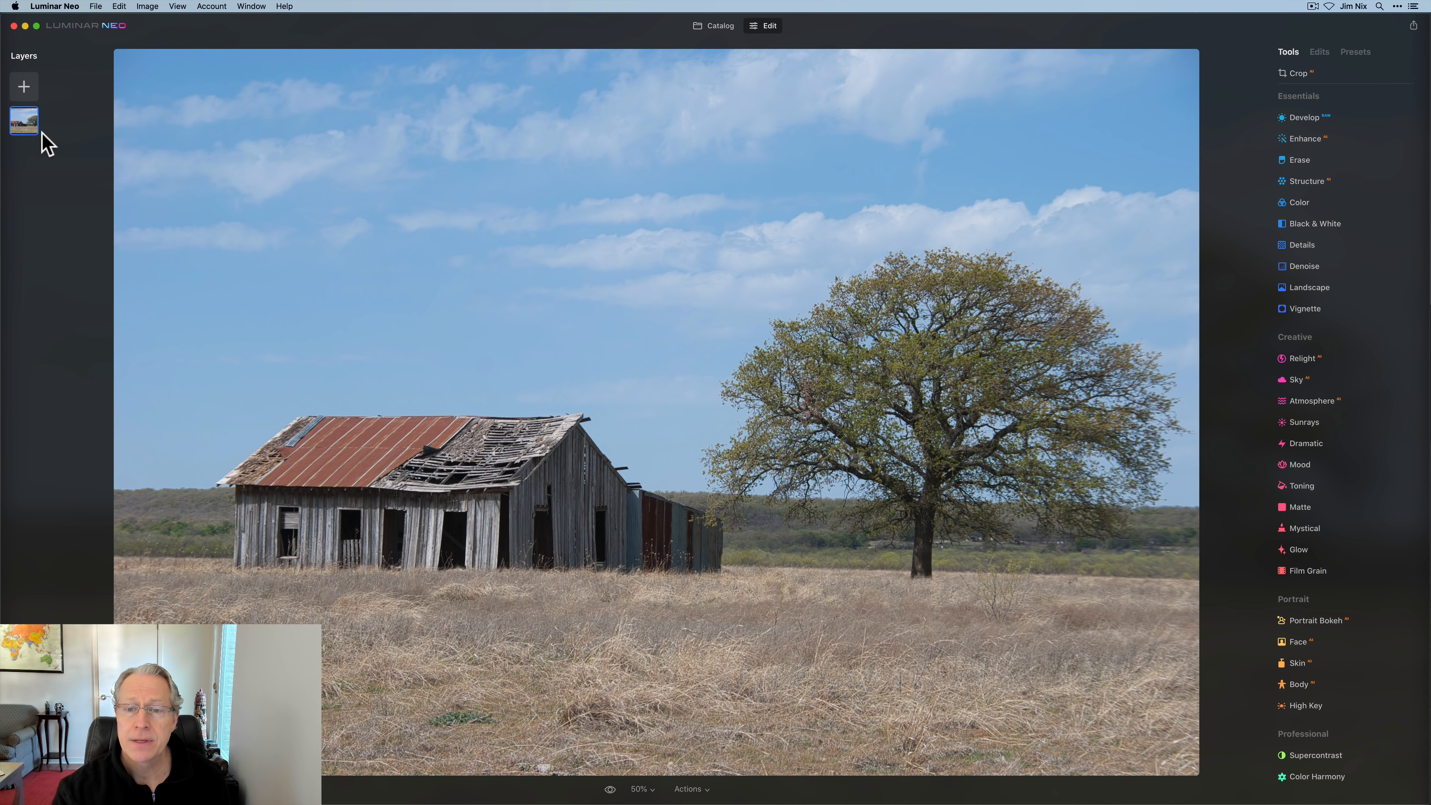
{"action": "mouse_move", "coordinate": [47, 77]}
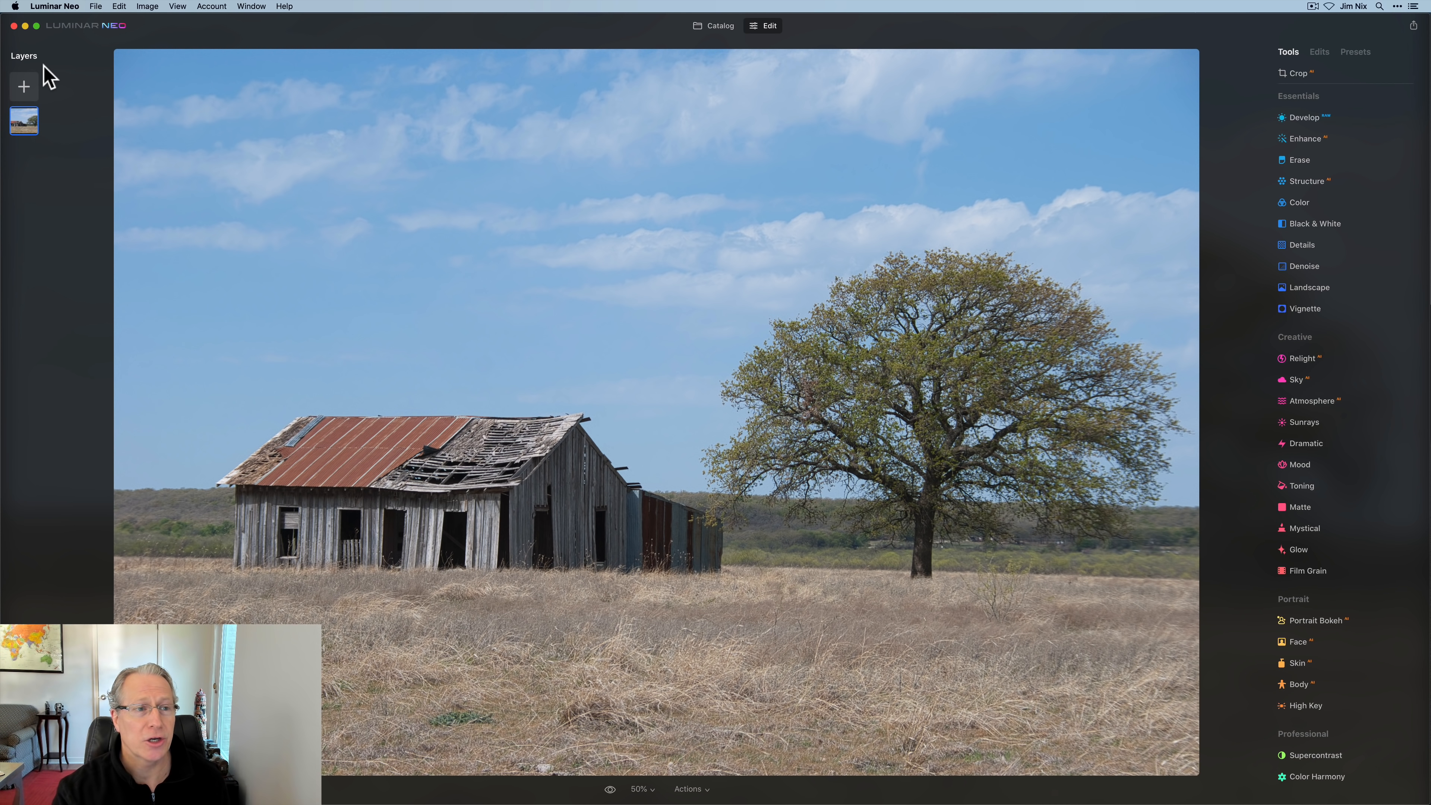
{"action": "mouse_move", "coordinate": [1174, 138]}
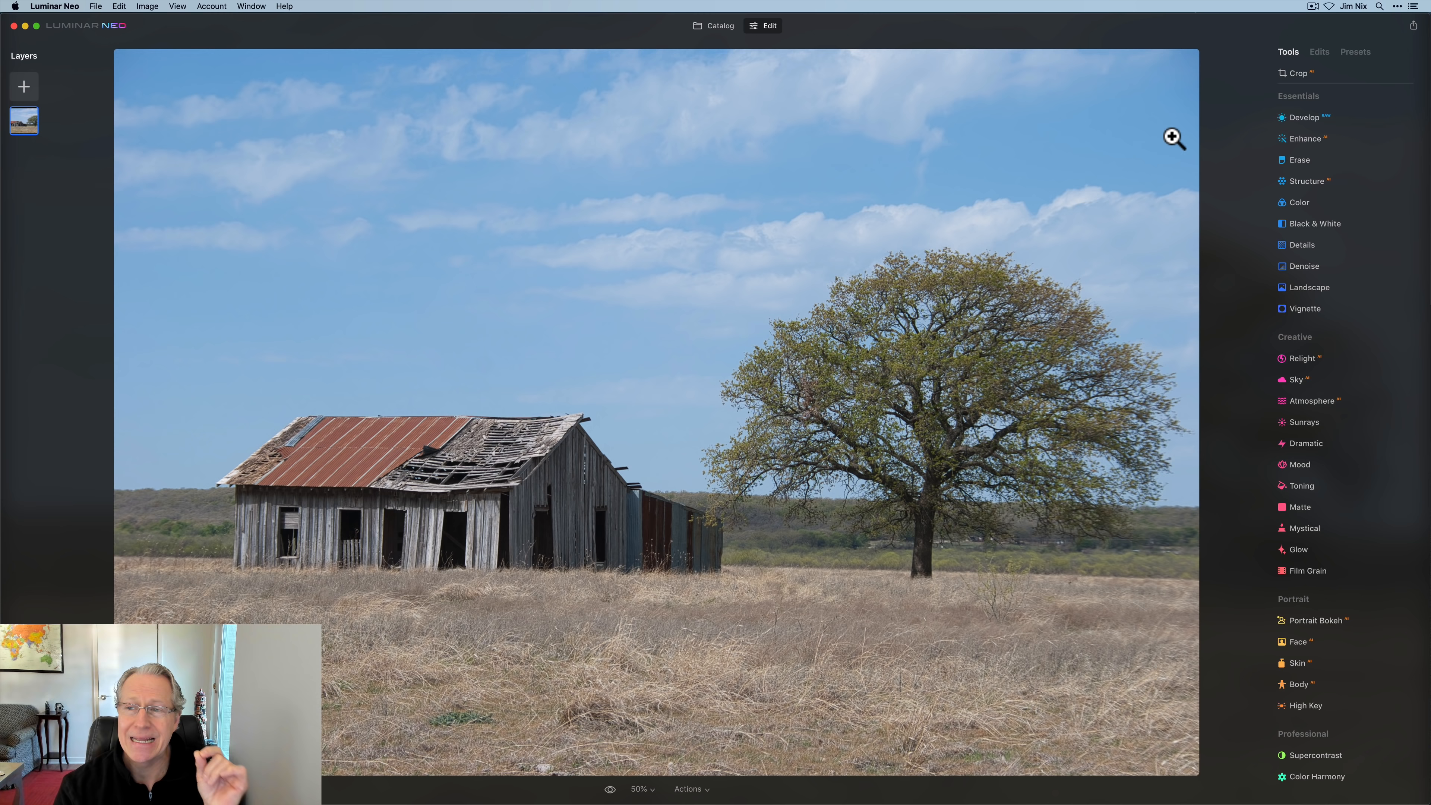
Step: Apply the favorite Fast Fix preset and compare the barn photo before and after
{"action": "left_click", "coordinate": [1355, 53]}
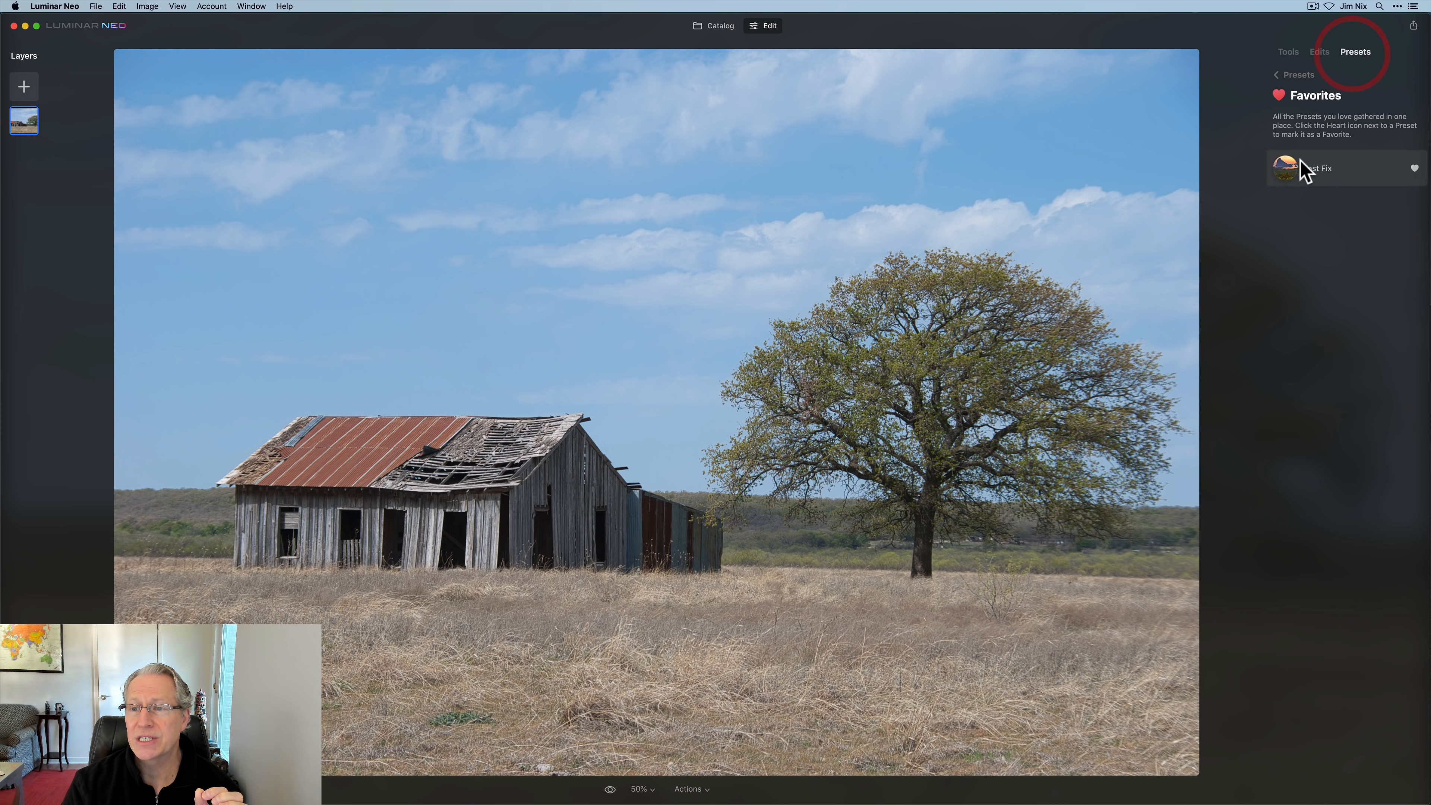
{"action": "left_click", "coordinate": [1316, 167]}
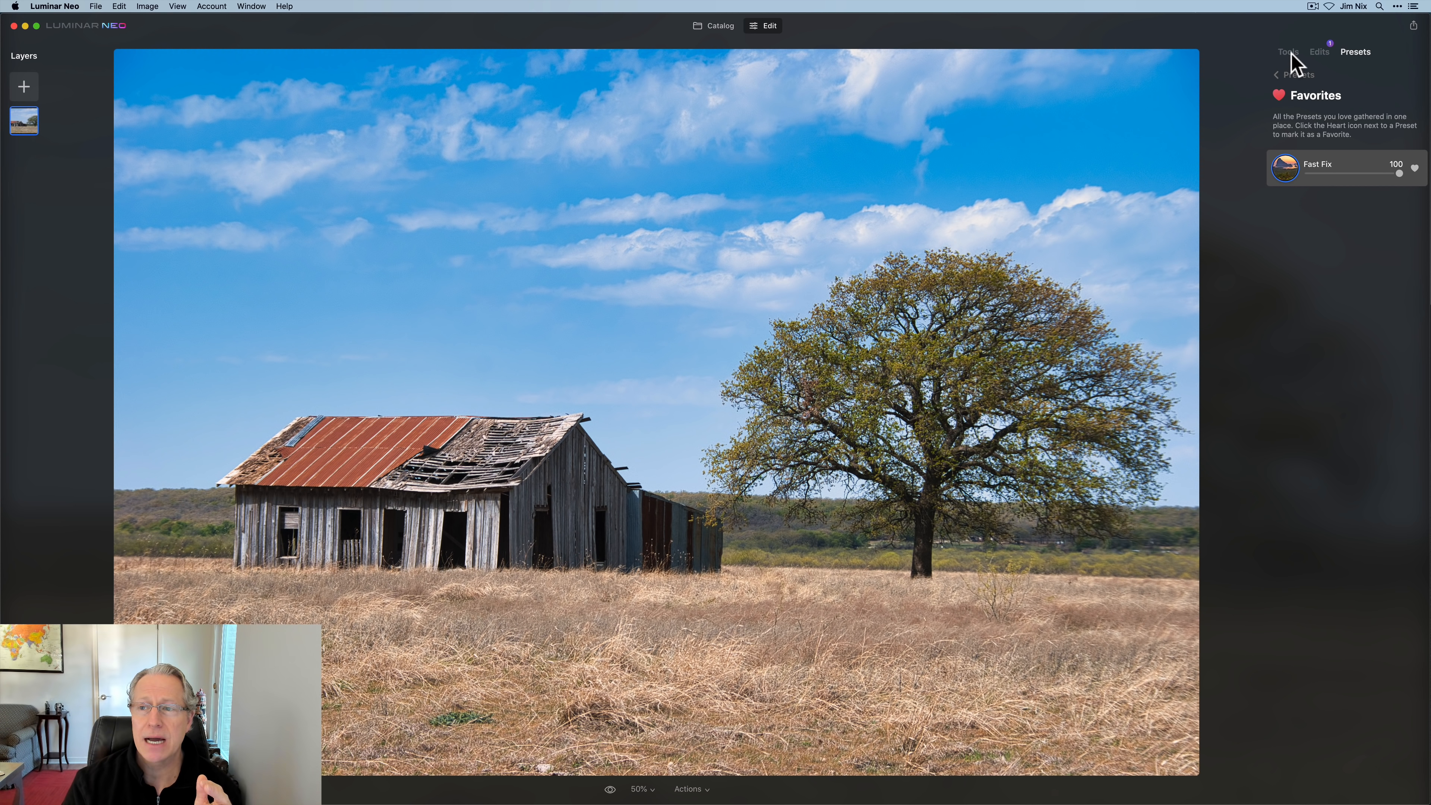
{"action": "left_click", "coordinate": [1288, 52]}
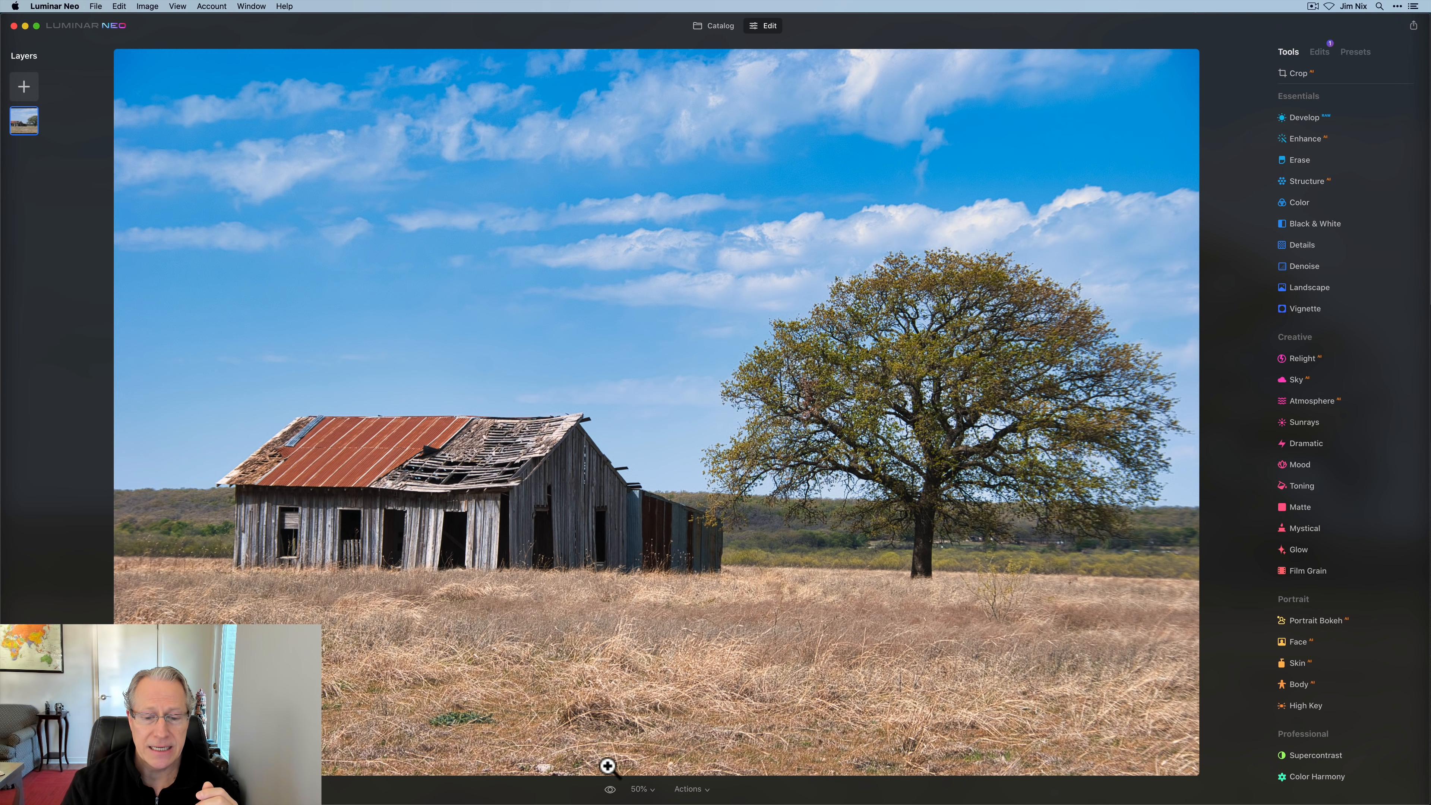
{"action": "left_click", "coordinate": [607, 788]}
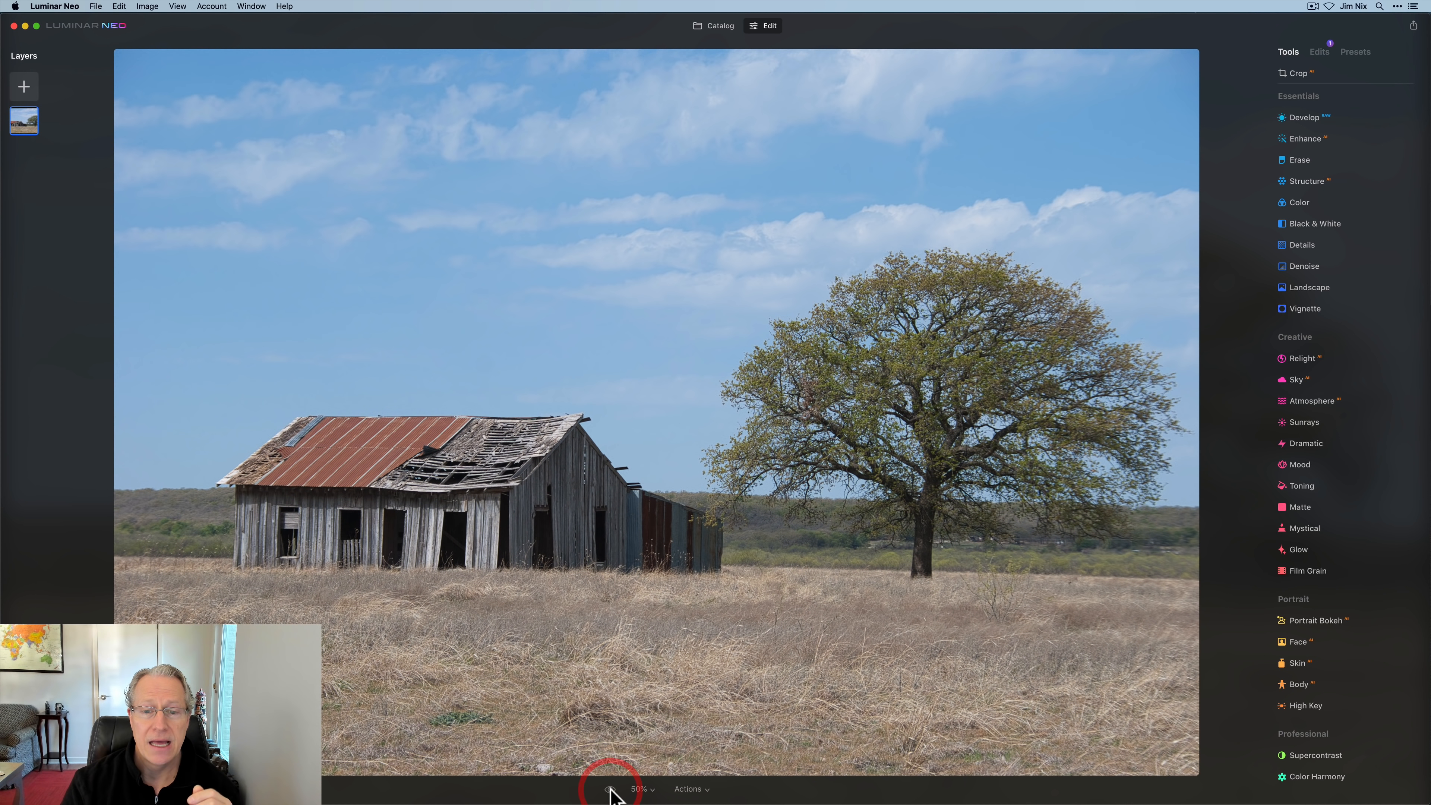
{"action": "left_click", "coordinate": [609, 788]}
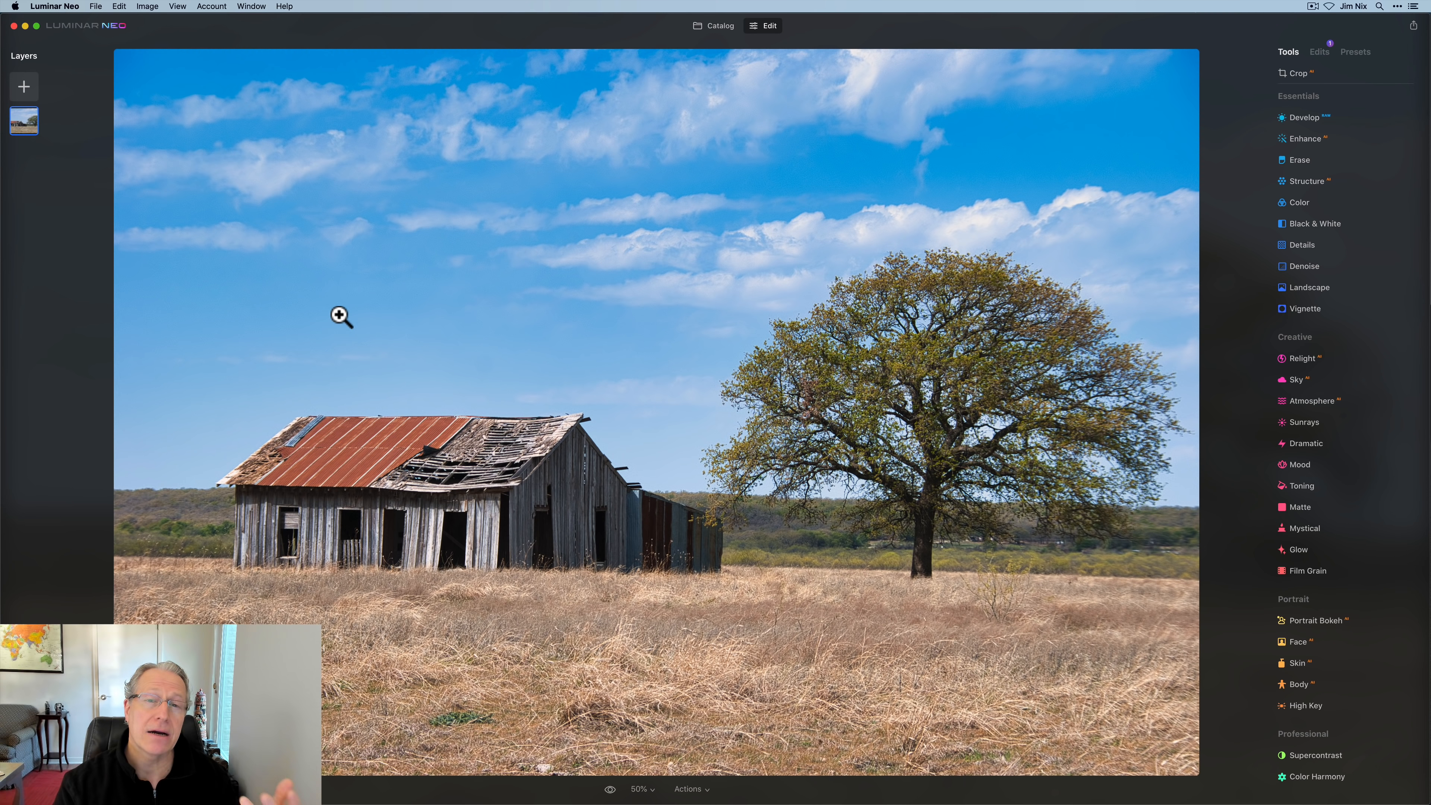
{"action": "mouse_move", "coordinate": [24, 87]}
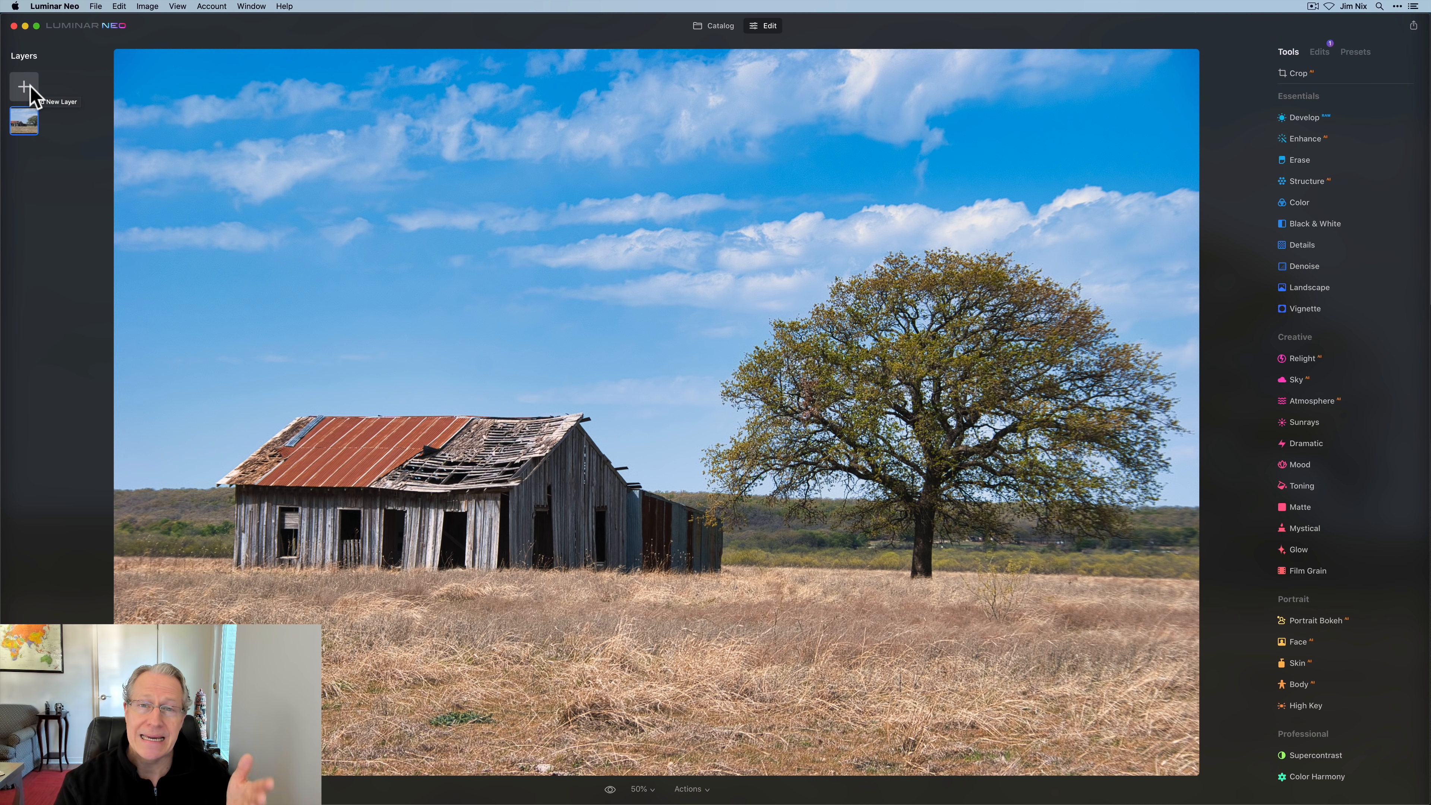
Step: Add the weathered texture image as a new layer above the barn photo
{"action": "left_click", "coordinate": [23, 89]}
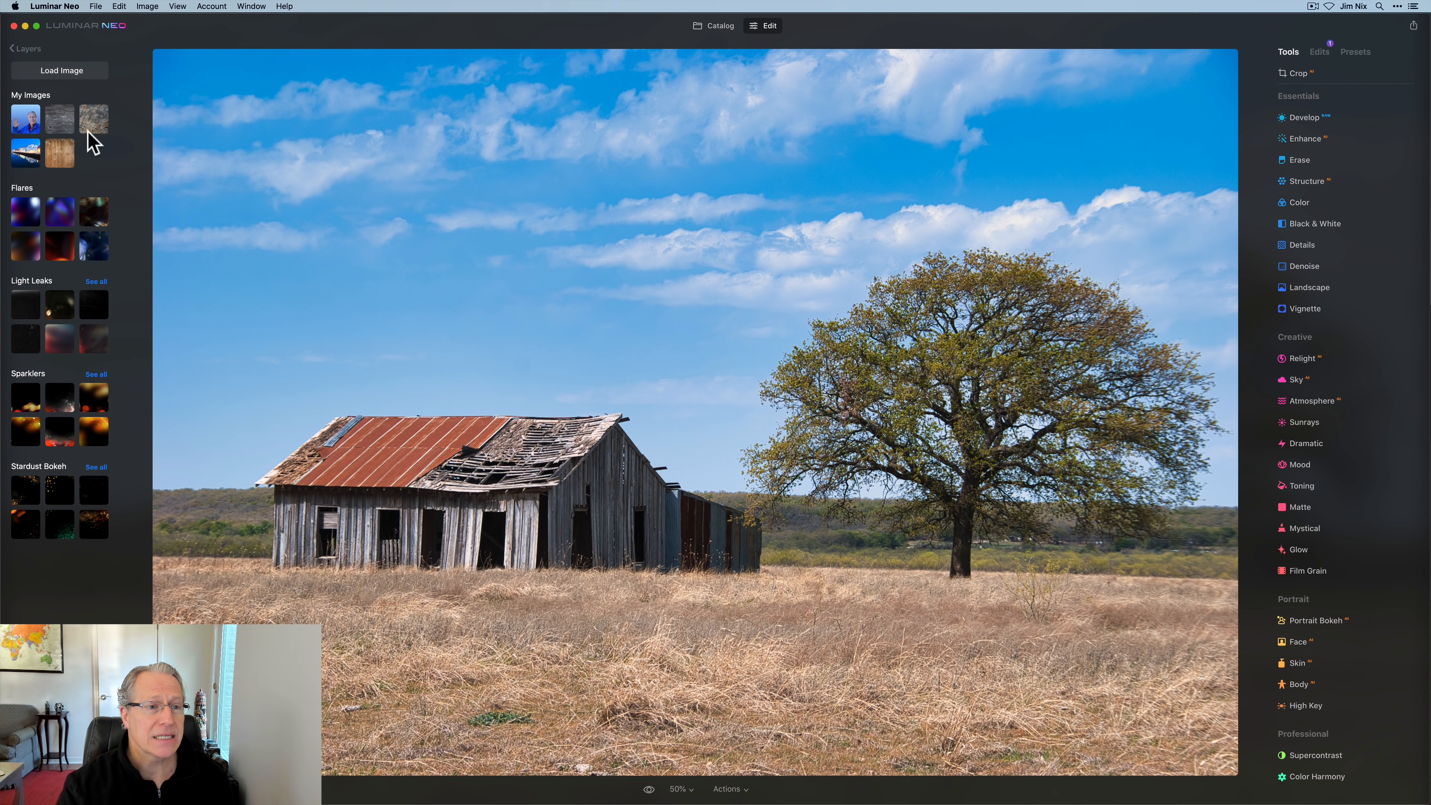
{"action": "left_click", "coordinate": [59, 155]}
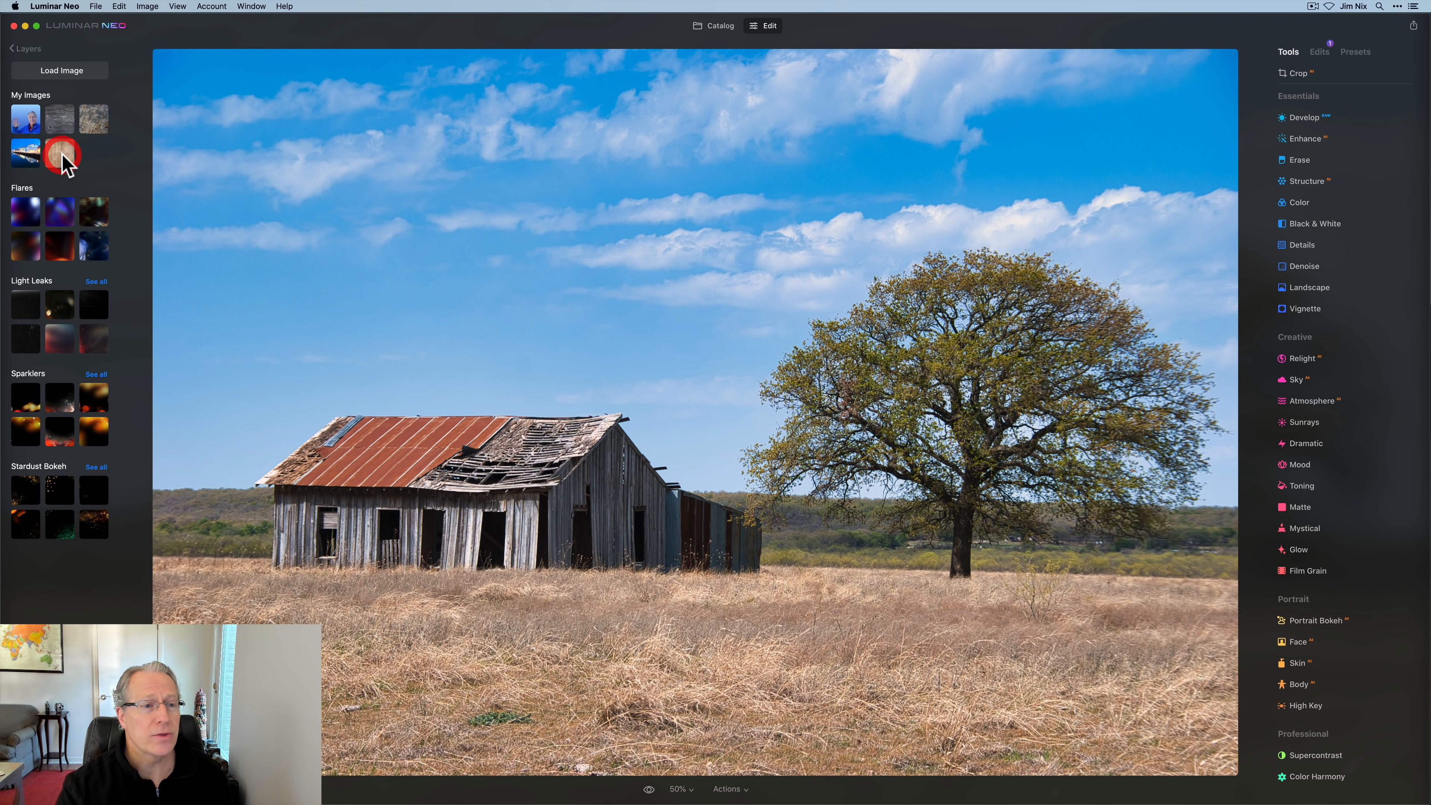
{"action": "left_click", "coordinate": [62, 154]}
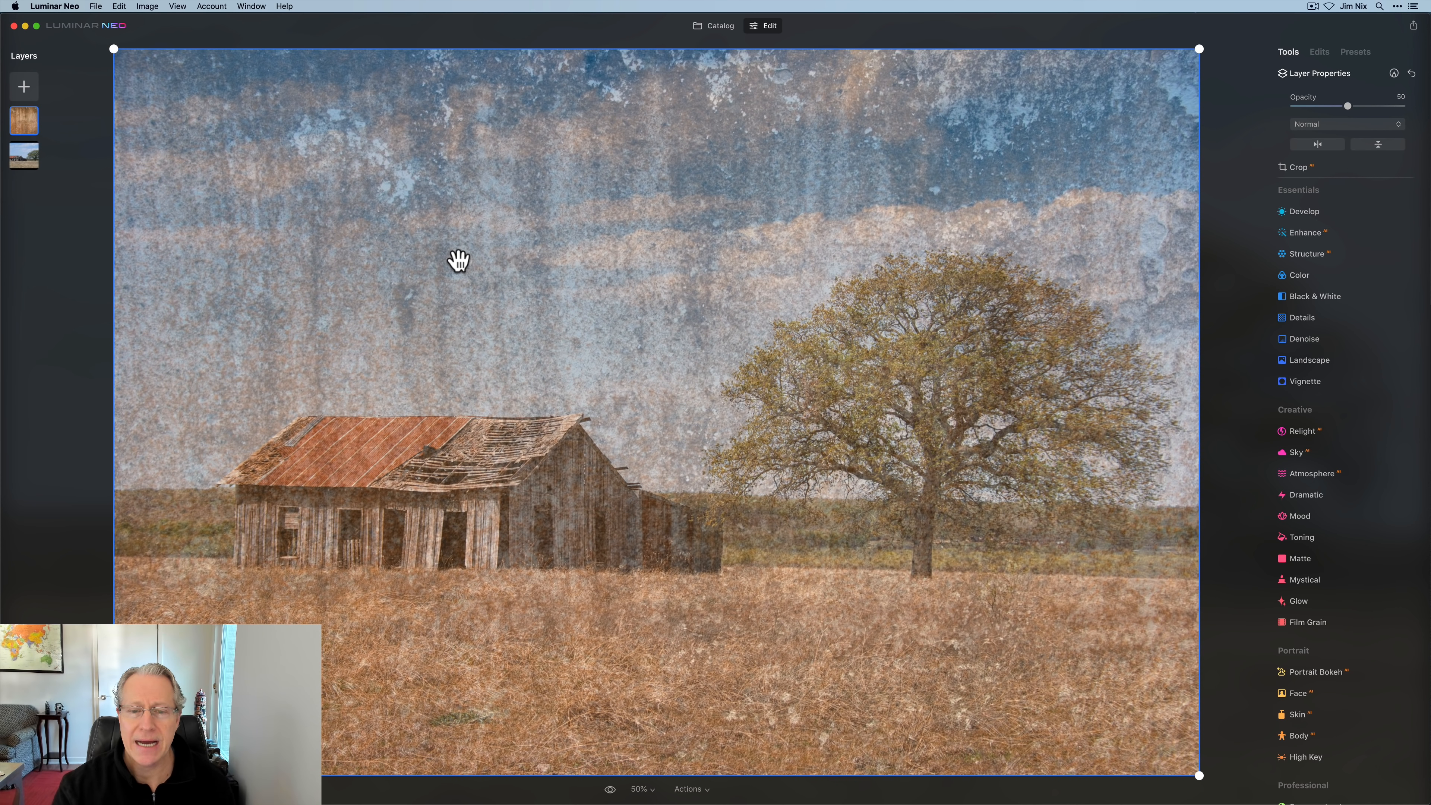
{"action": "mouse_move", "coordinate": [1111, 115]}
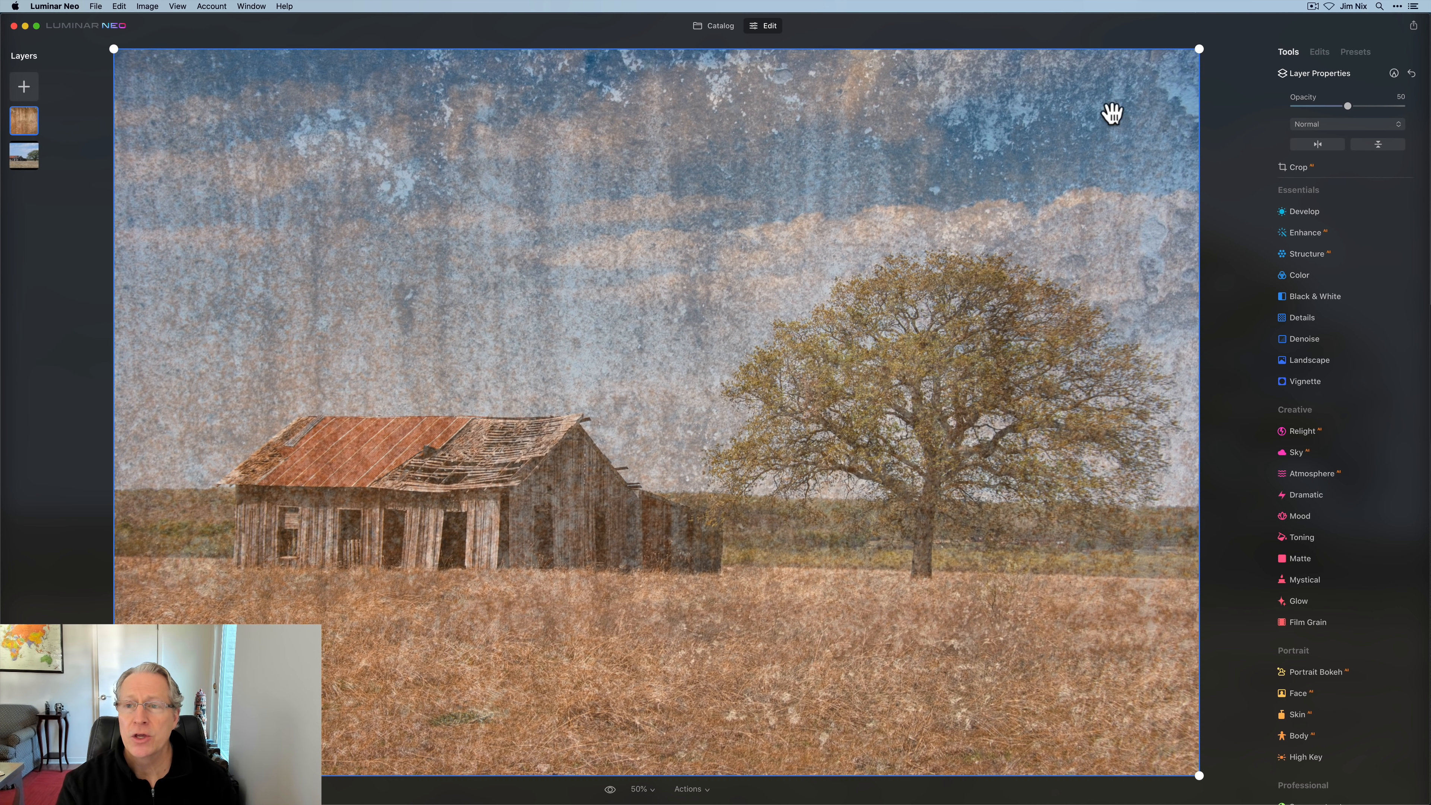
{"action": "mouse_move", "coordinate": [1199, 48]}
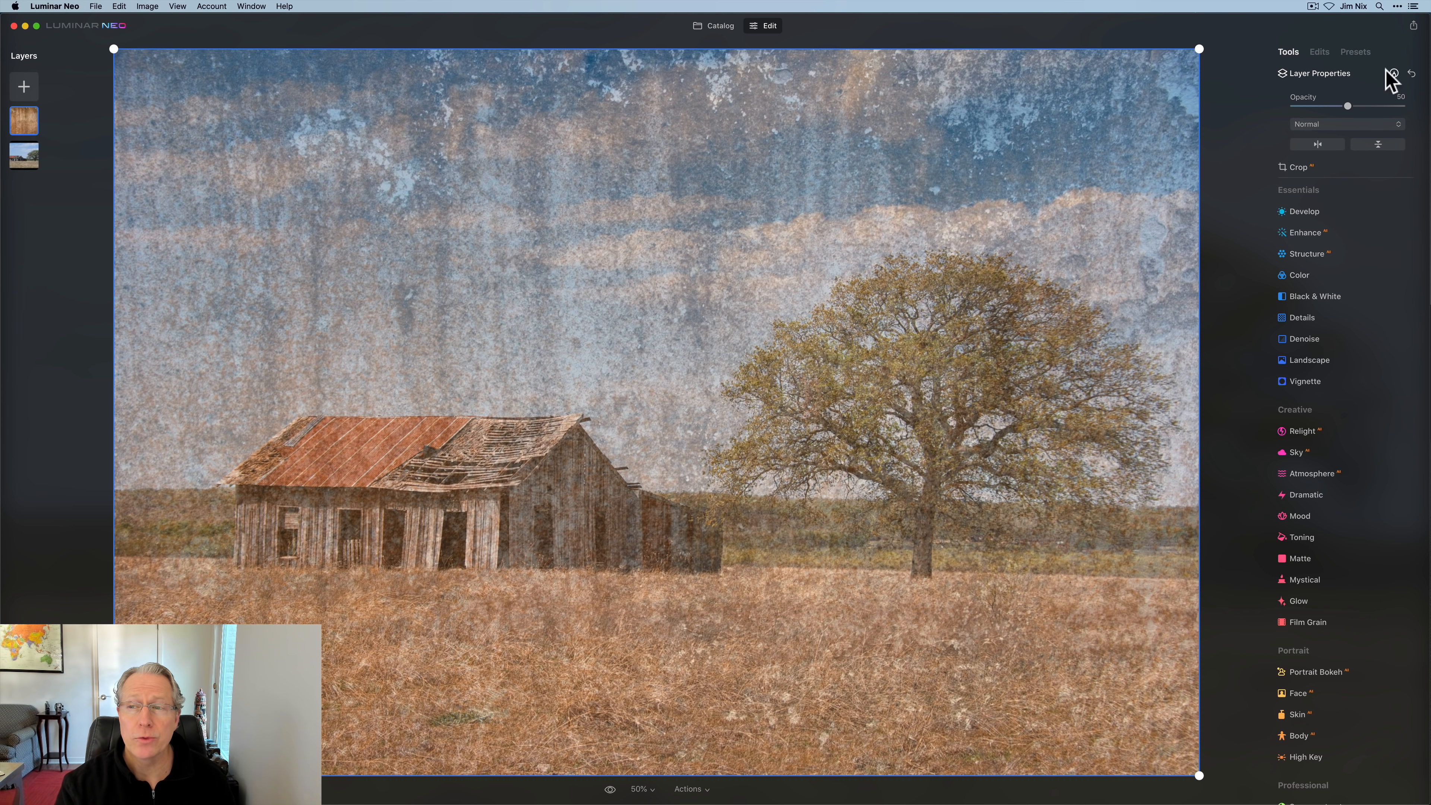
{"action": "mouse_move", "coordinate": [1335, 93]}
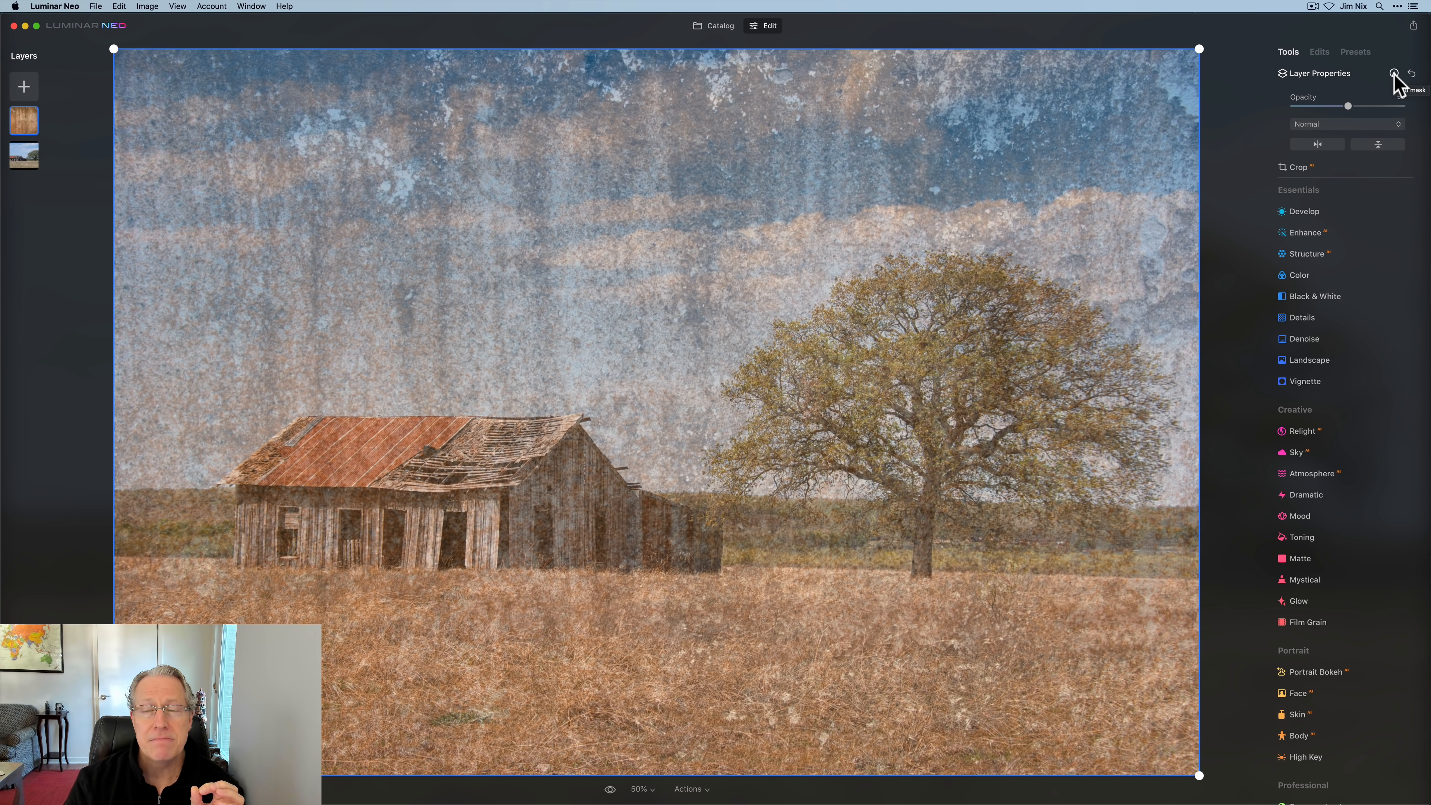
{"action": "left_click", "coordinate": [1394, 73]}
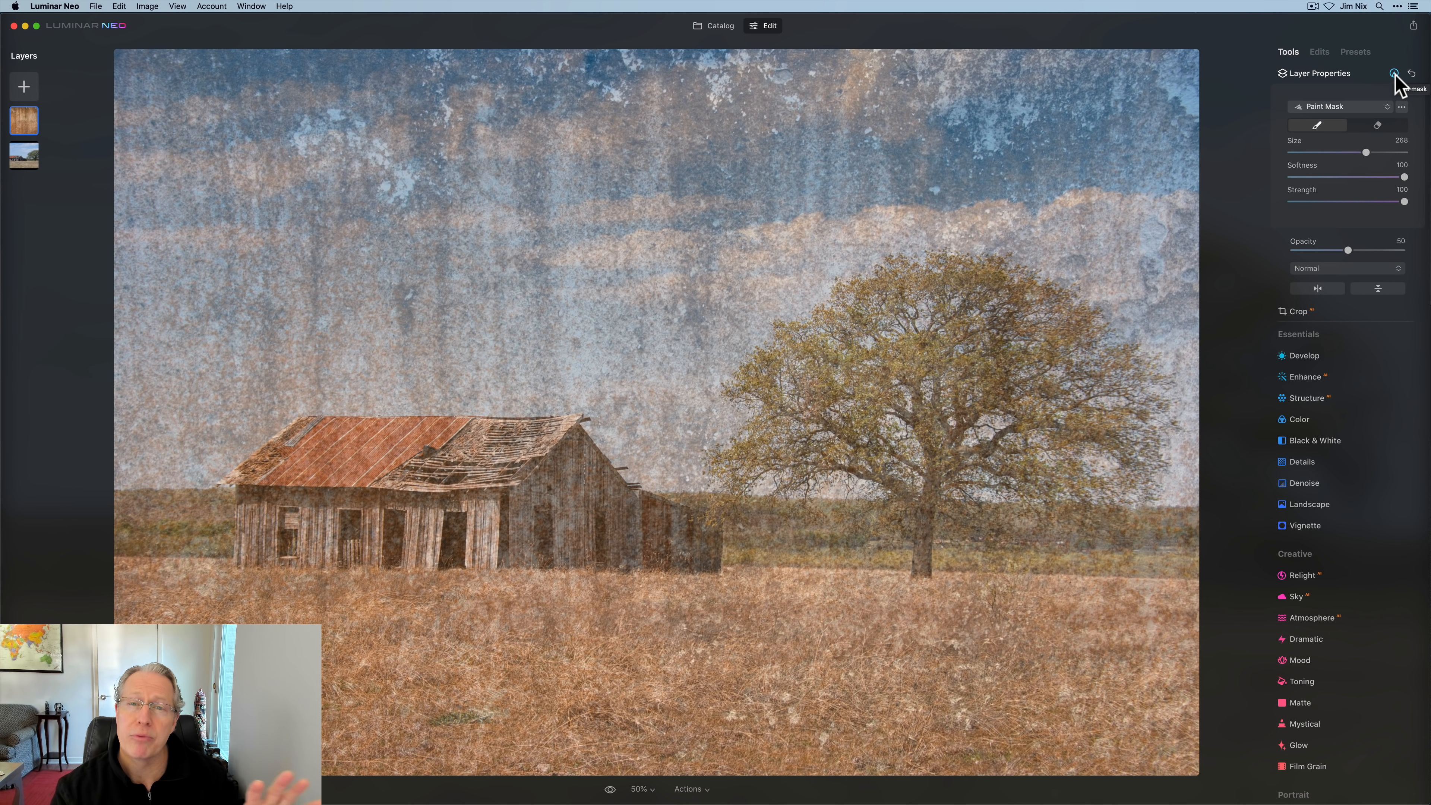
{"action": "left_click", "coordinate": [1393, 73]}
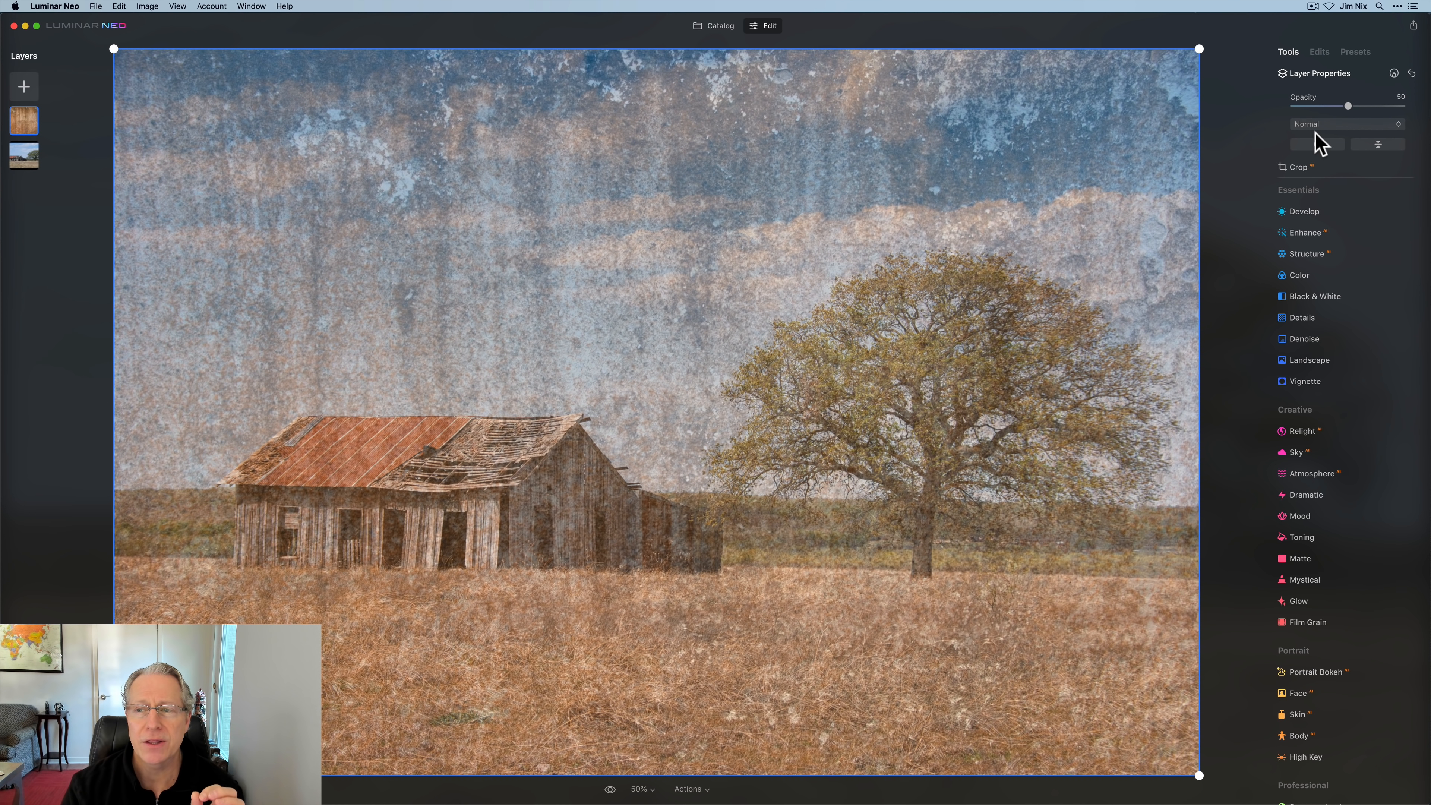
{"action": "mouse_move", "coordinate": [1342, 146]}
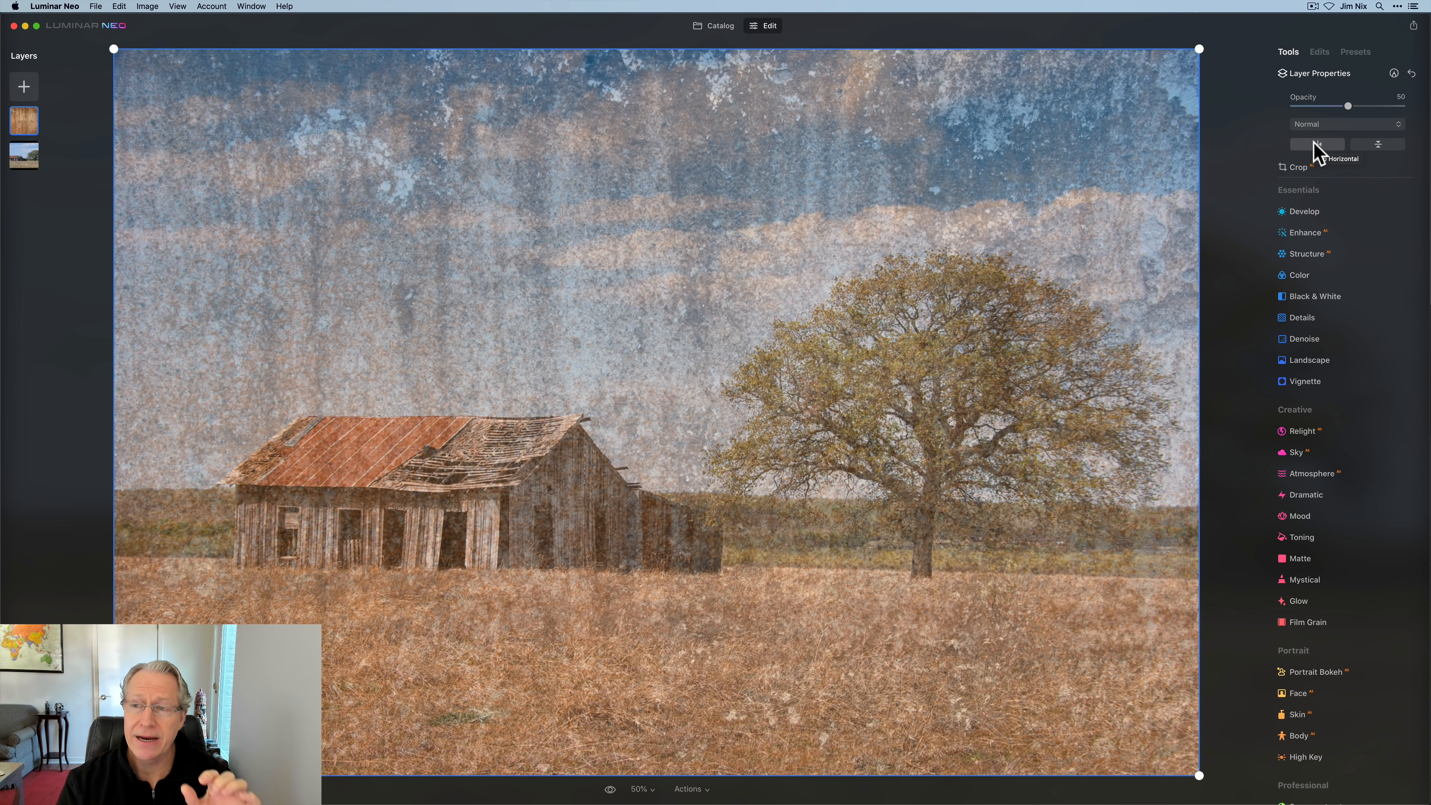
{"action": "left_click", "coordinate": [1317, 144]}
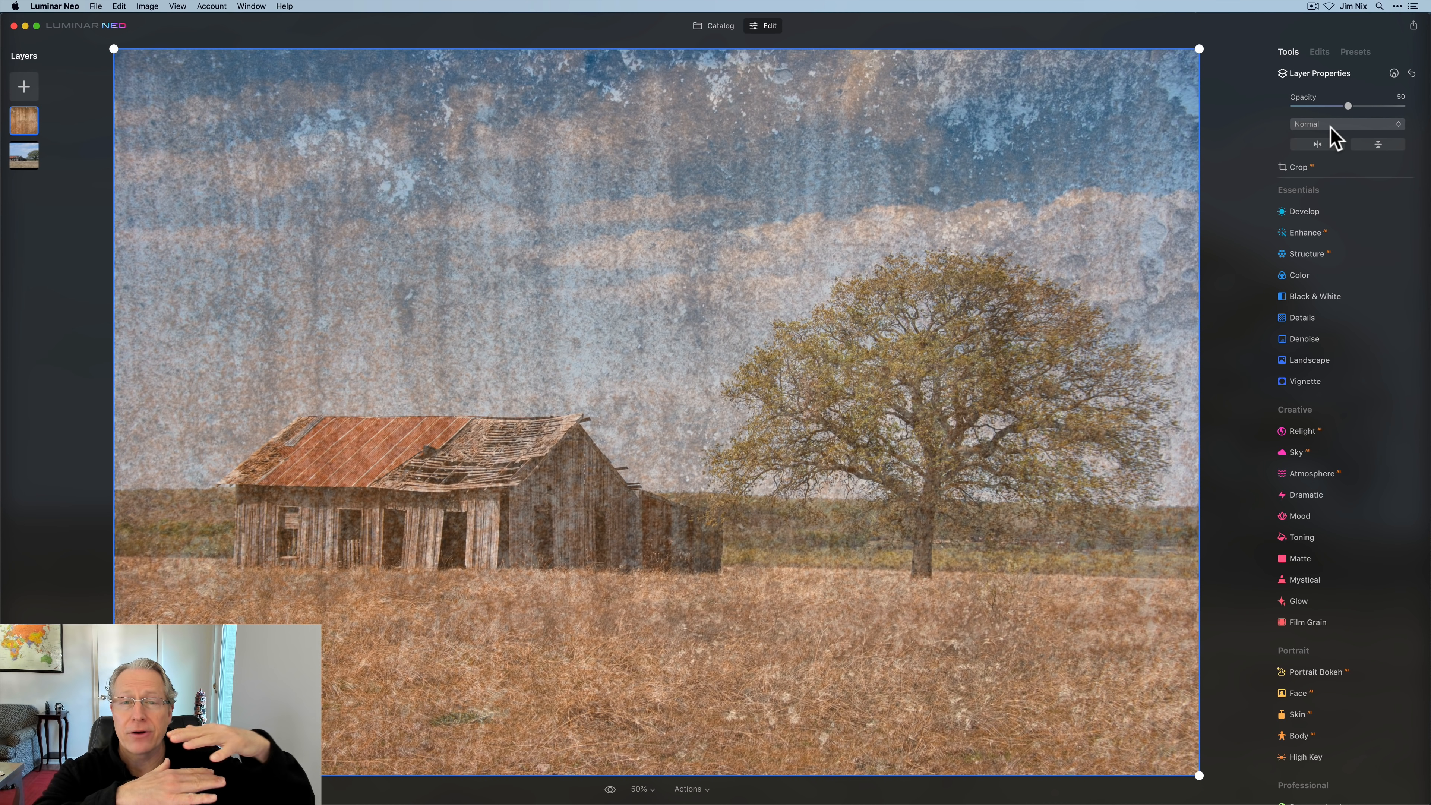
Step: Try Darken and Lighten blends on the texture layer, then settle on Screen
{"action": "left_click", "coordinate": [1343, 123]}
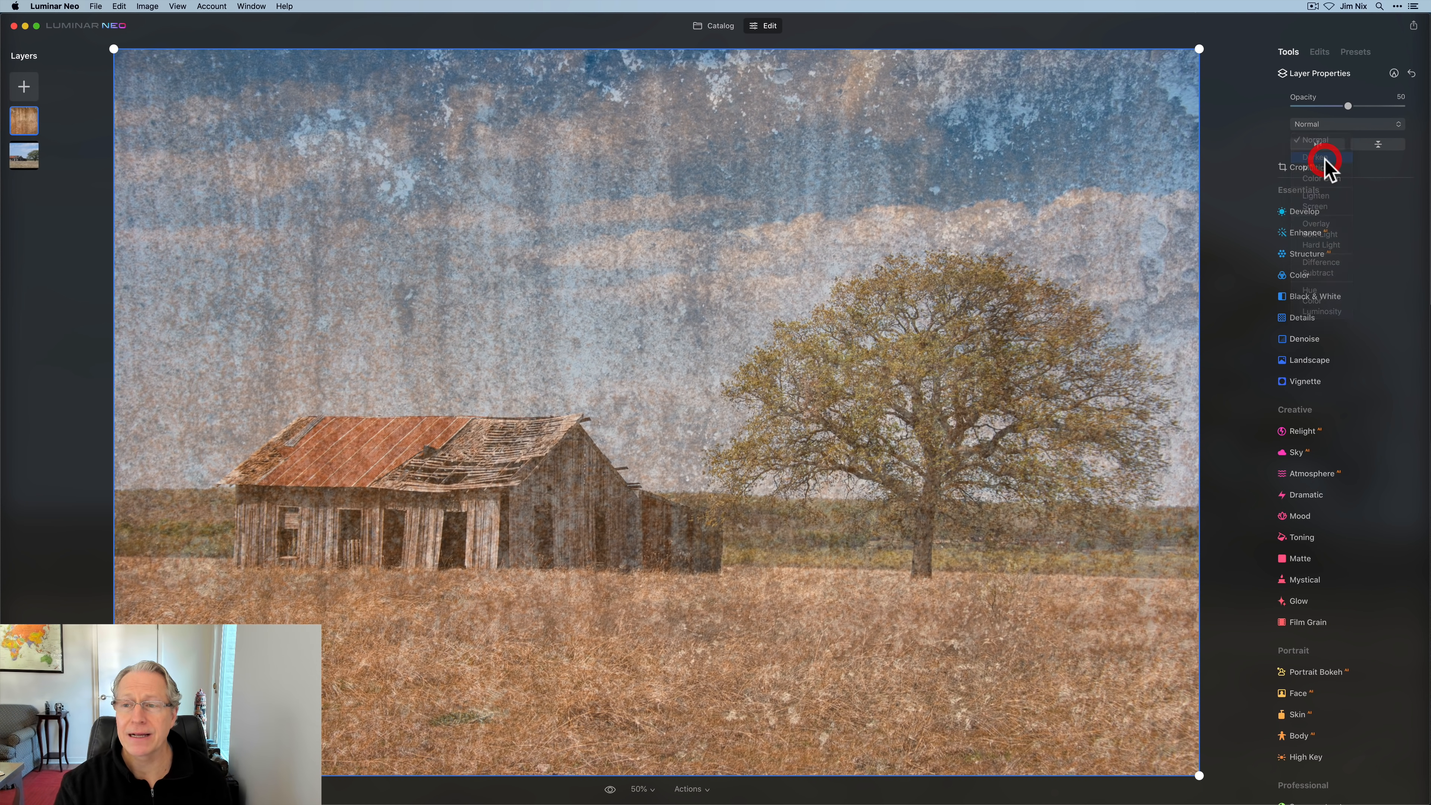
{"action": "left_click", "coordinate": [1314, 156]}
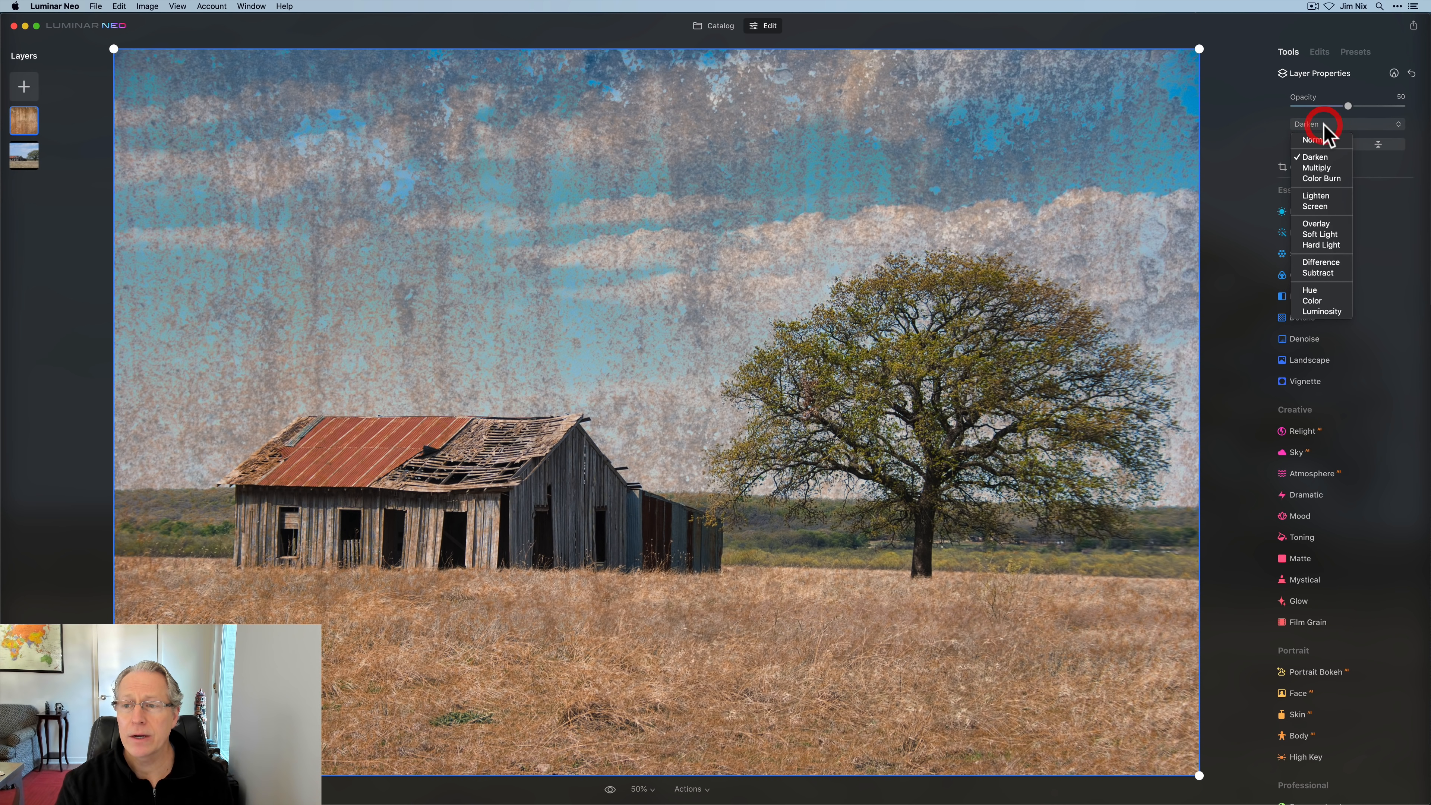
{"action": "left_click", "coordinate": [1314, 196]}
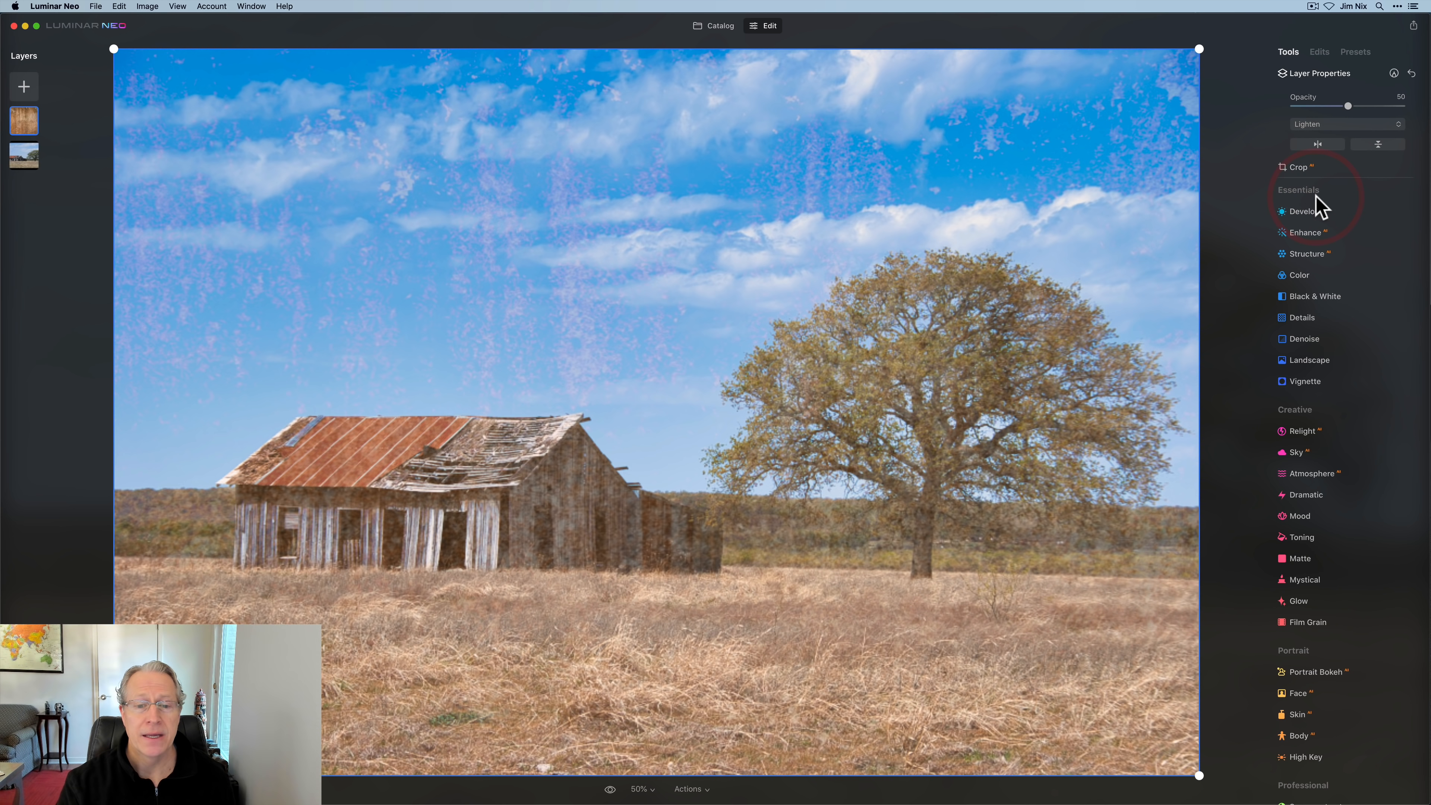
{"action": "left_click", "coordinate": [1341, 123]}
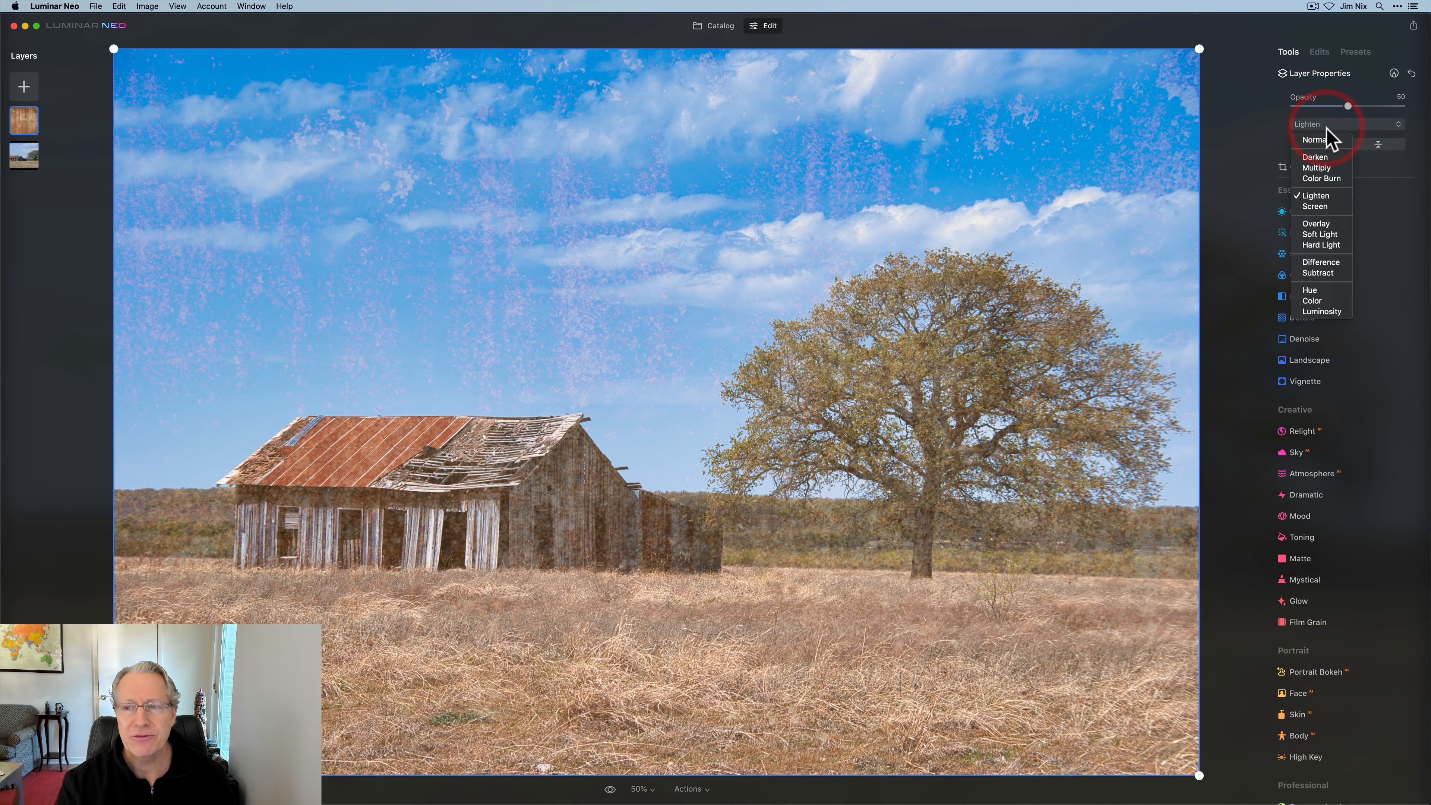
{"action": "left_click", "coordinate": [1314, 205]}
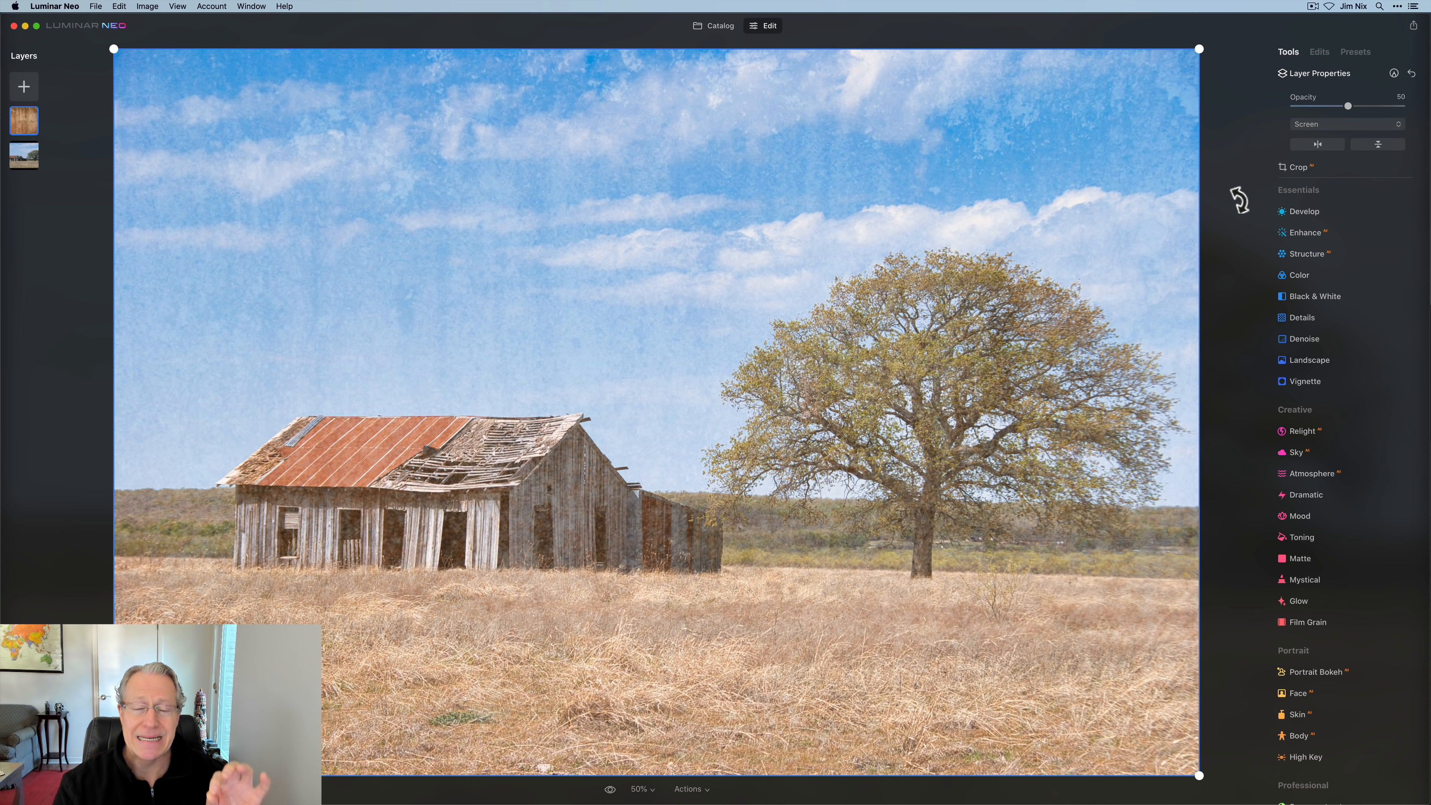
{"action": "mouse_move", "coordinate": [1351, 118]}
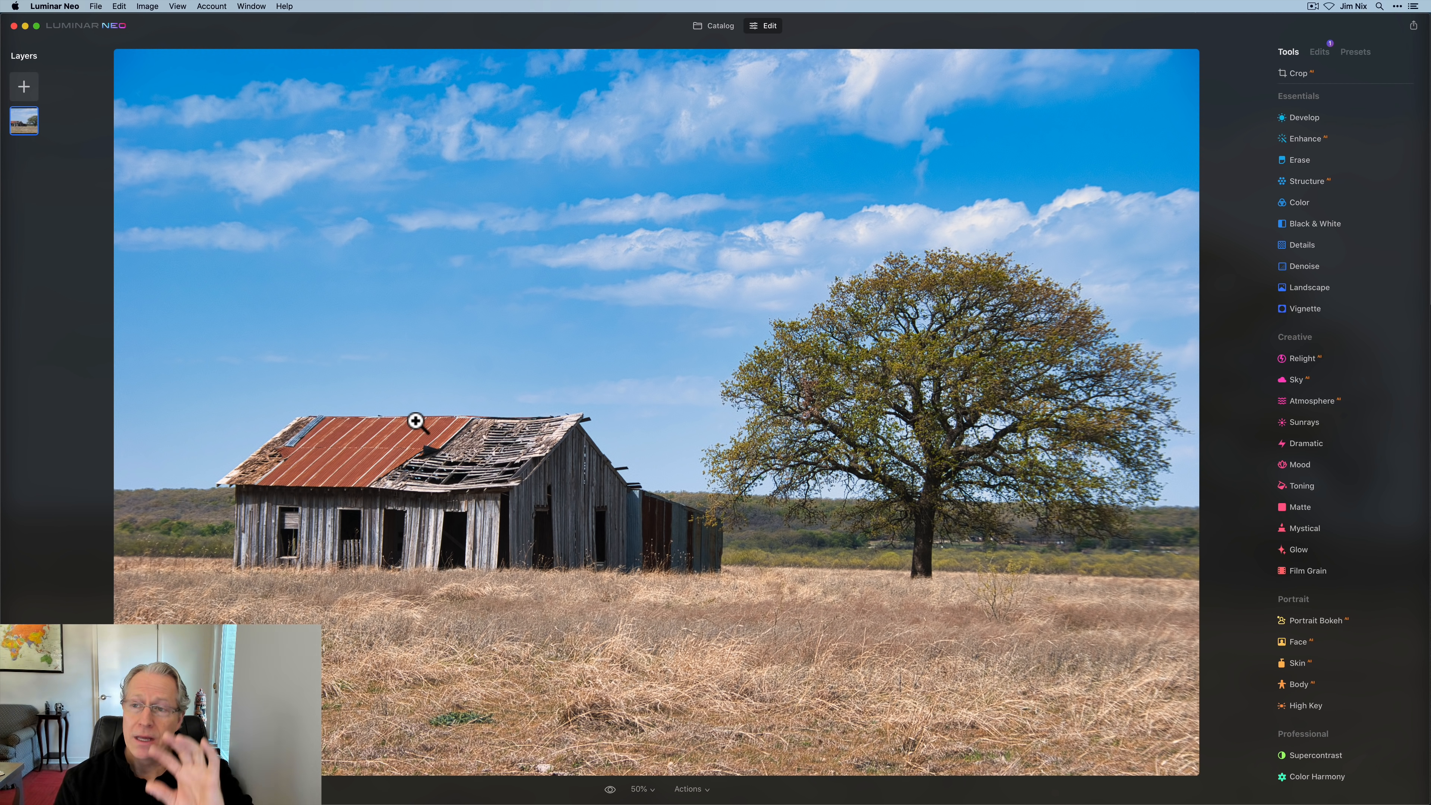
{"action": "mouse_move", "coordinate": [1342, 73]}
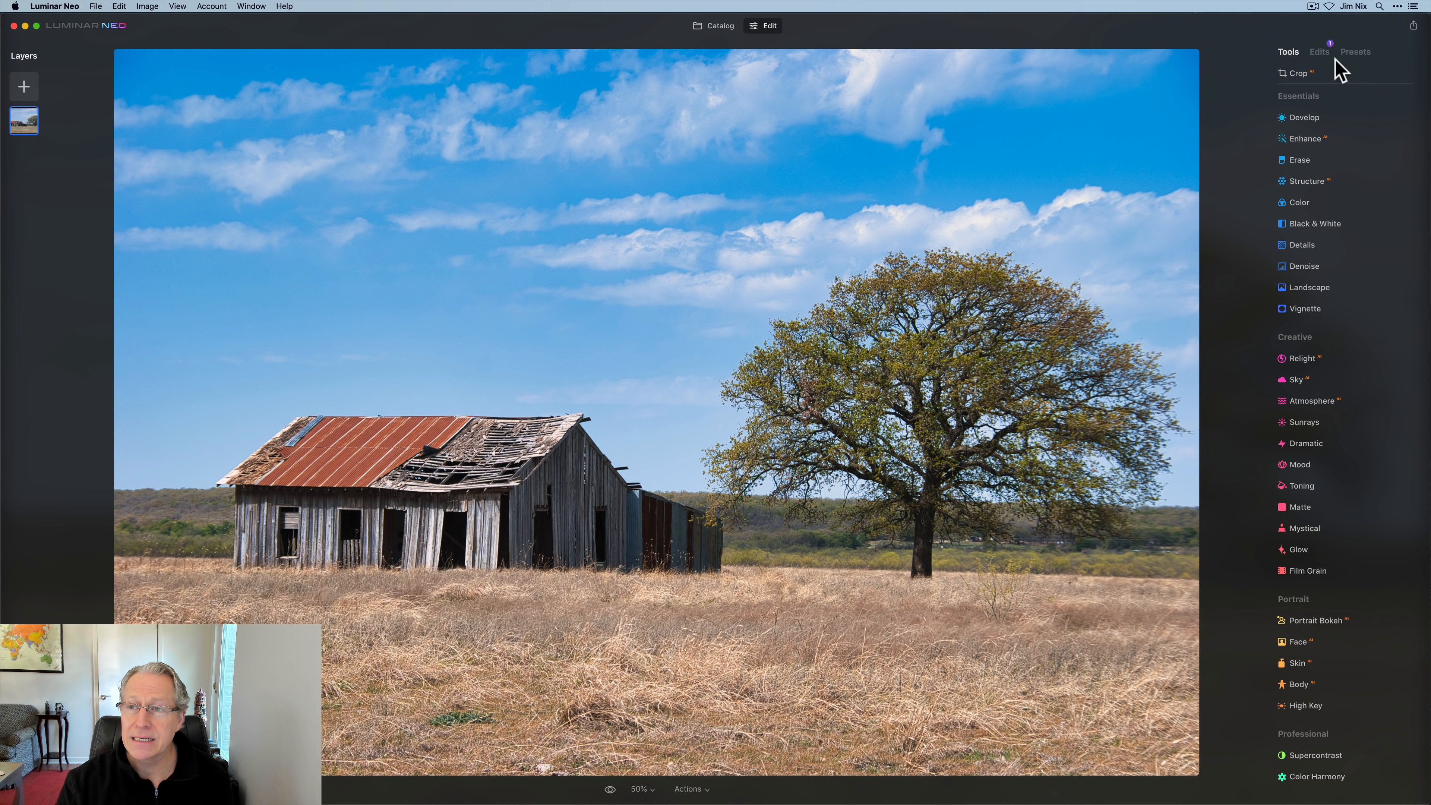
Step: Show the Edits list for the barn photo after the texture layer is gone
{"action": "left_click", "coordinate": [1318, 51]}
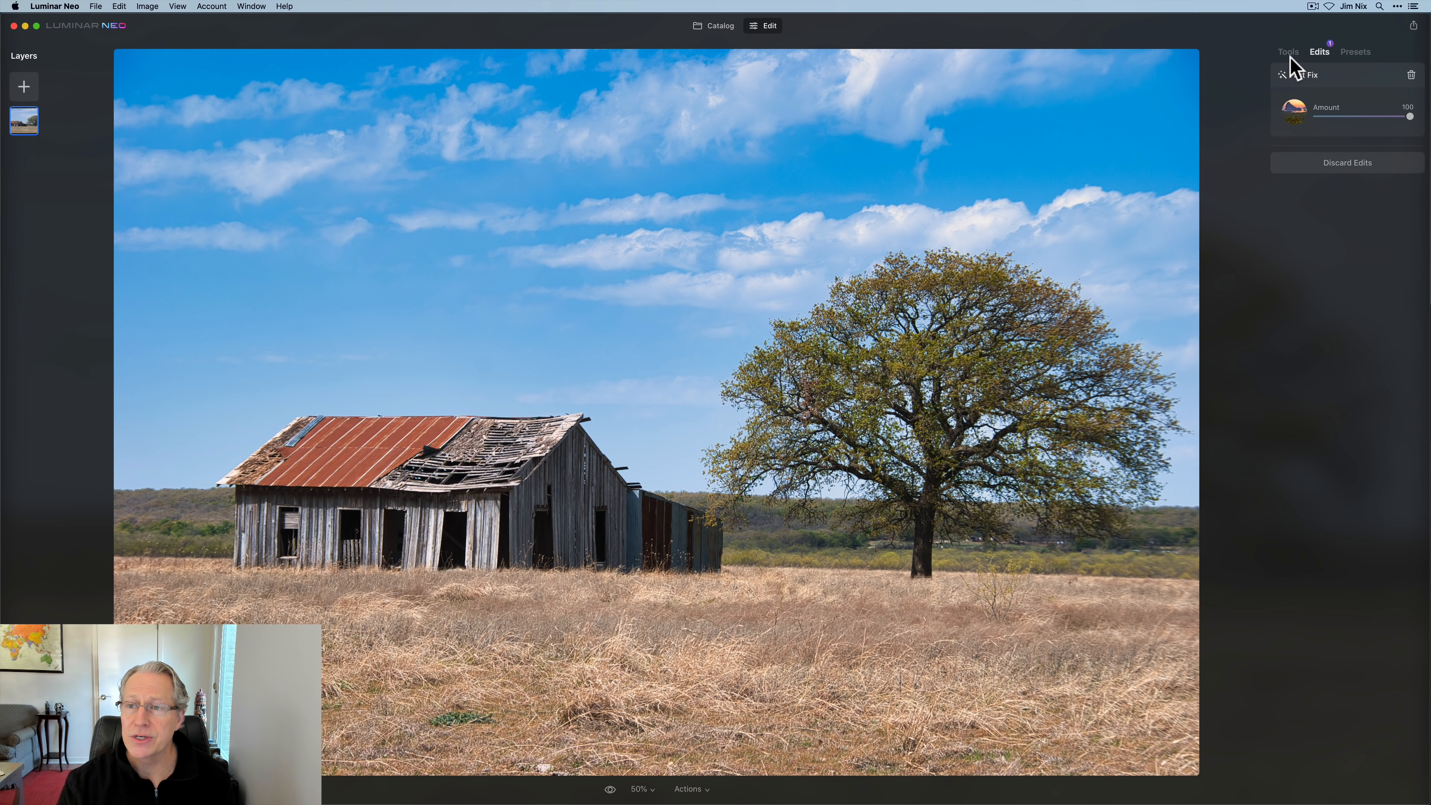
Step: Return to Tools and start adding a new image layer from the library
{"action": "left_click", "coordinate": [1288, 51]}
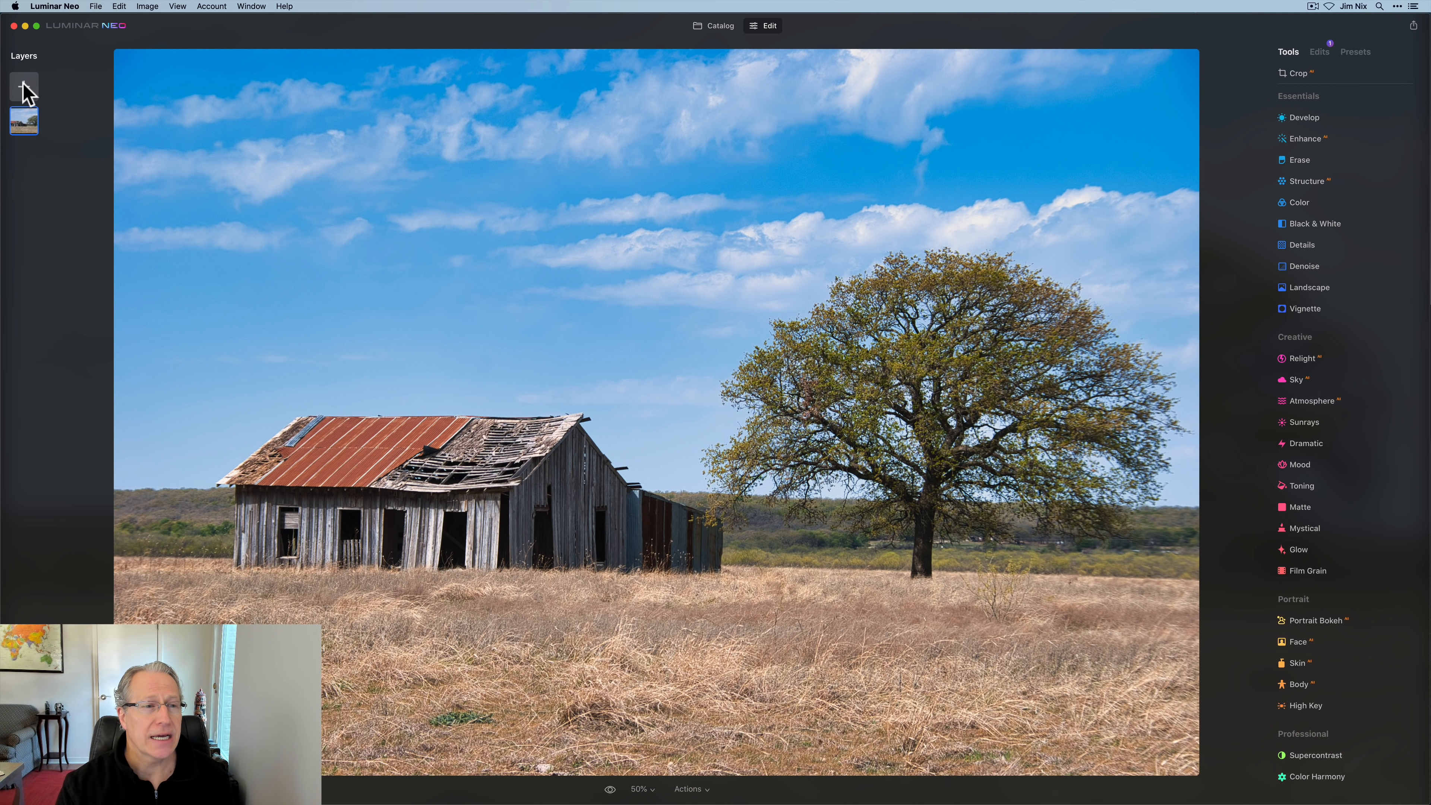
{"action": "left_click", "coordinate": [23, 86]}
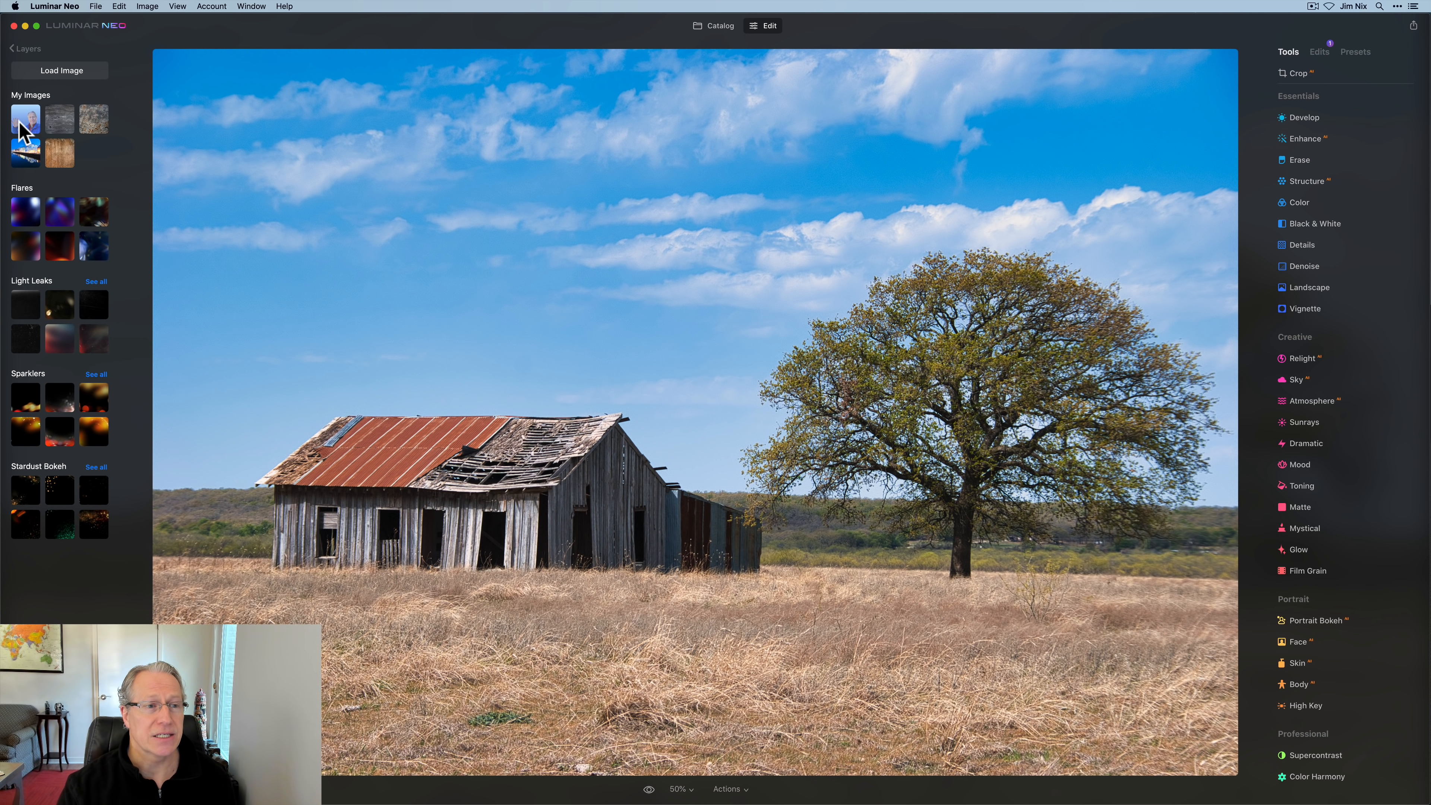
{"action": "mouse_move", "coordinate": [404, 255]}
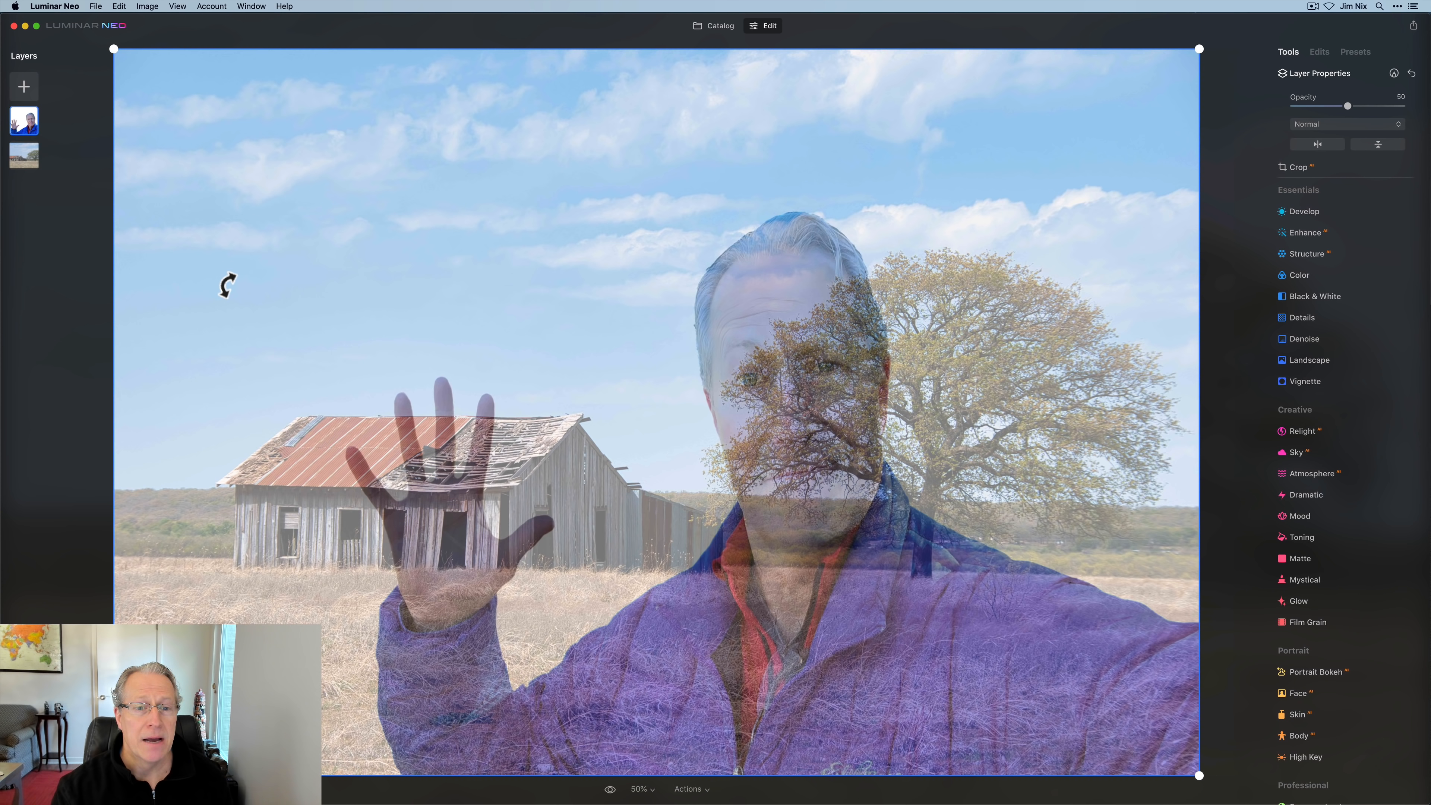
{"action": "mouse_move", "coordinate": [787, 431]}
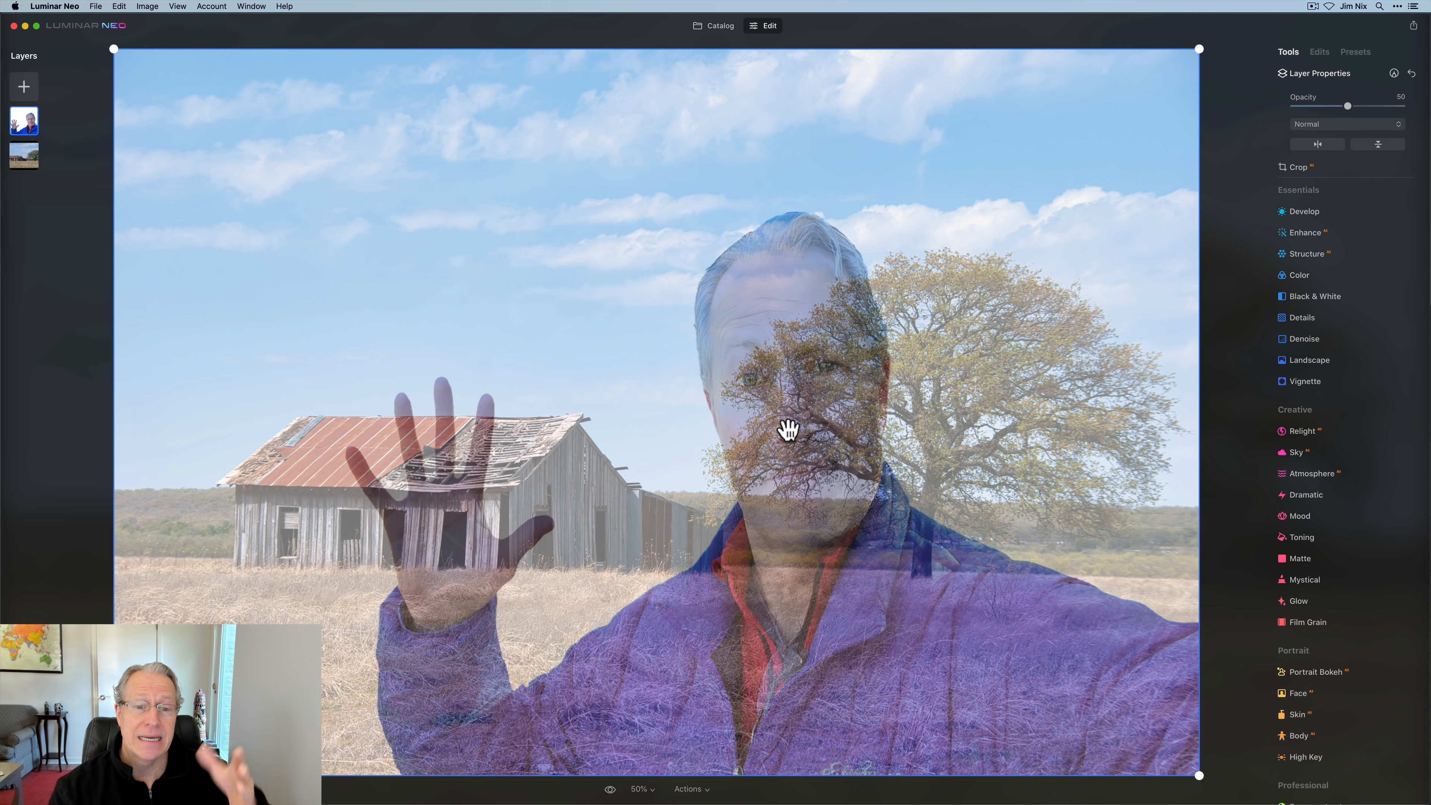
{"action": "mouse_move", "coordinate": [369, 216]}
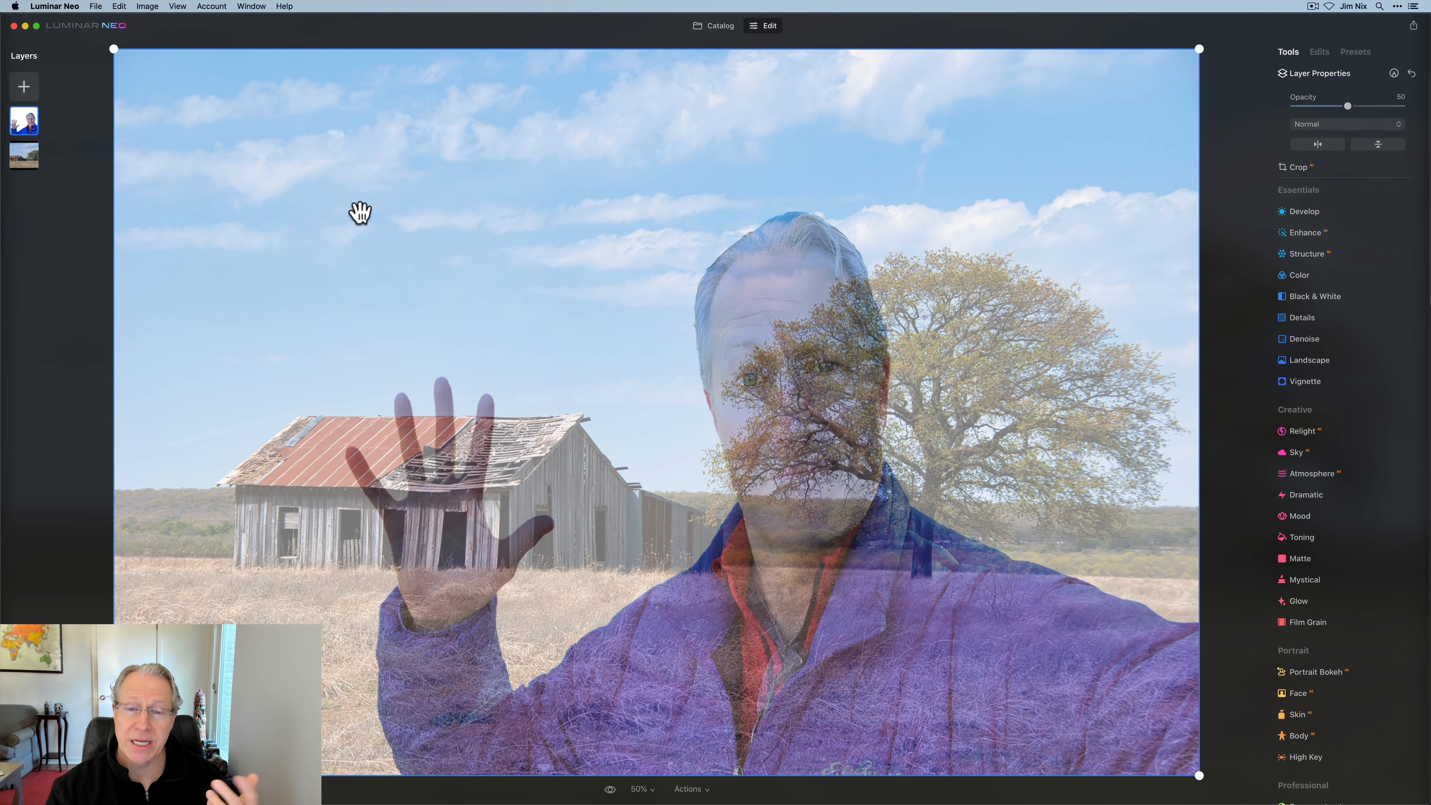
{"action": "mouse_move", "coordinate": [1156, 195]}
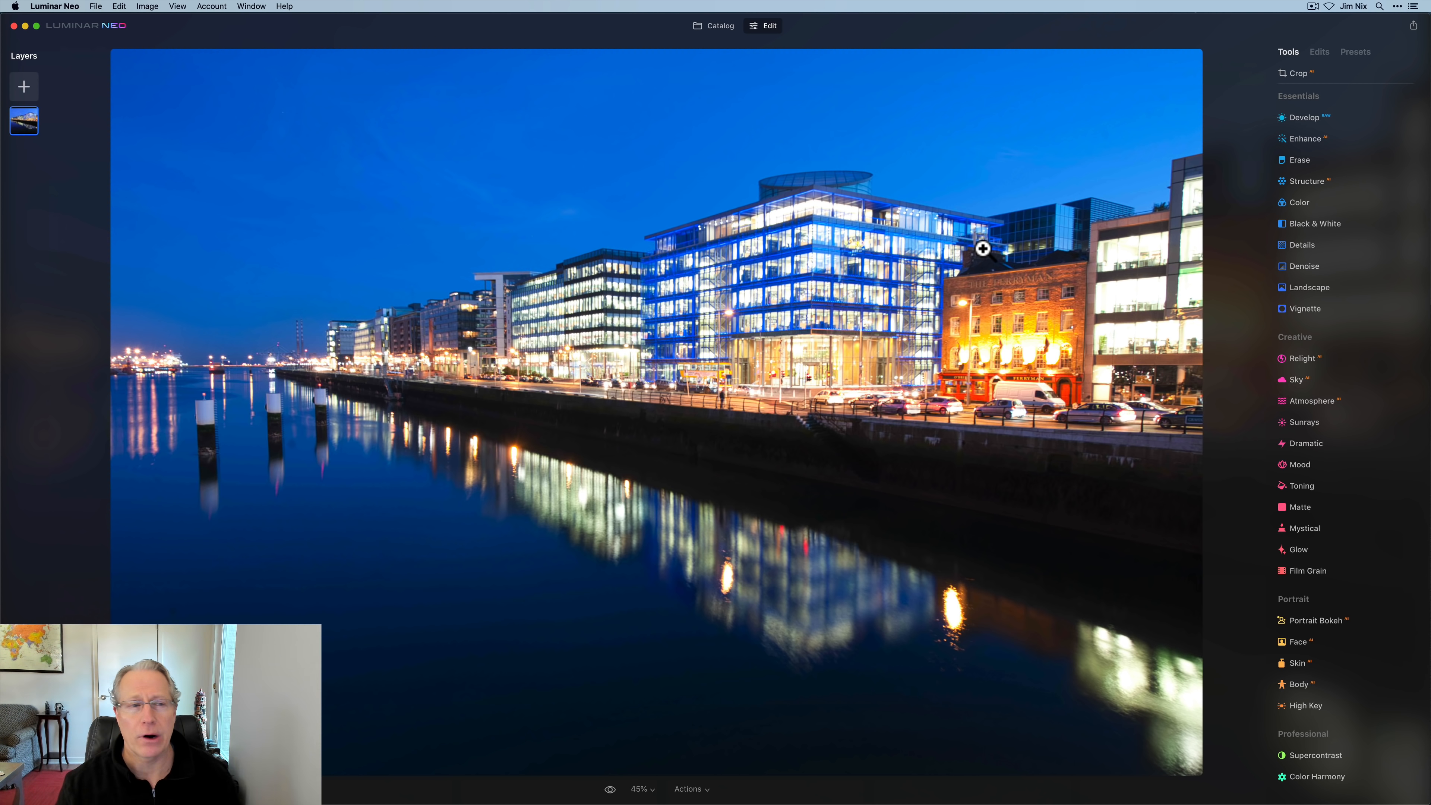
{"action": "mouse_move", "coordinate": [878, 229]}
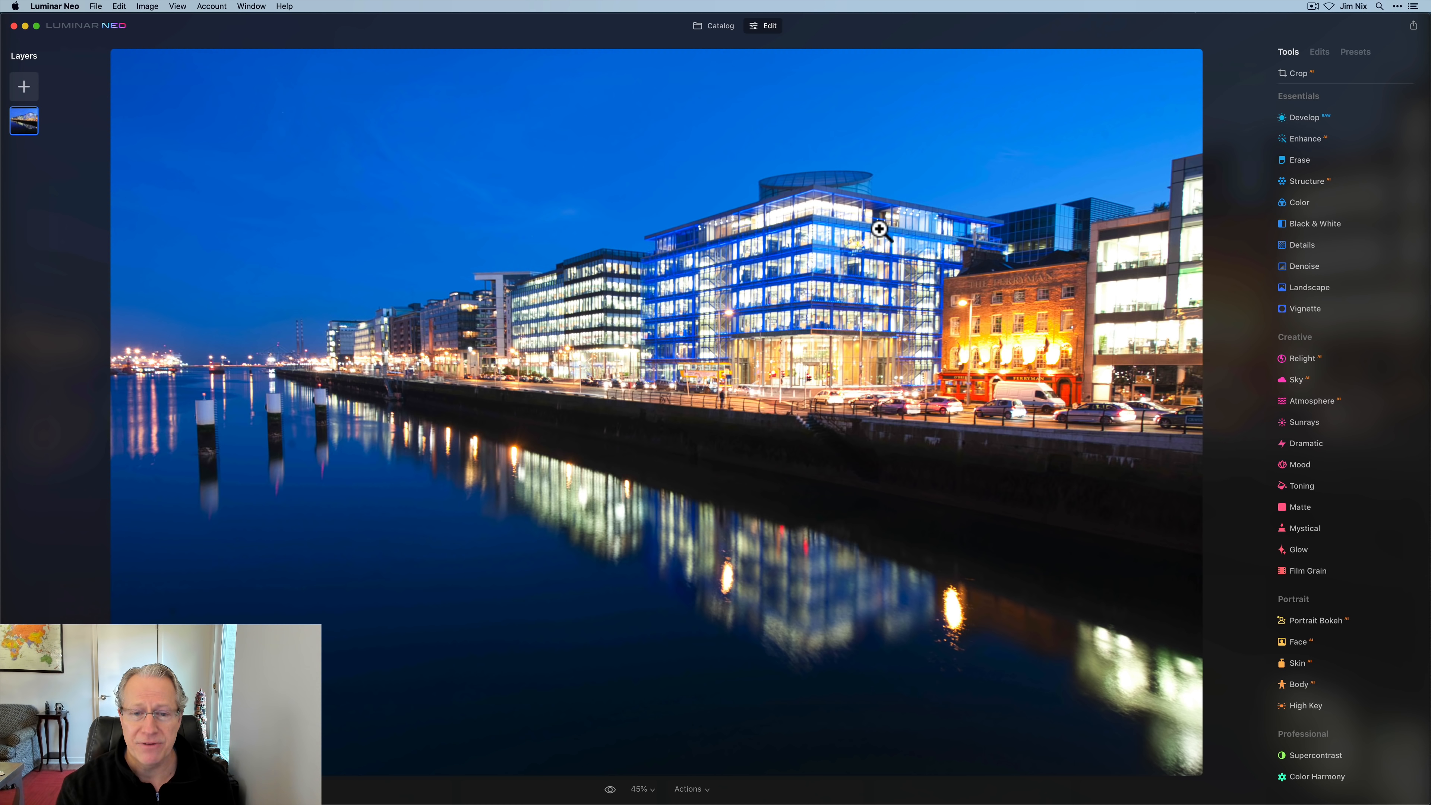
{"action": "mouse_move", "coordinate": [790, 294]}
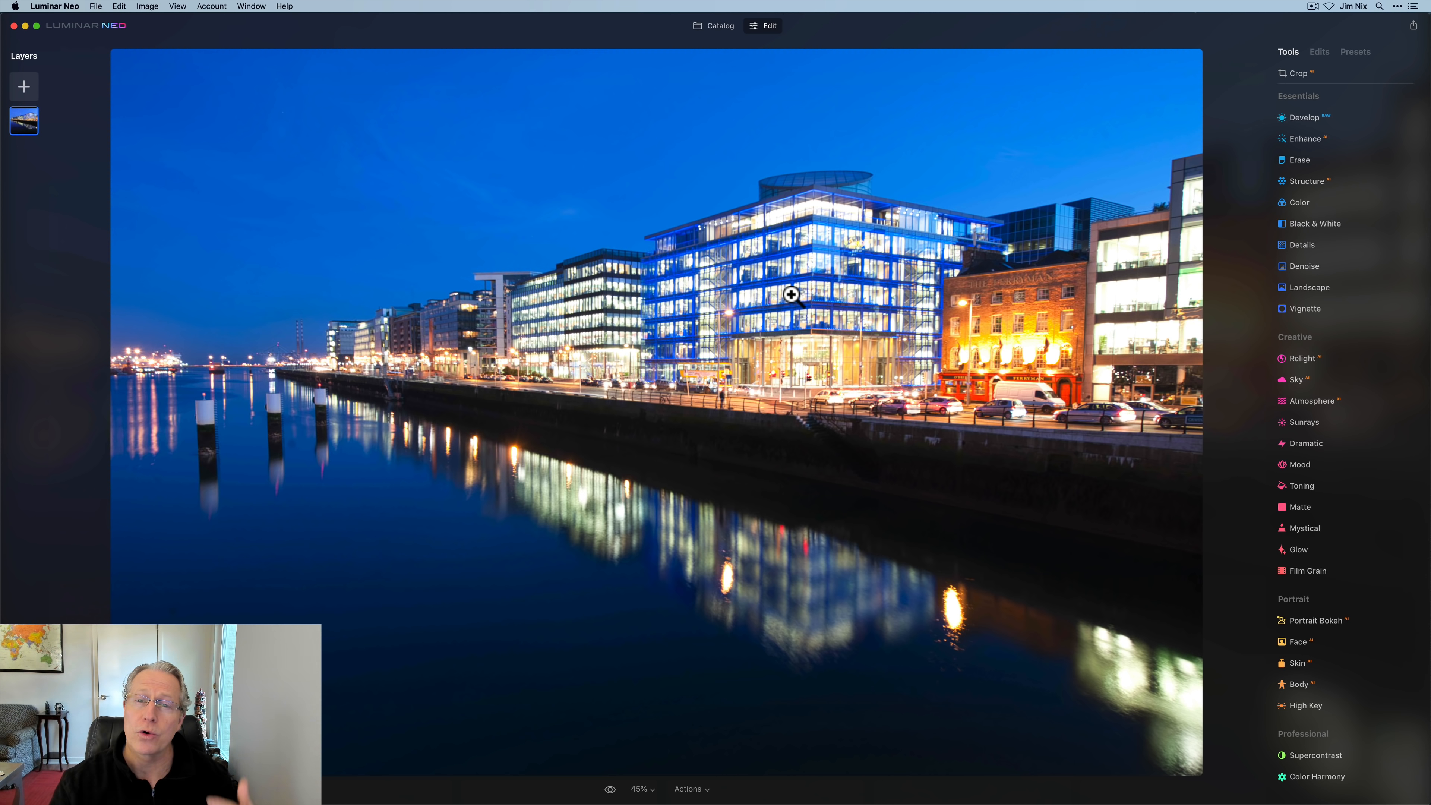
{"action": "mouse_move", "coordinate": [643, 195]}
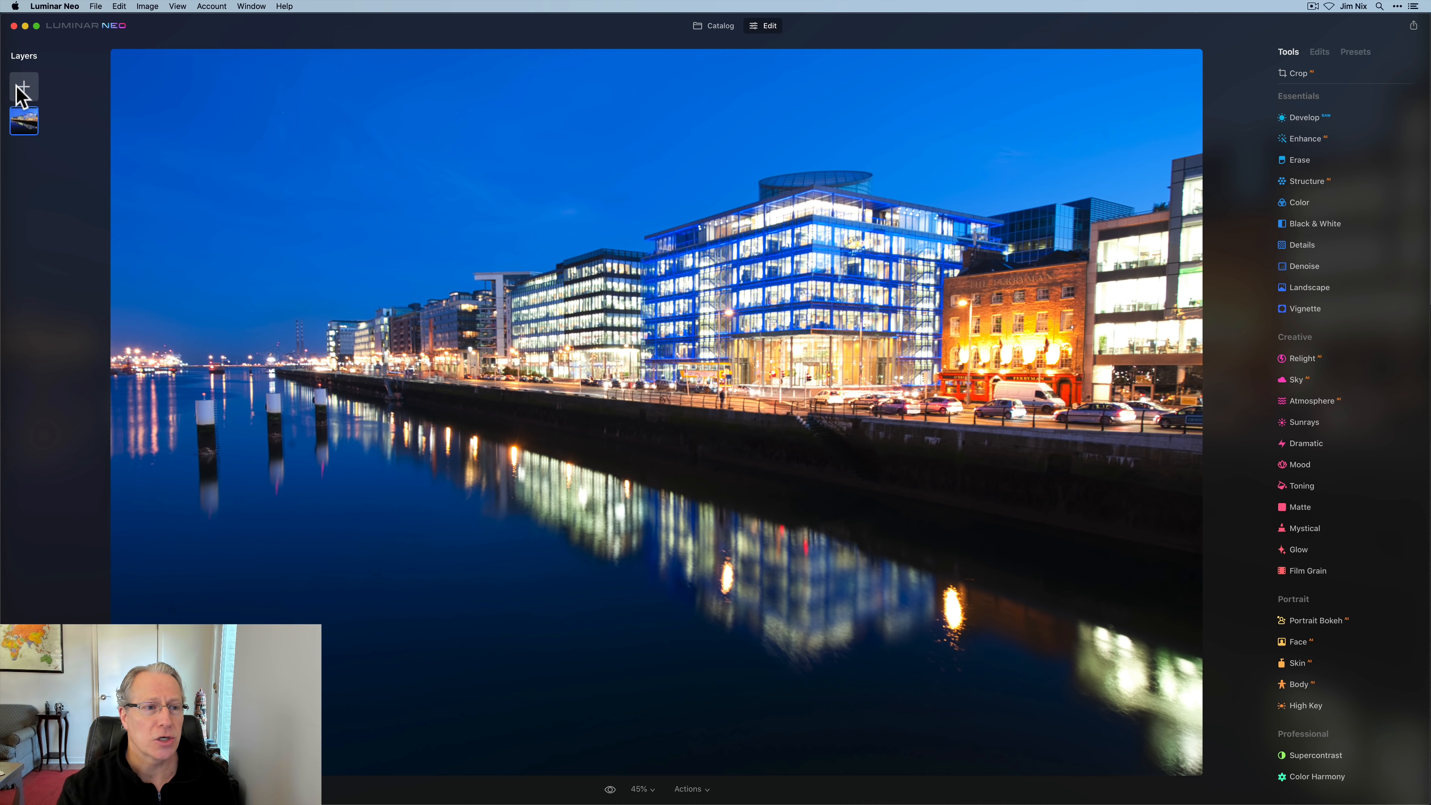
Step: Add a second image layer on top of the night cityscape photo
{"action": "left_click", "coordinate": [24, 85]}
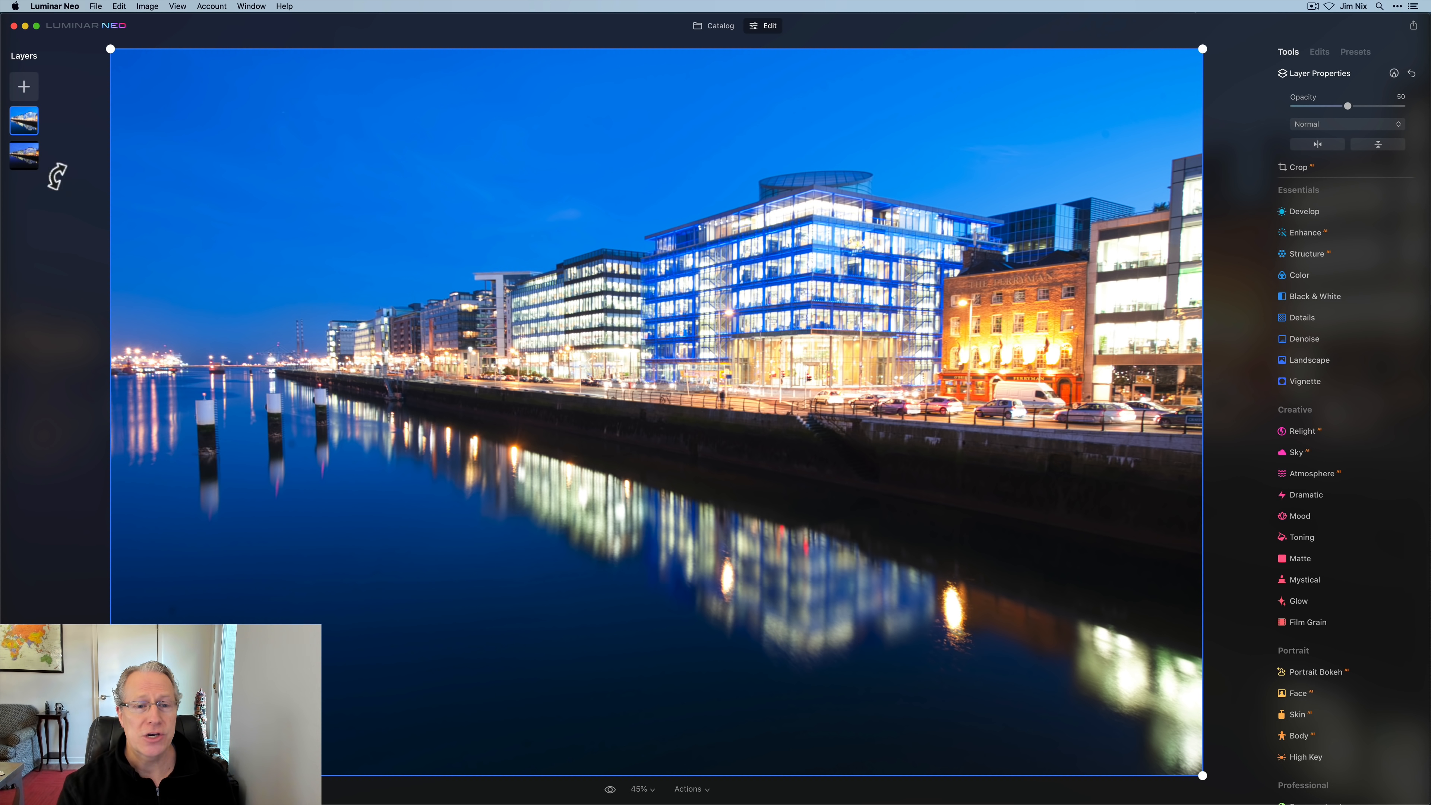
Step: Start masking the half-opacity top cityscape layer from Layer Properties
{"action": "right_click", "coordinate": [23, 121]}
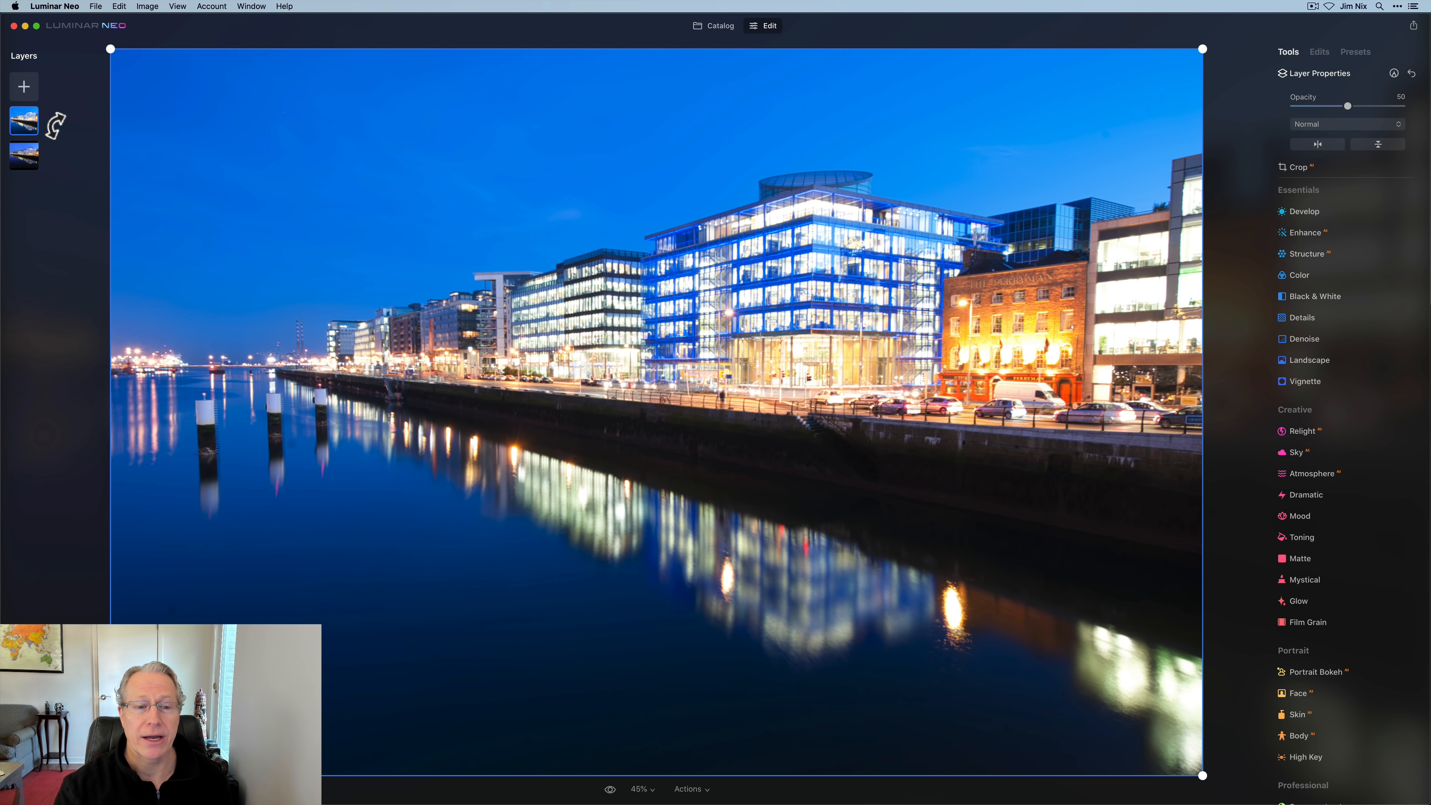
{"action": "mouse_move", "coordinate": [1068, 155]}
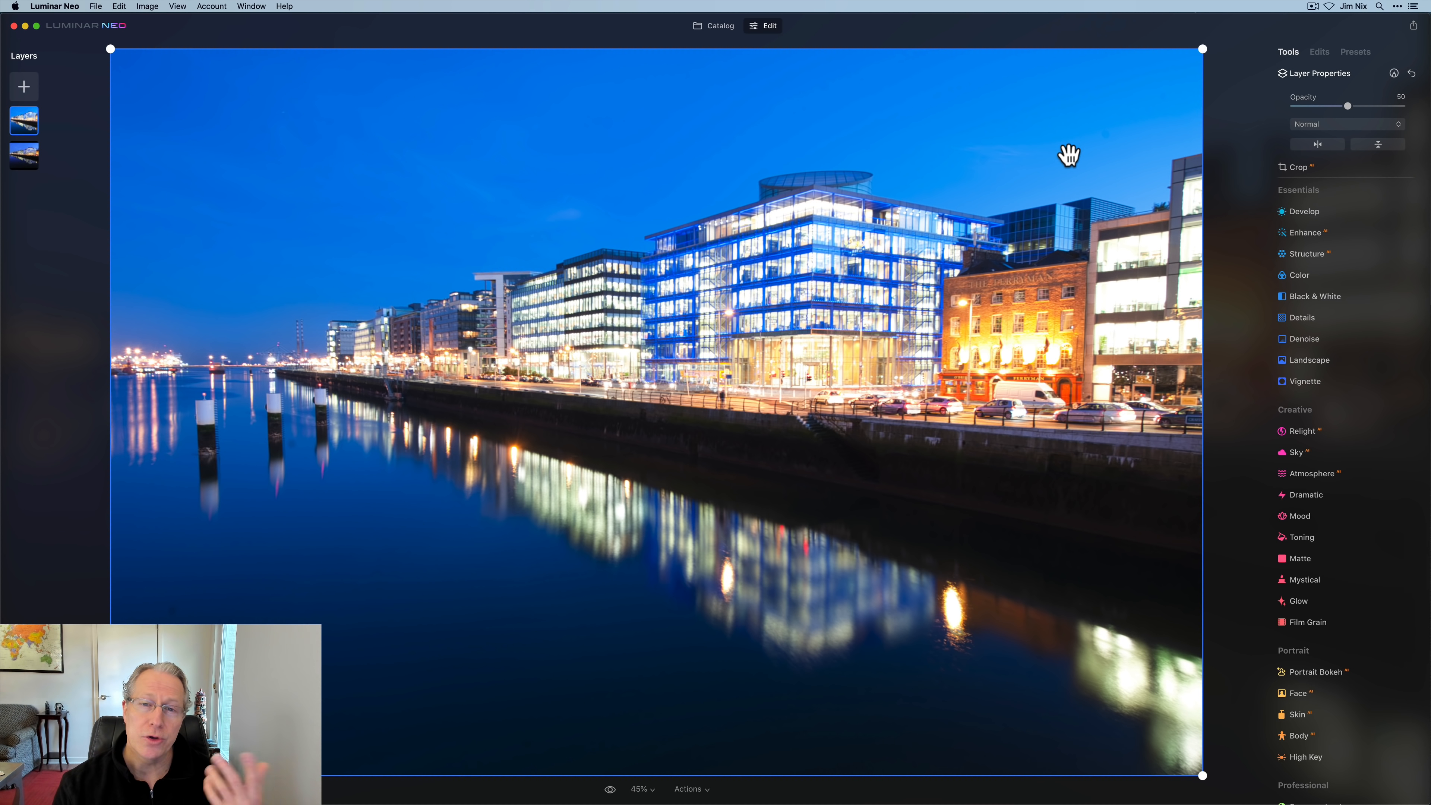
{"action": "mouse_move", "coordinate": [1402, 74]}
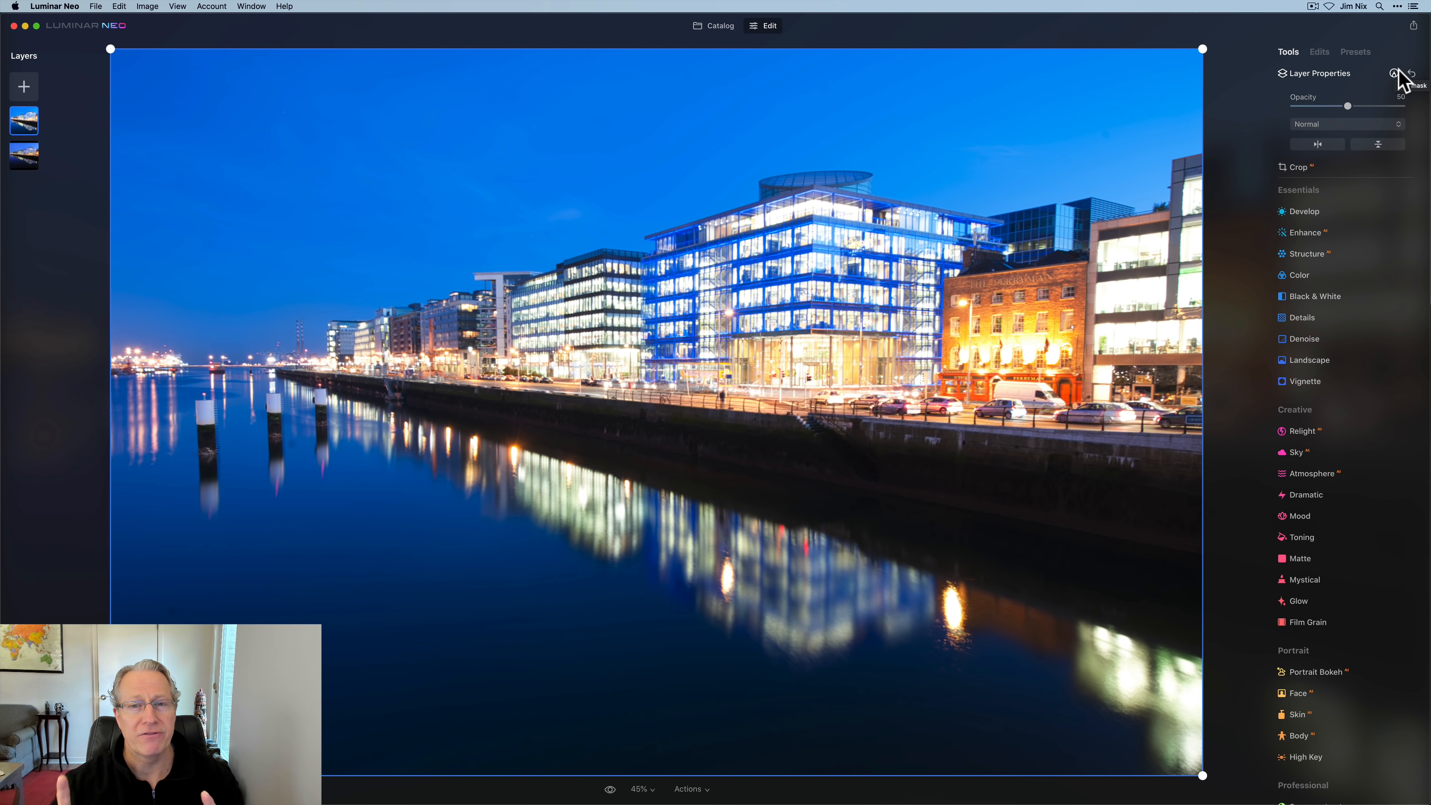
{"action": "left_click", "coordinate": [1393, 74]}
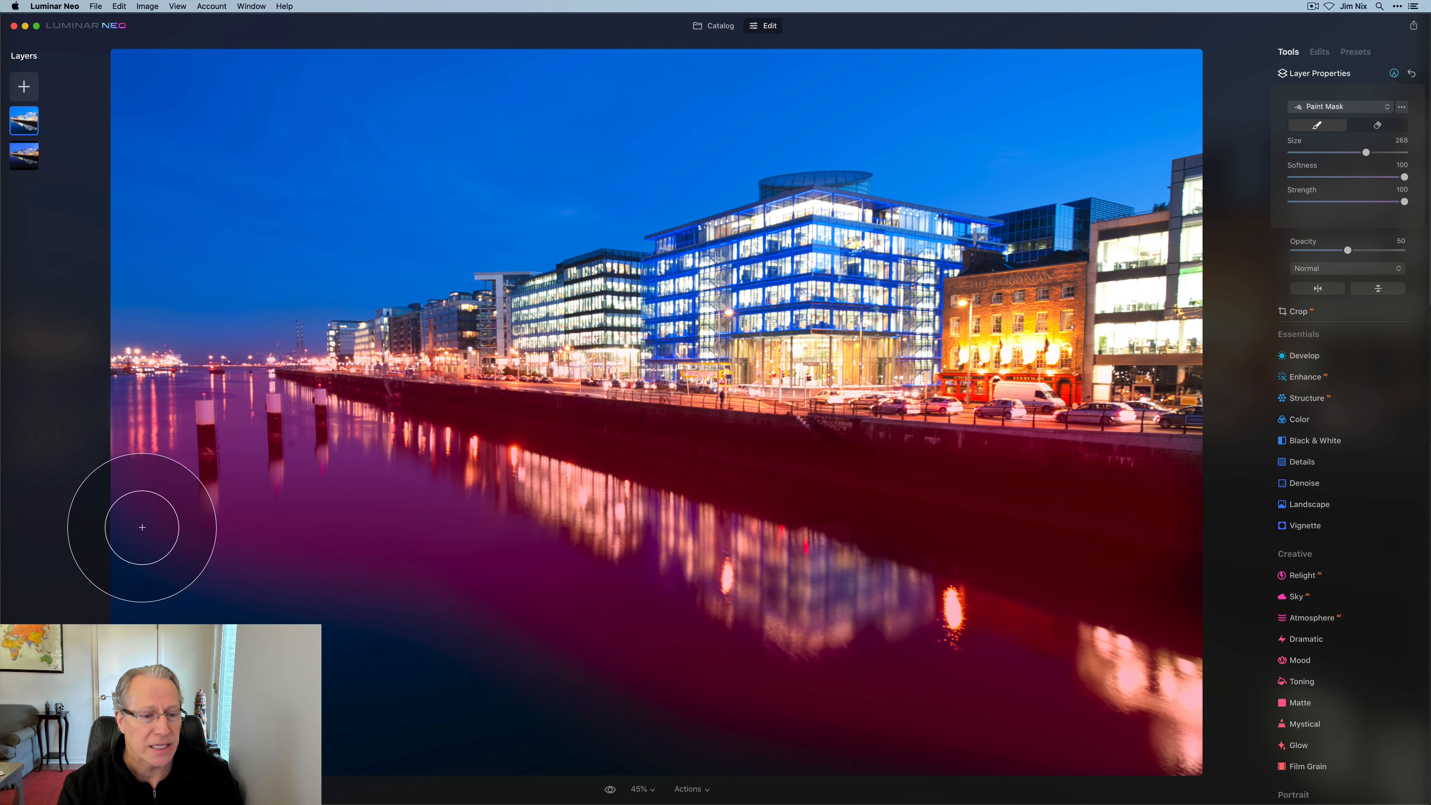
{"action": "mouse_move", "coordinate": [650, 670]}
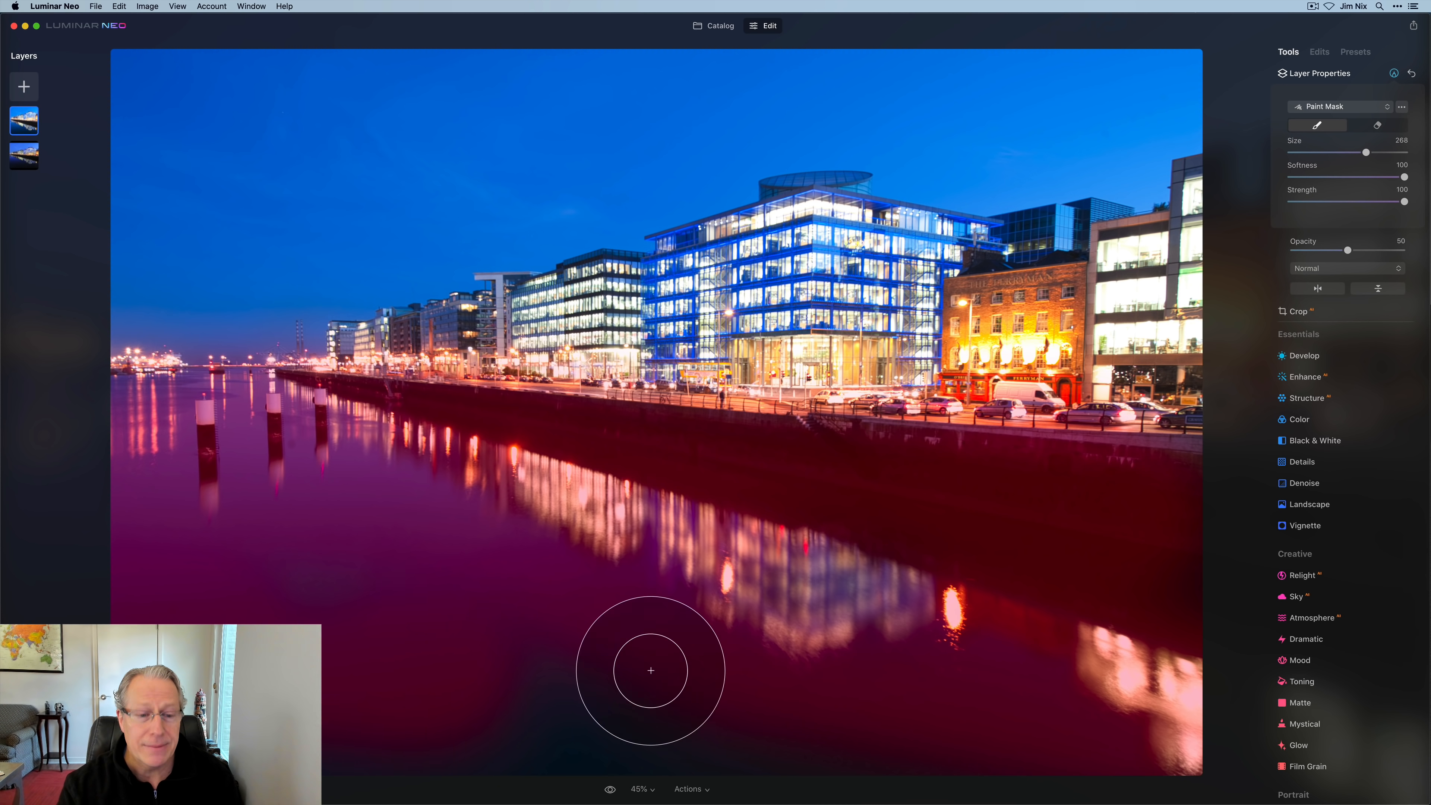
{"action": "mouse_move", "coordinate": [962, 769]}
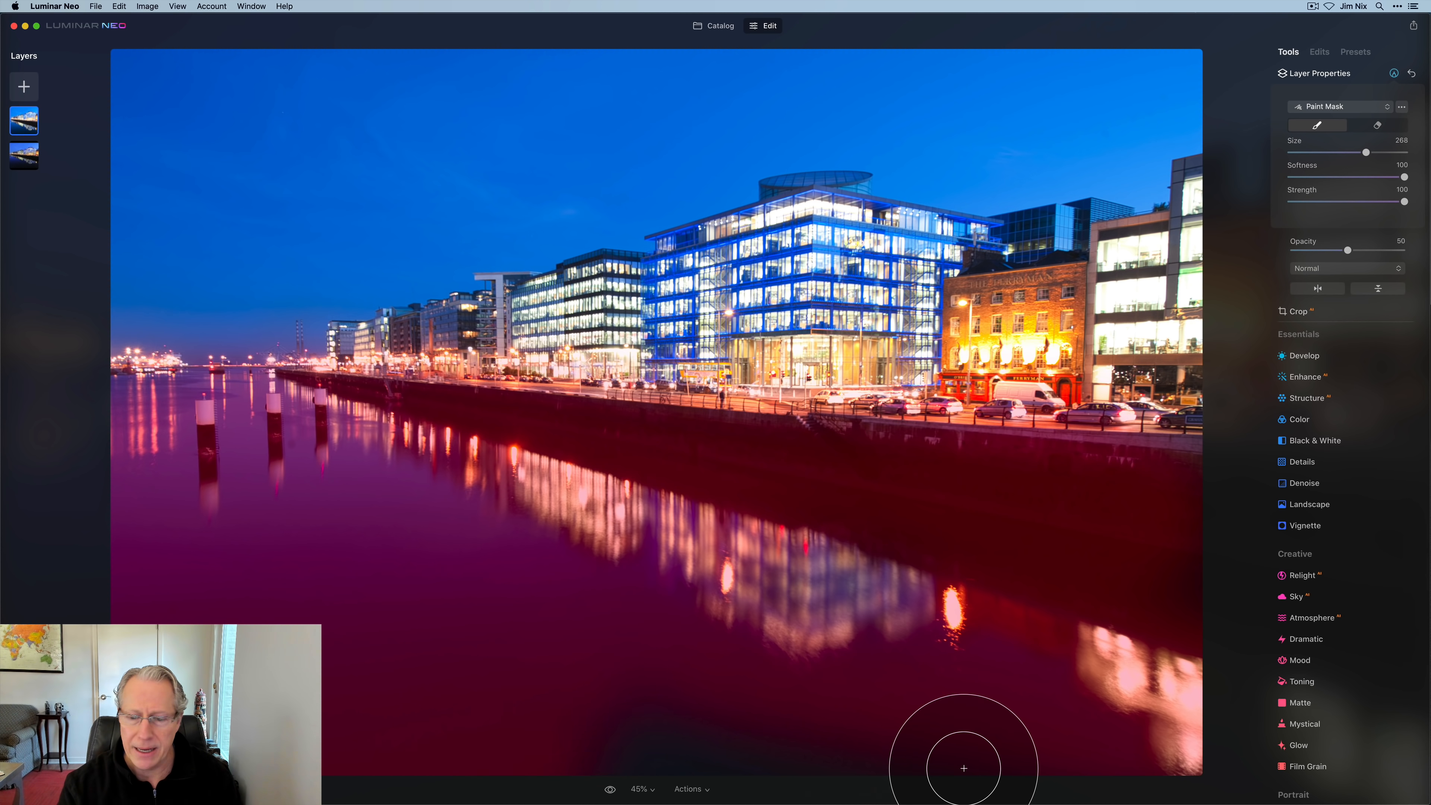
{"action": "mouse_move", "coordinate": [714, 581]}
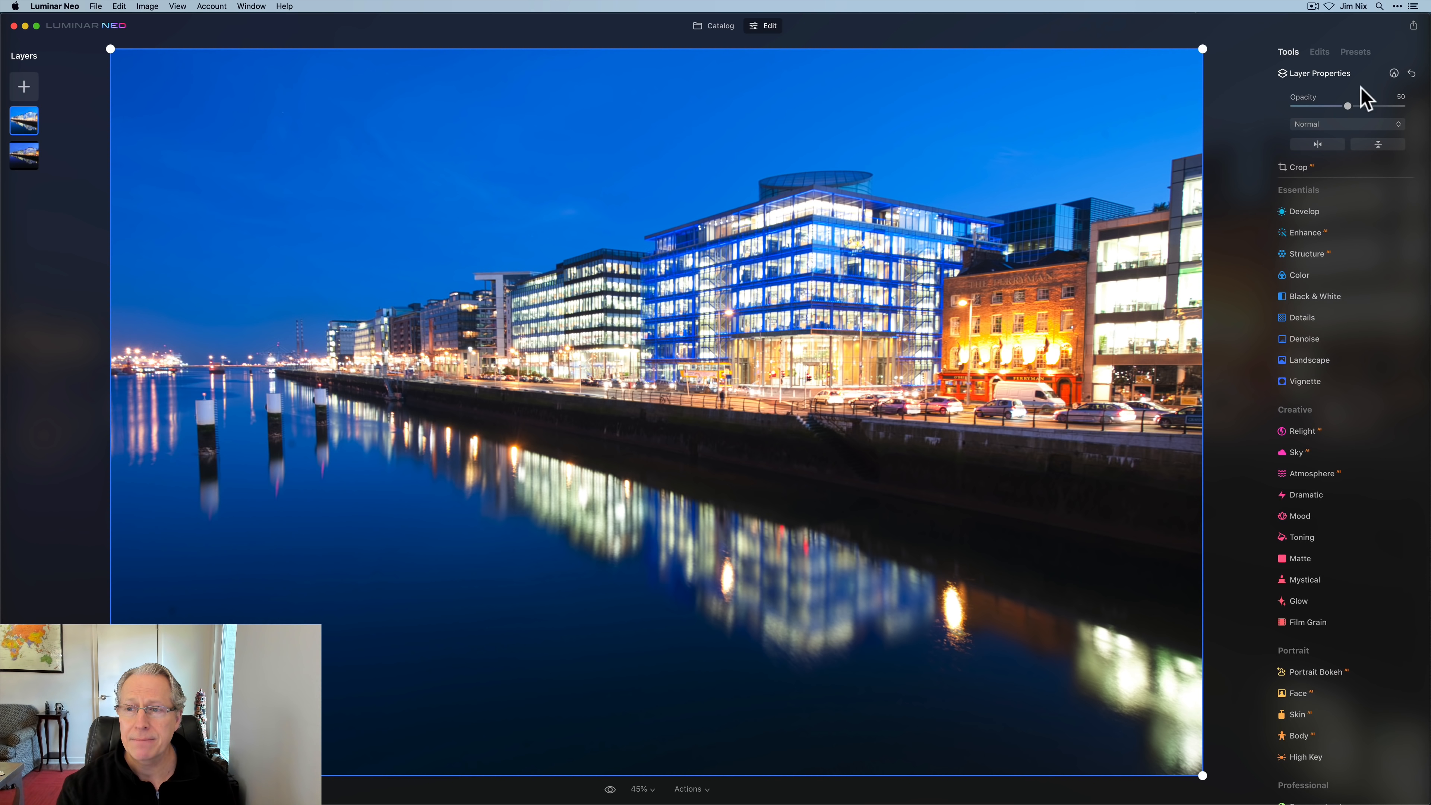
{"action": "mouse_move", "coordinate": [1273, 191]}
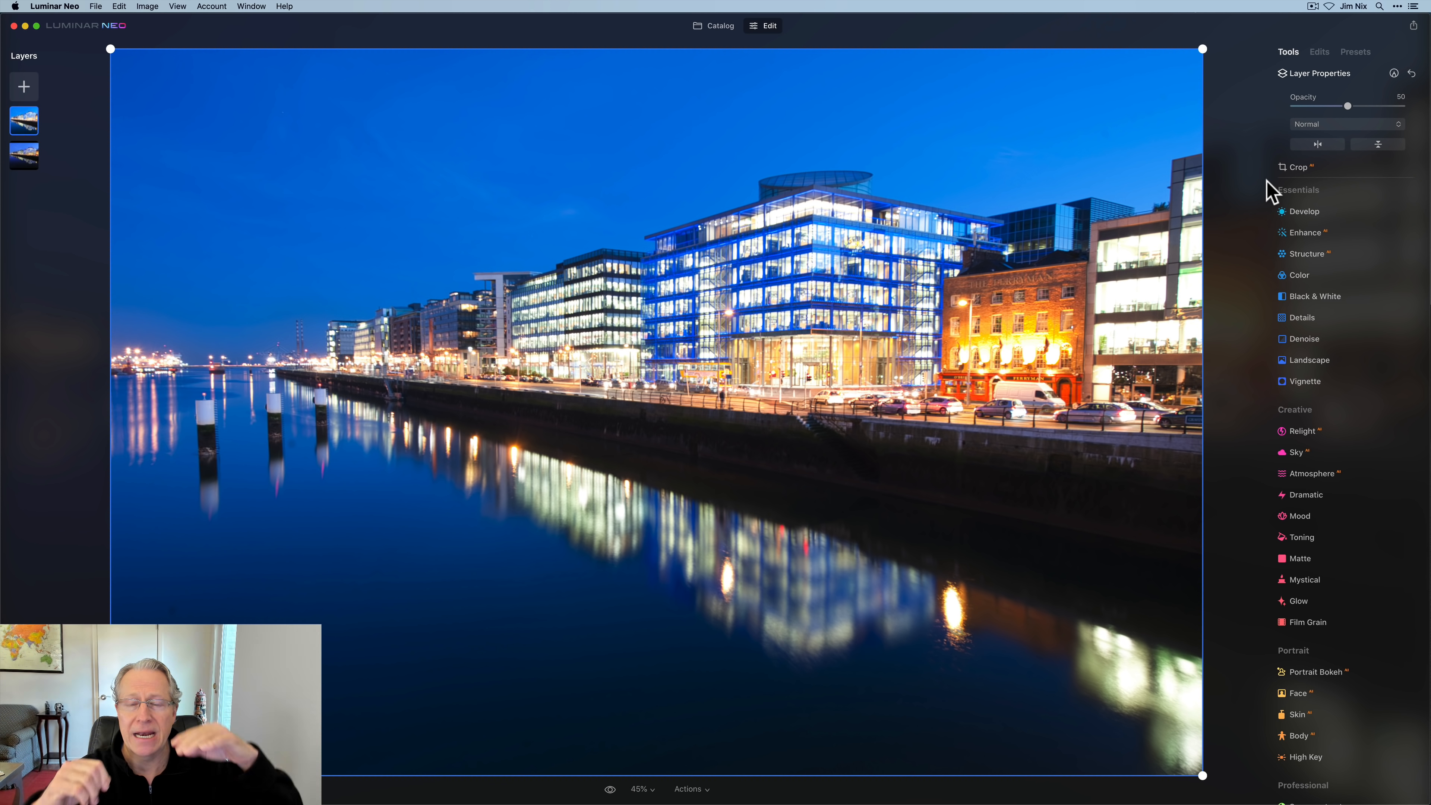
{"action": "mouse_move", "coordinate": [194, 89]}
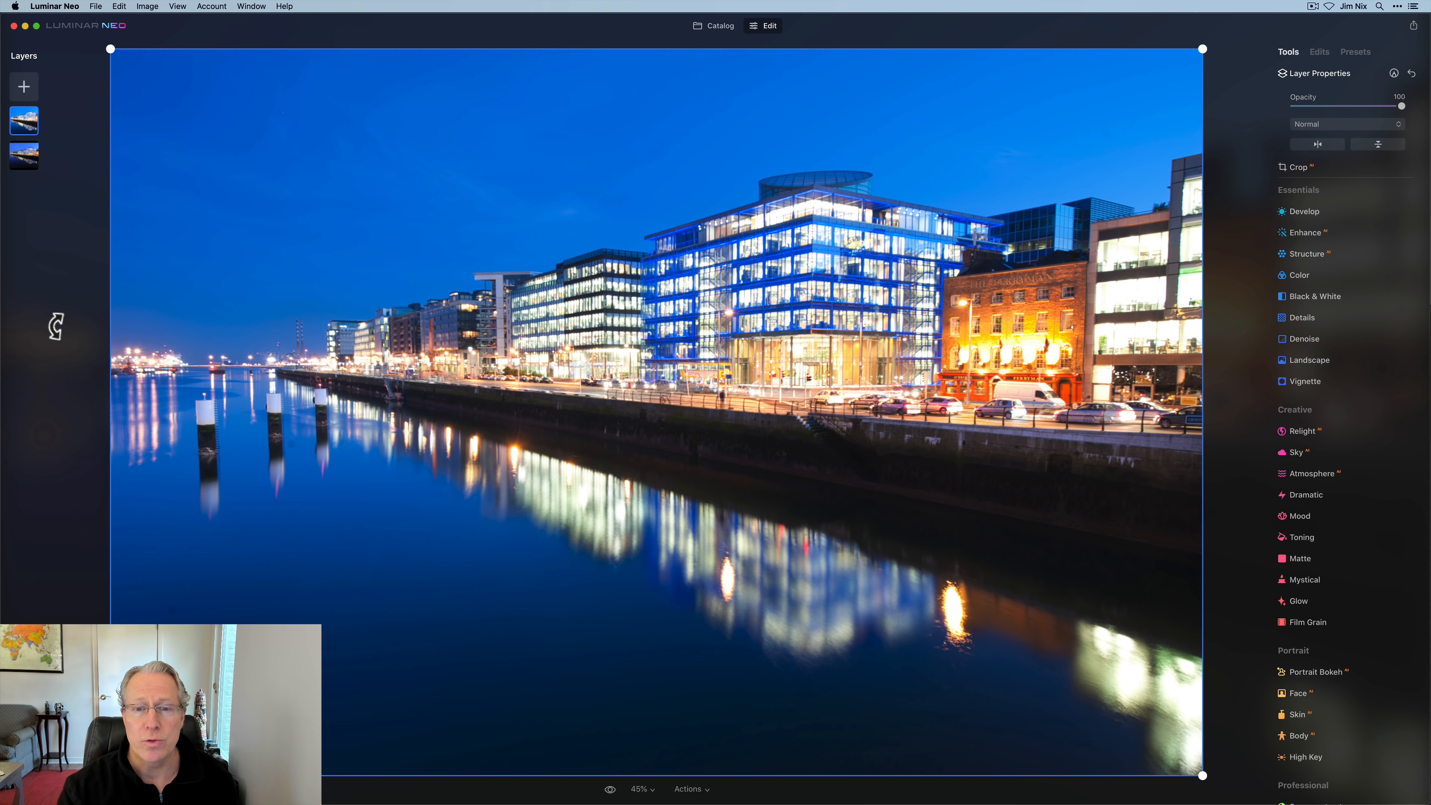
Step: Bring up the top layer's options while raising it to full opacity
{"action": "right_click", "coordinate": [23, 120]}
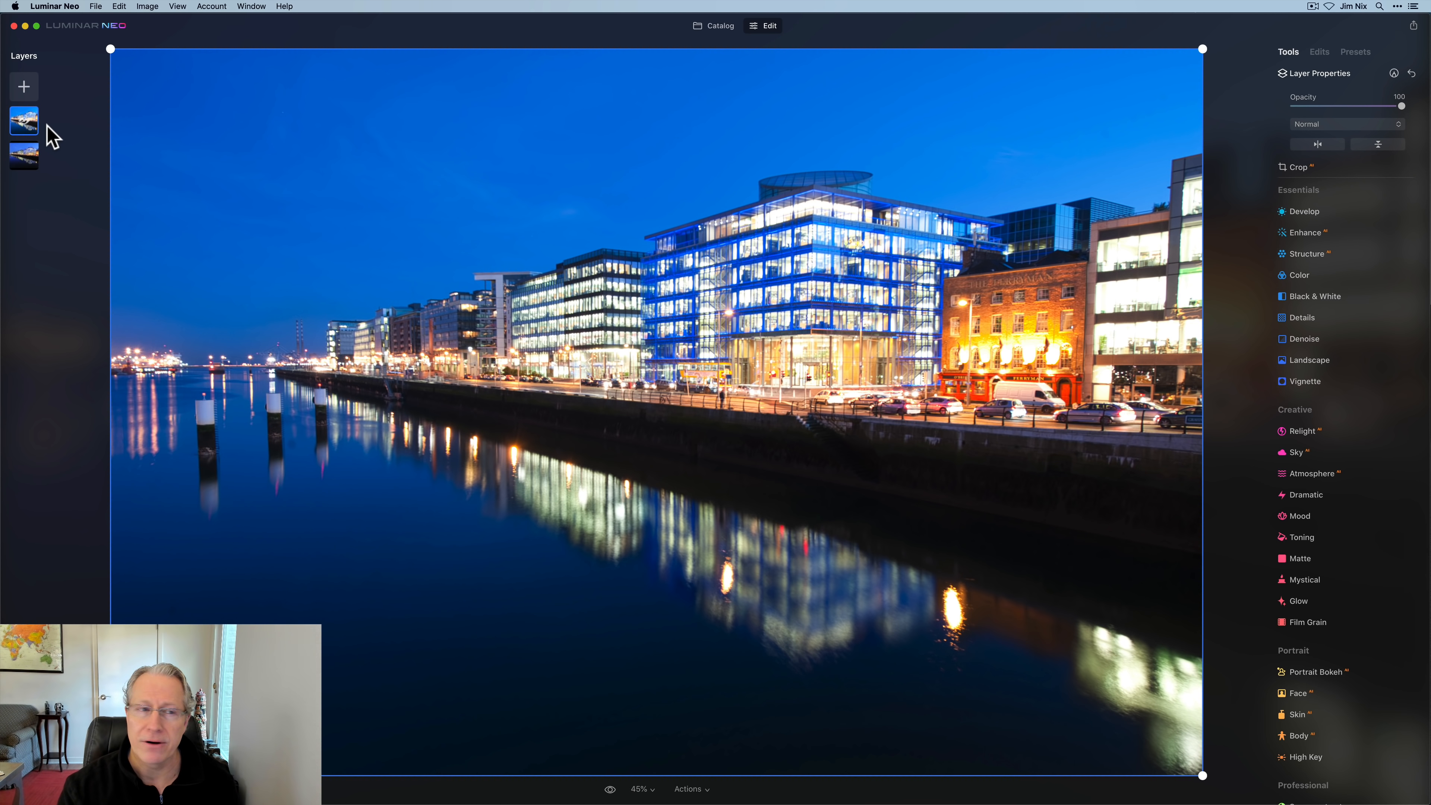
{"action": "mouse_move", "coordinate": [25, 128]}
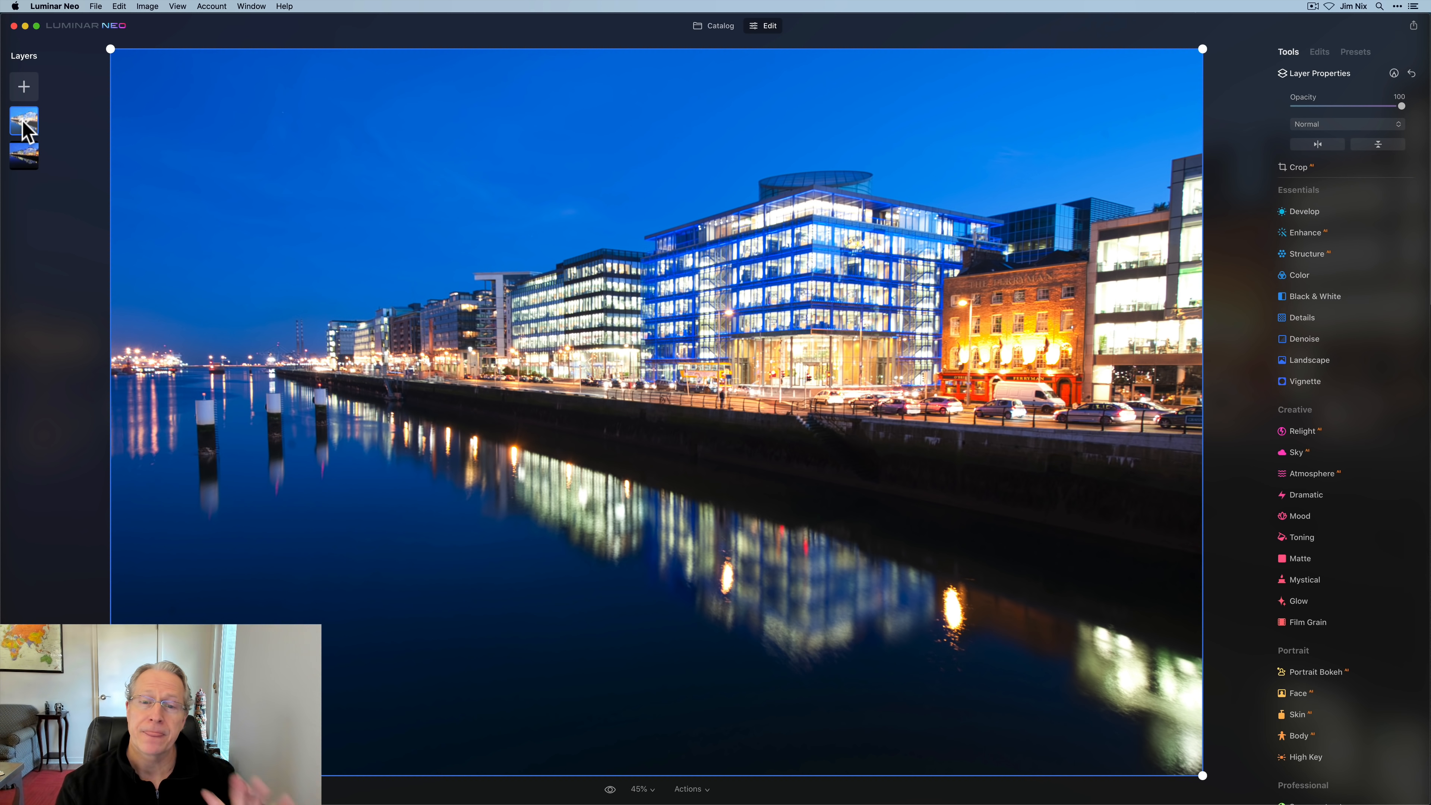
{"action": "right_click", "coordinate": [23, 123]}
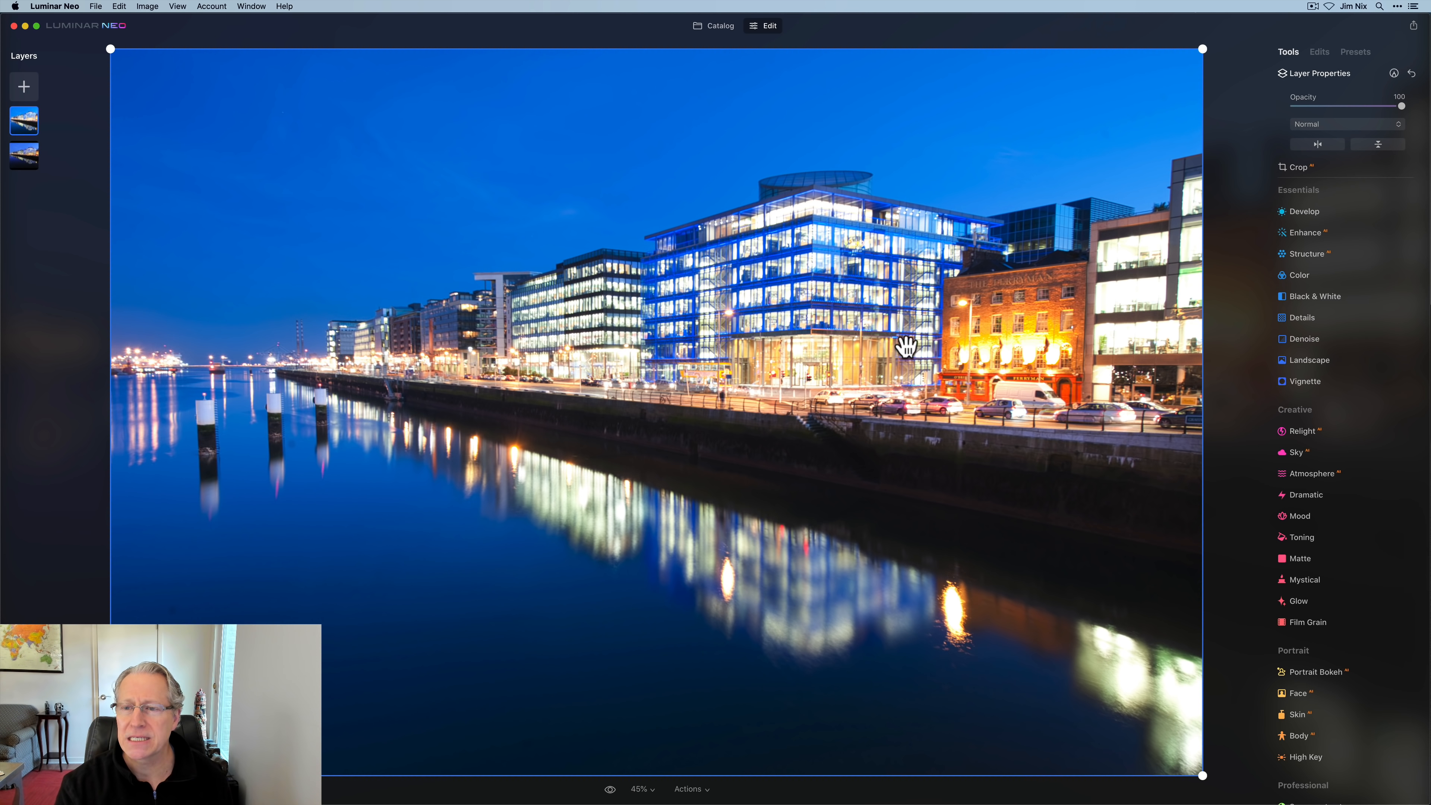
{"action": "mouse_move", "coordinate": [1243, 359]}
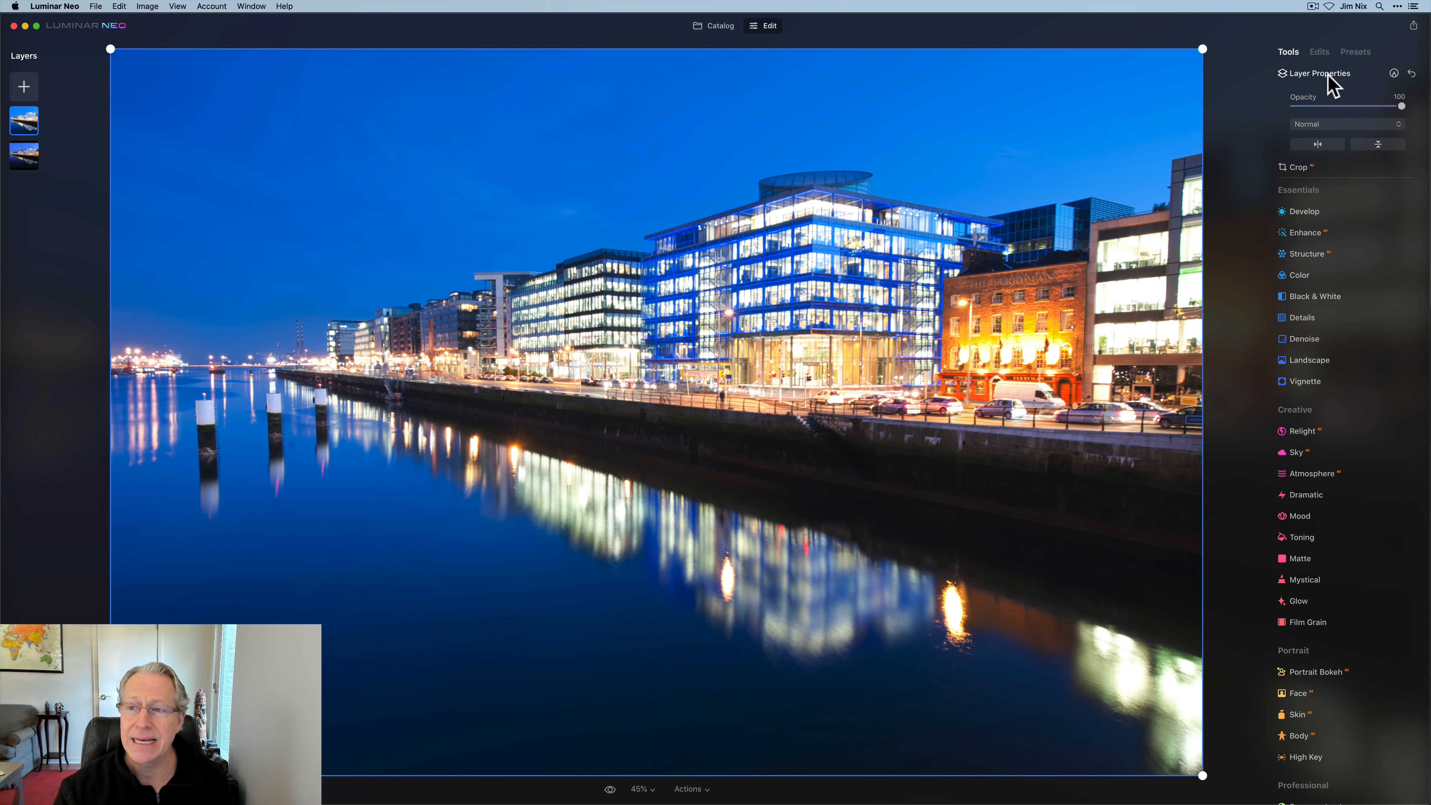
Step: Collapse Layer Properties and bring up the Enhance adjustments for the top layer
{"action": "left_click", "coordinate": [1318, 73]}
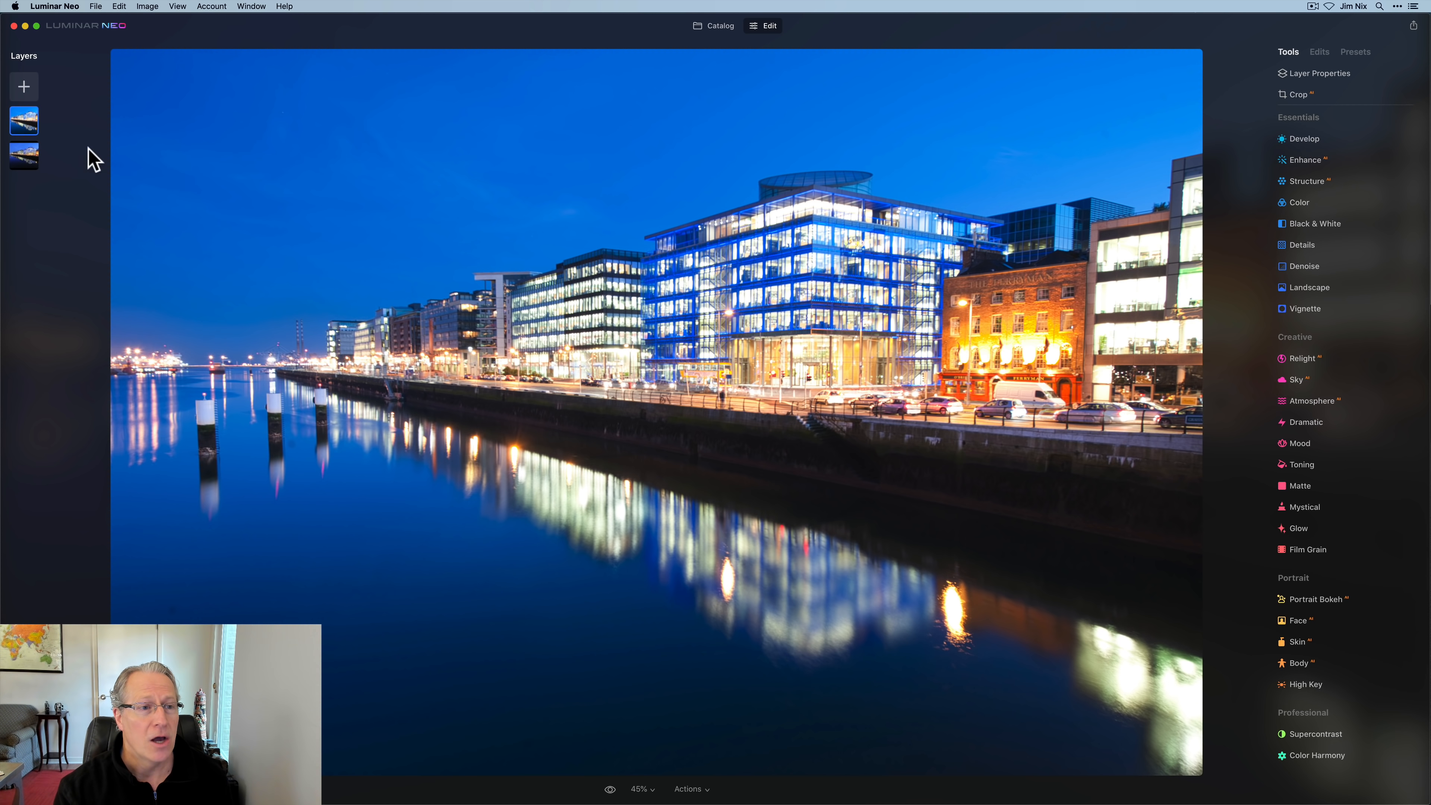
{"action": "mouse_move", "coordinate": [46, 127]}
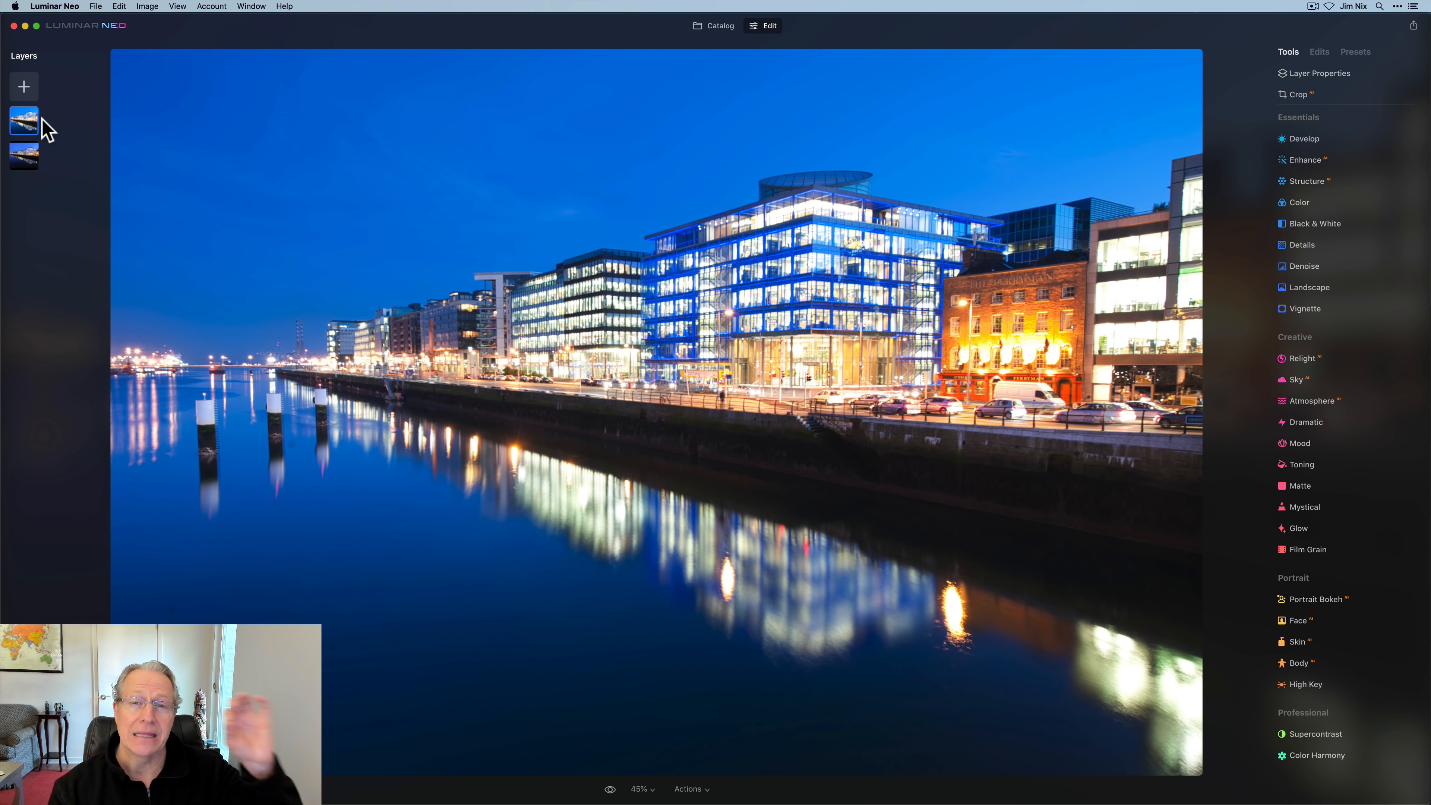
{"action": "mouse_move", "coordinate": [81, 208]}
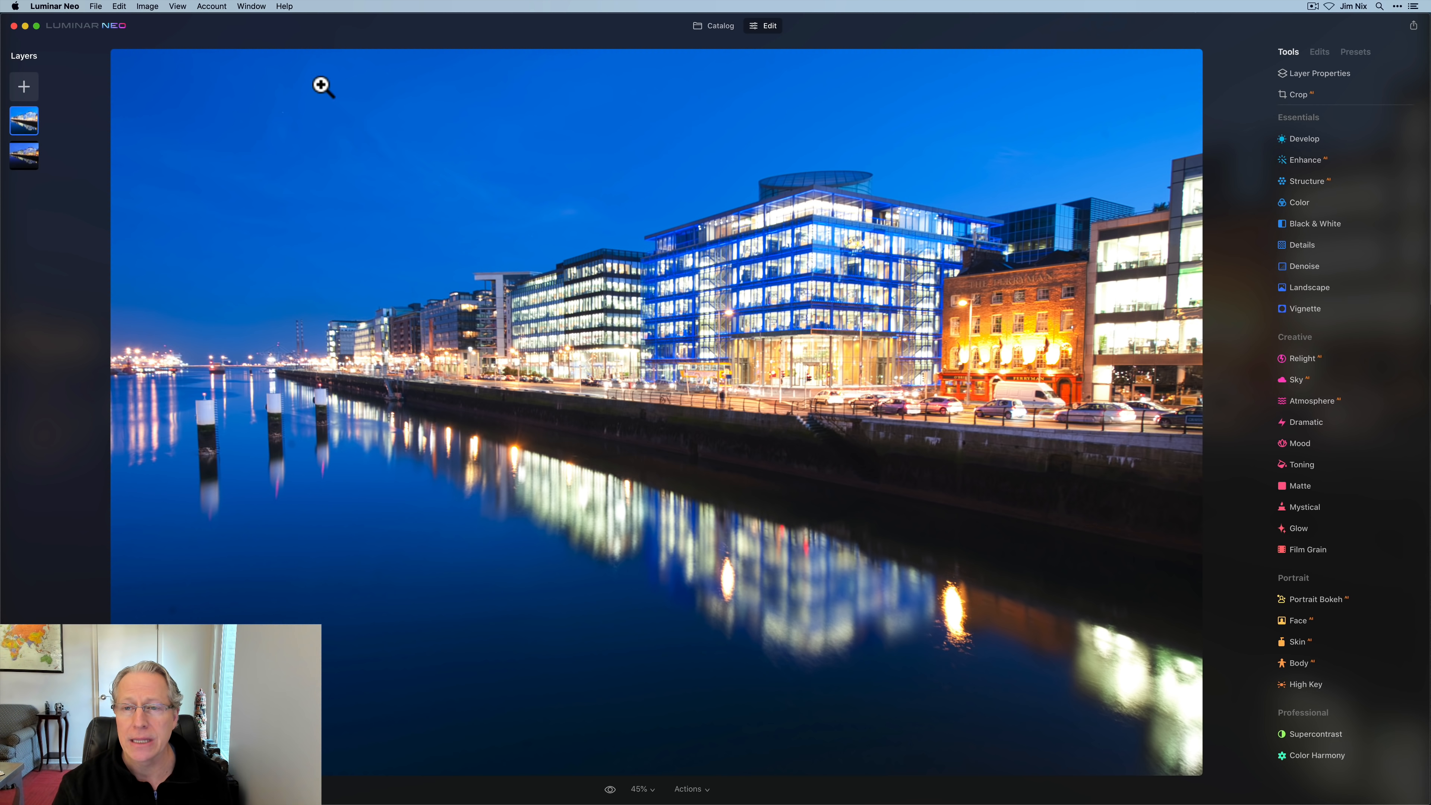
{"action": "left_click", "coordinate": [1304, 170]}
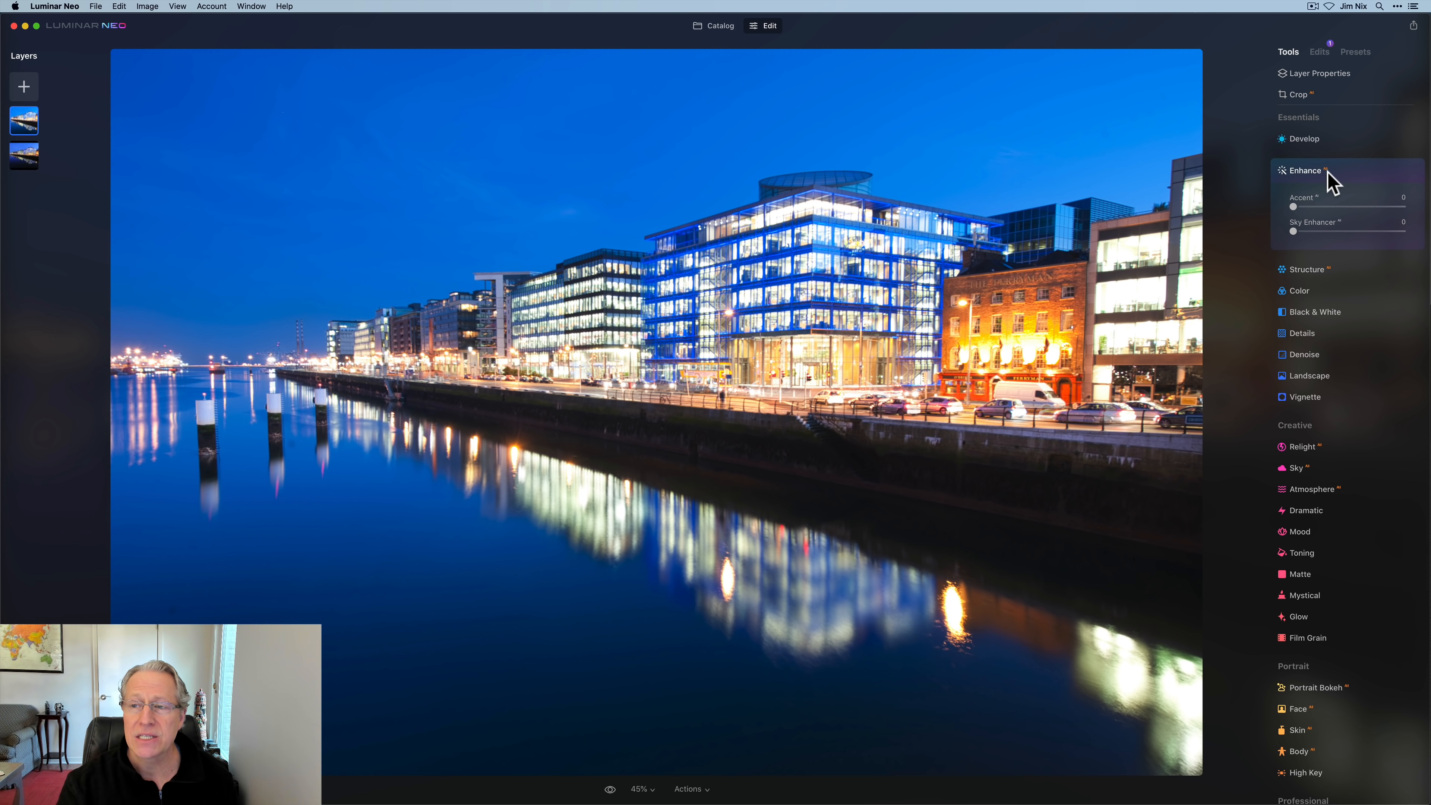
Step: Collapse the Enhance adjustments so every tool is closed again
{"action": "left_click", "coordinate": [1305, 170]}
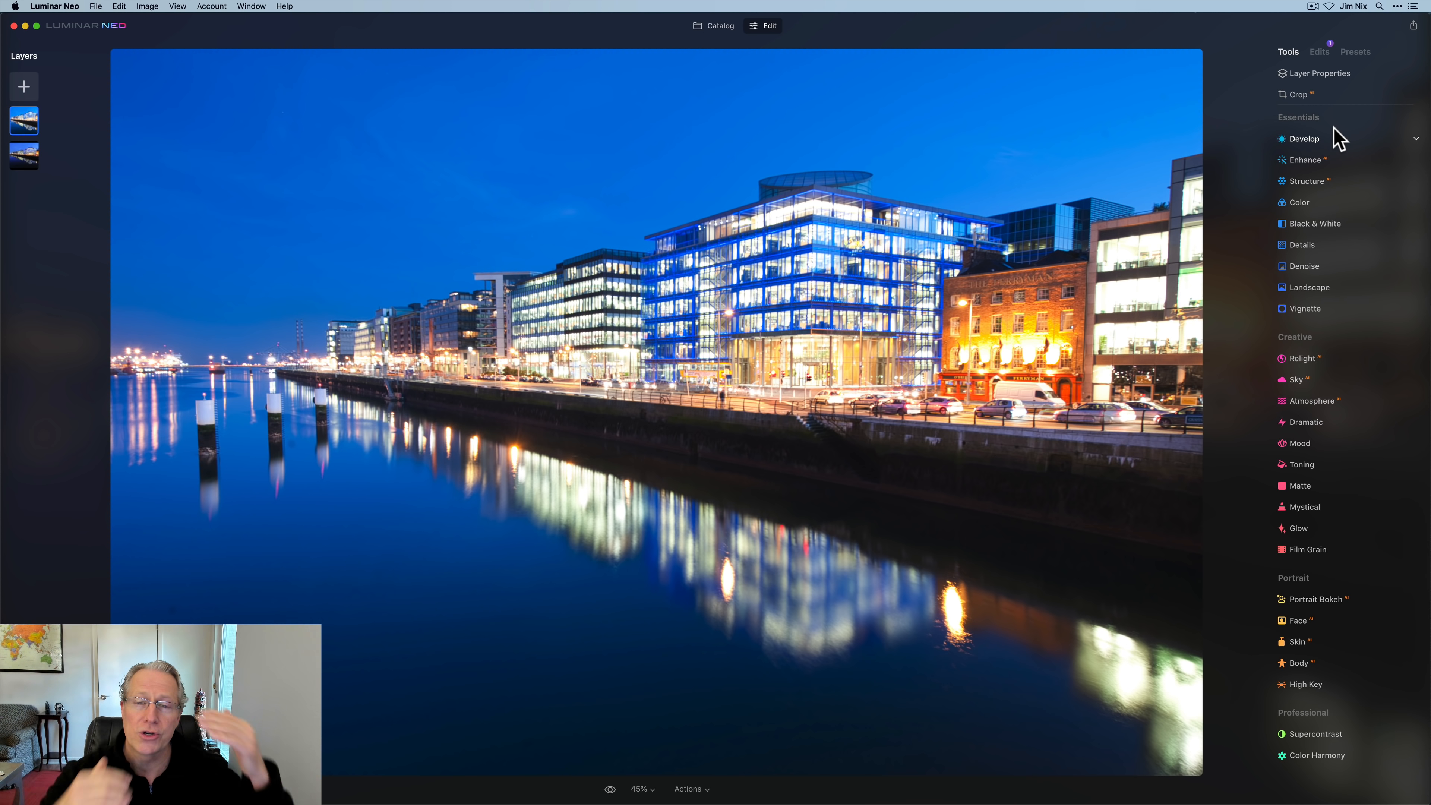
{"action": "mouse_move", "coordinate": [1314, 223]}
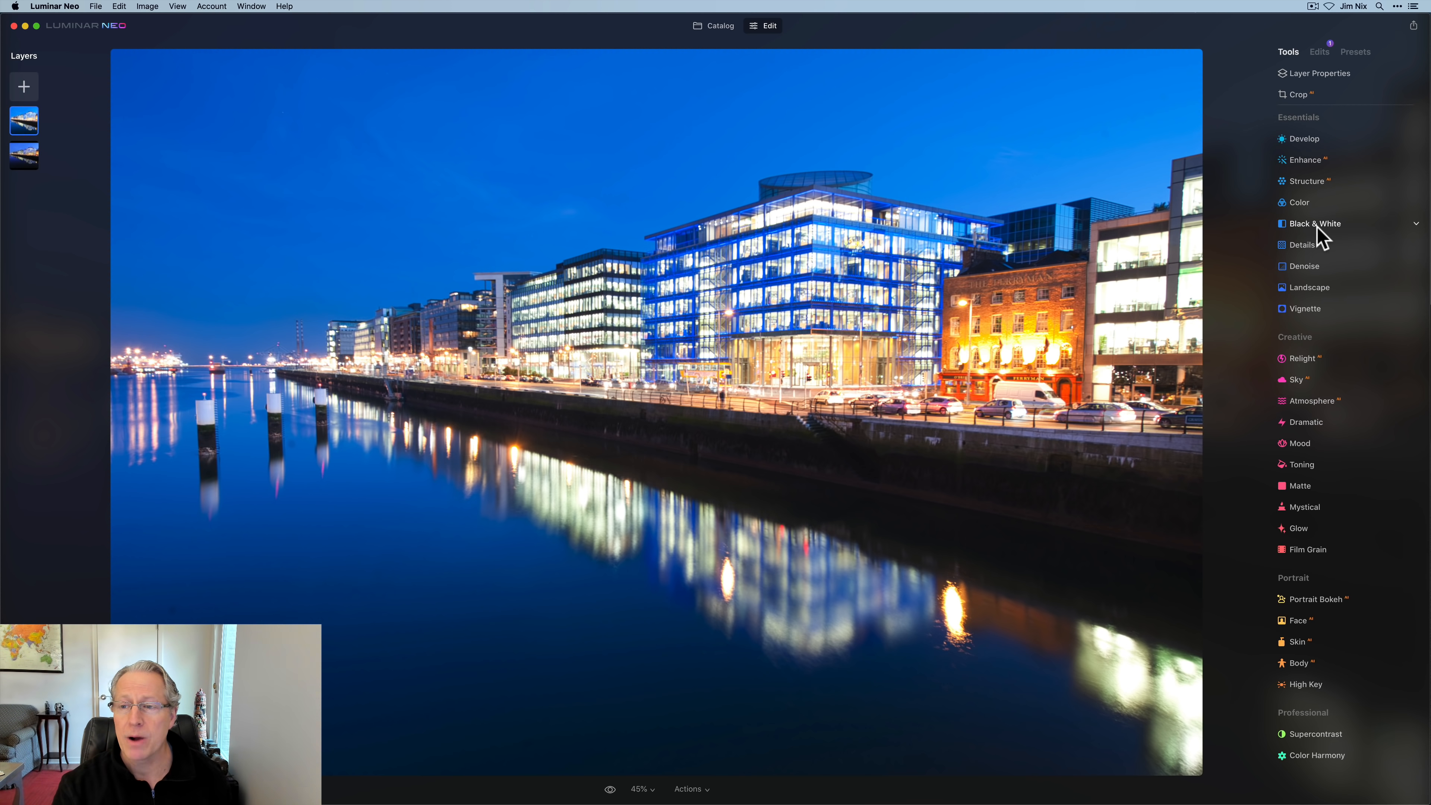
Step: Toggle Convert to B&W on and back off in the Black & White tool, leaving the cityscape in color
{"action": "left_click", "coordinate": [1314, 223]}
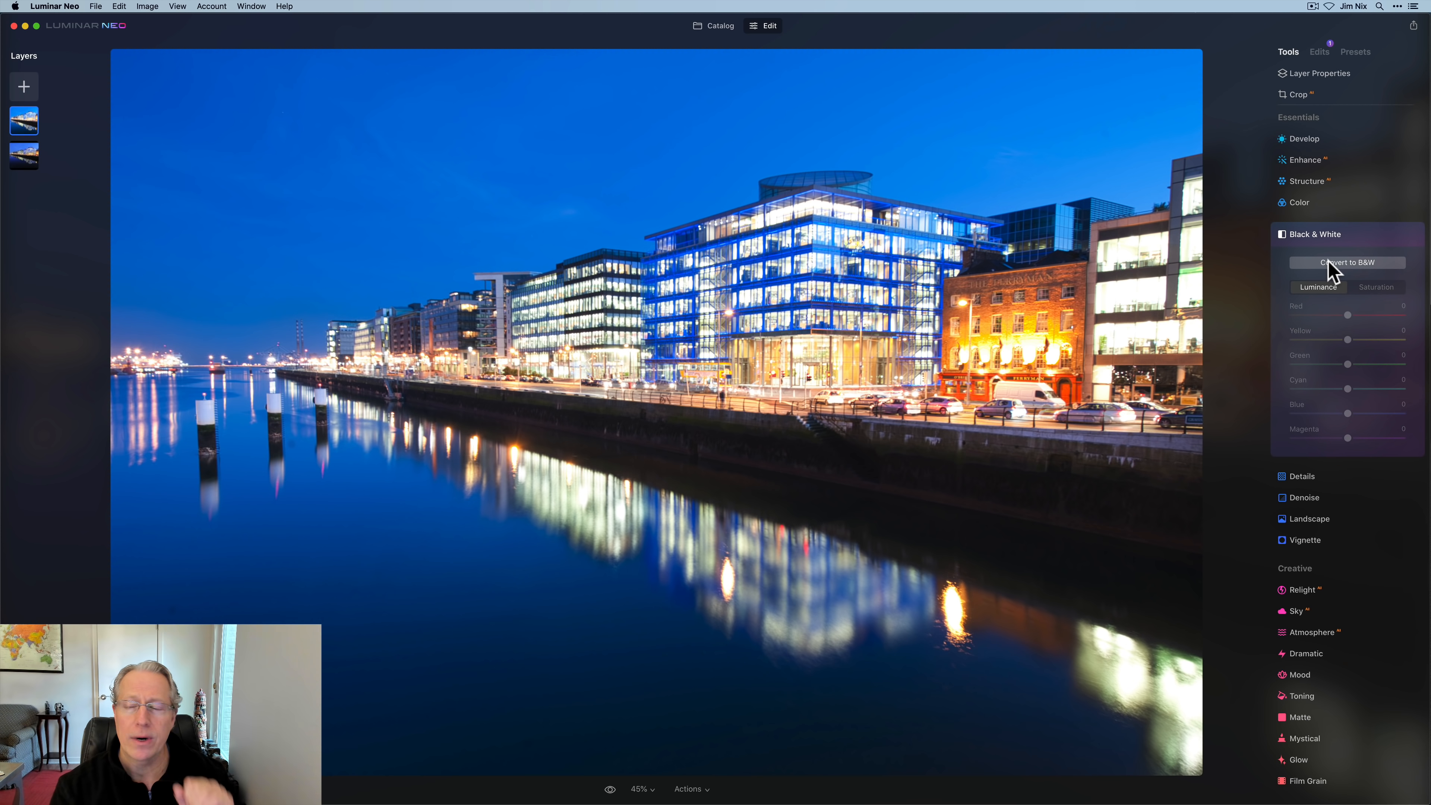
{"action": "left_click", "coordinate": [1346, 263]}
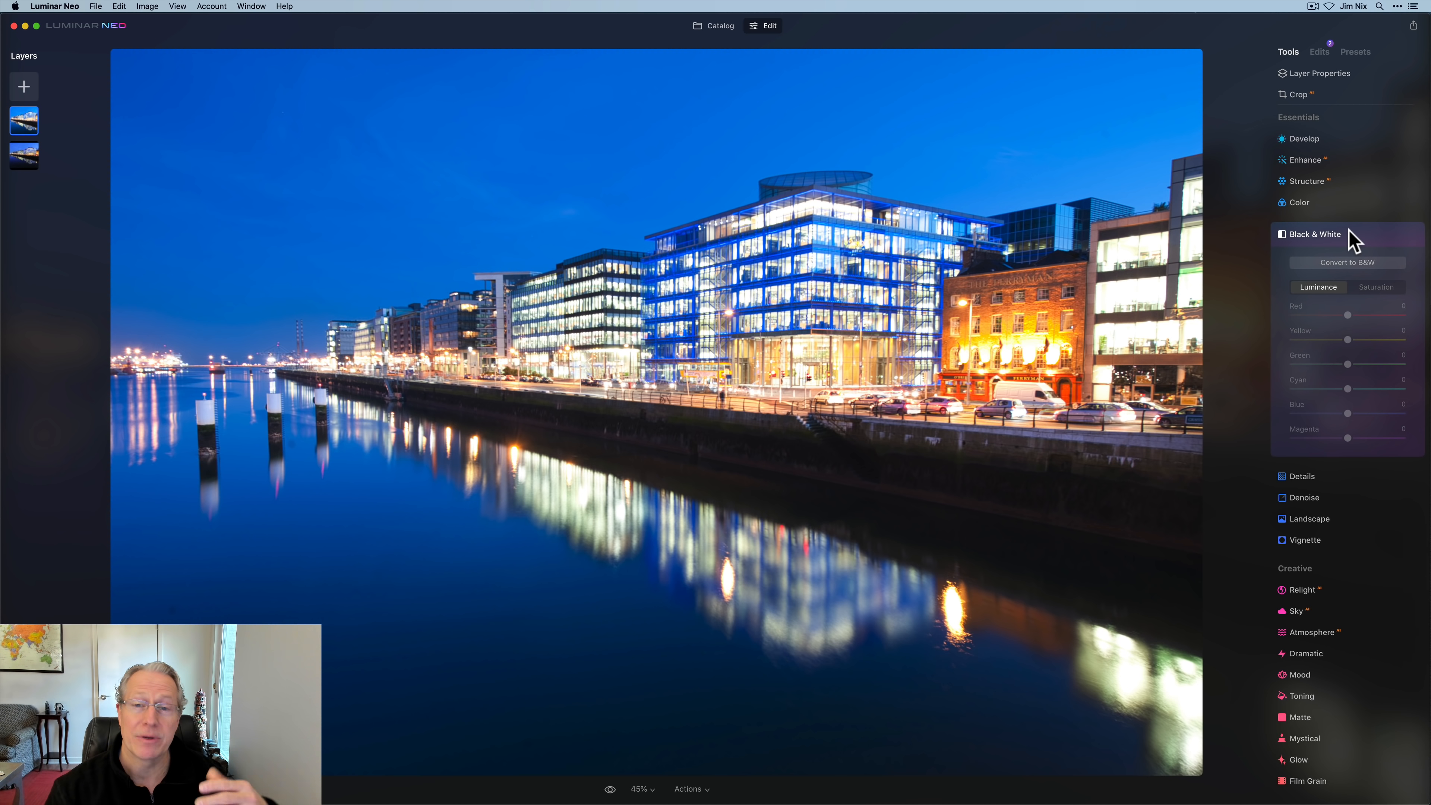
{"action": "mouse_move", "coordinate": [1349, 108]}
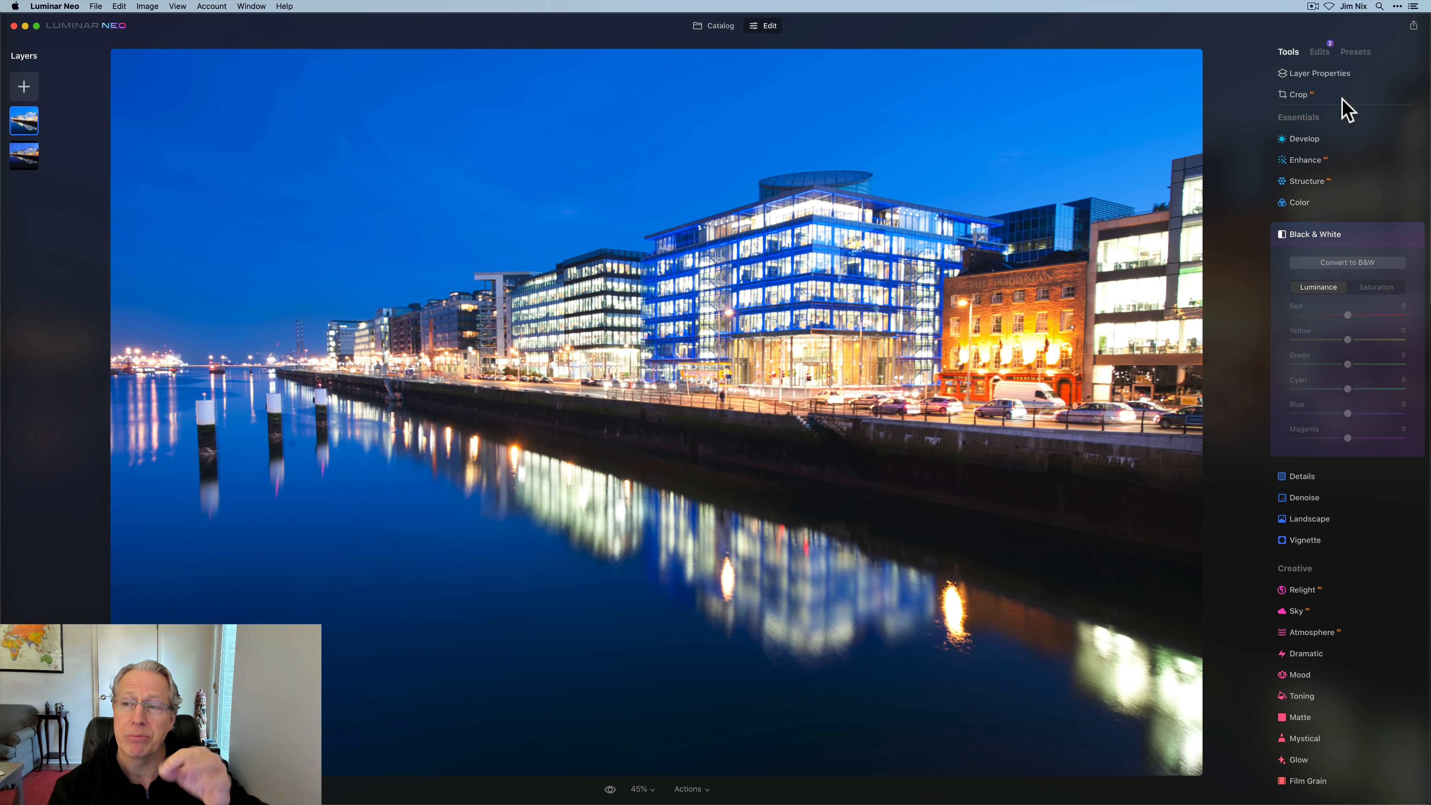
{"action": "mouse_move", "coordinate": [1337, 253]}
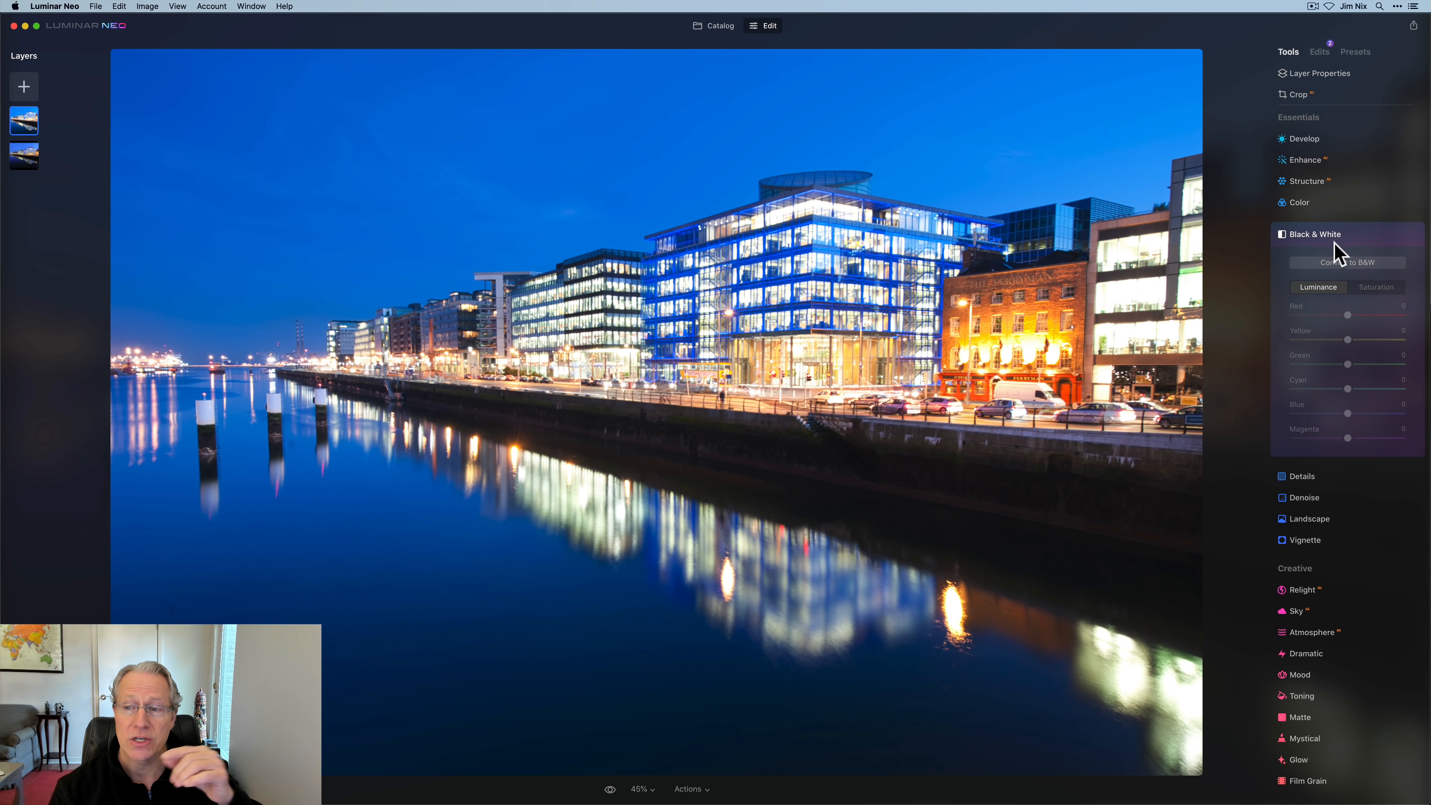
{"action": "left_click", "coordinate": [1314, 233]}
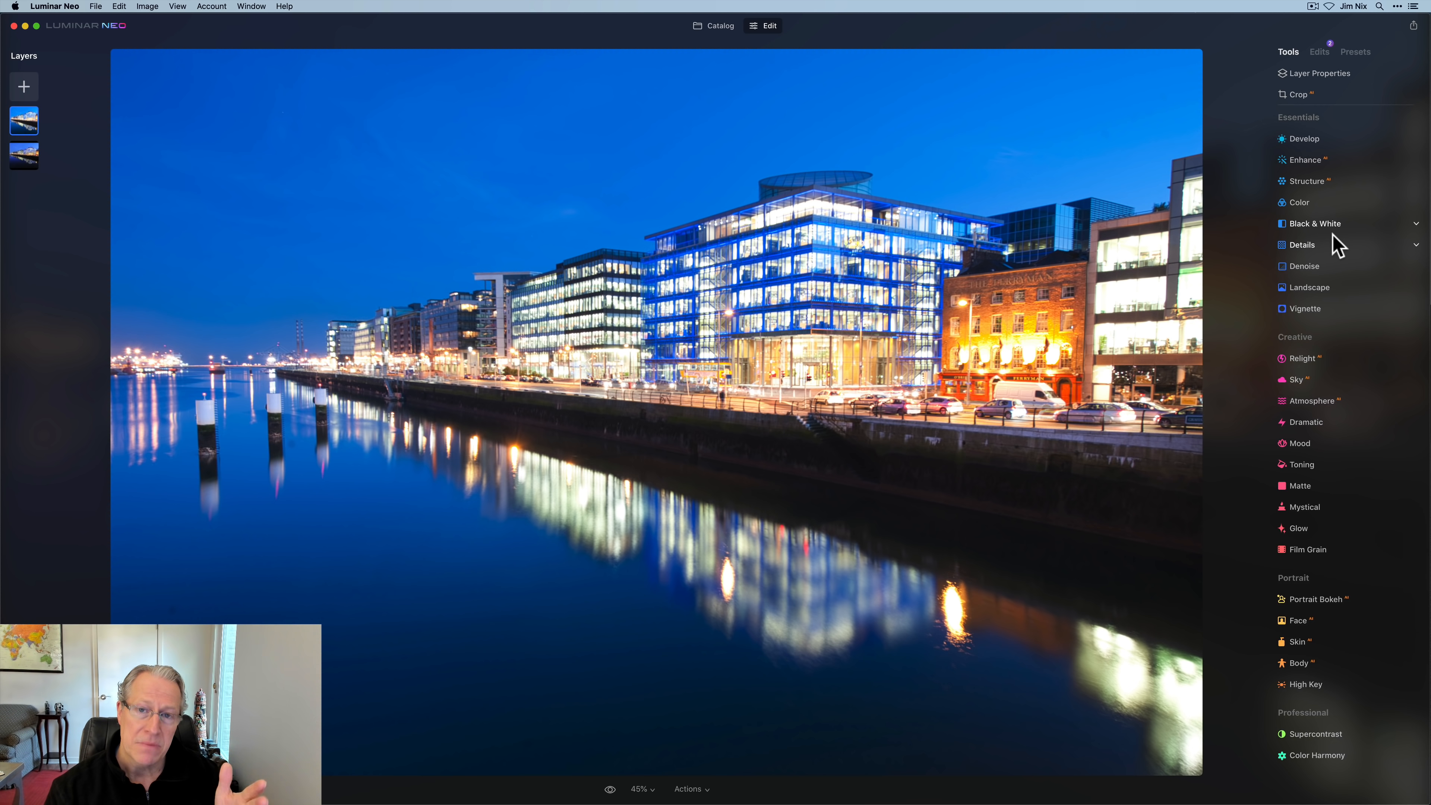
{"action": "mouse_move", "coordinate": [74, 200]}
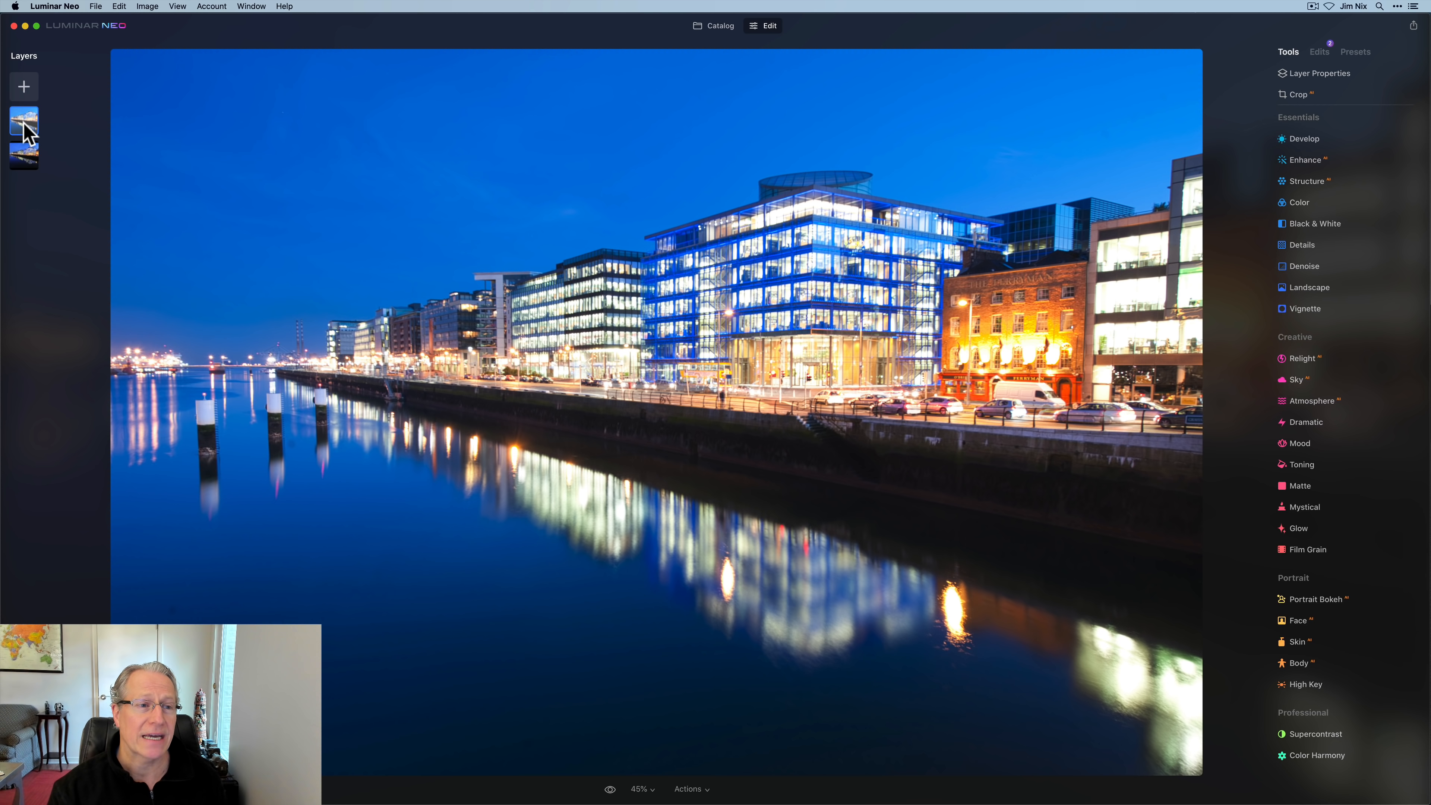
Step: Bring up the top layer's context menu with Hide Layer and Rename Layer
{"action": "right_click", "coordinate": [23, 122]}
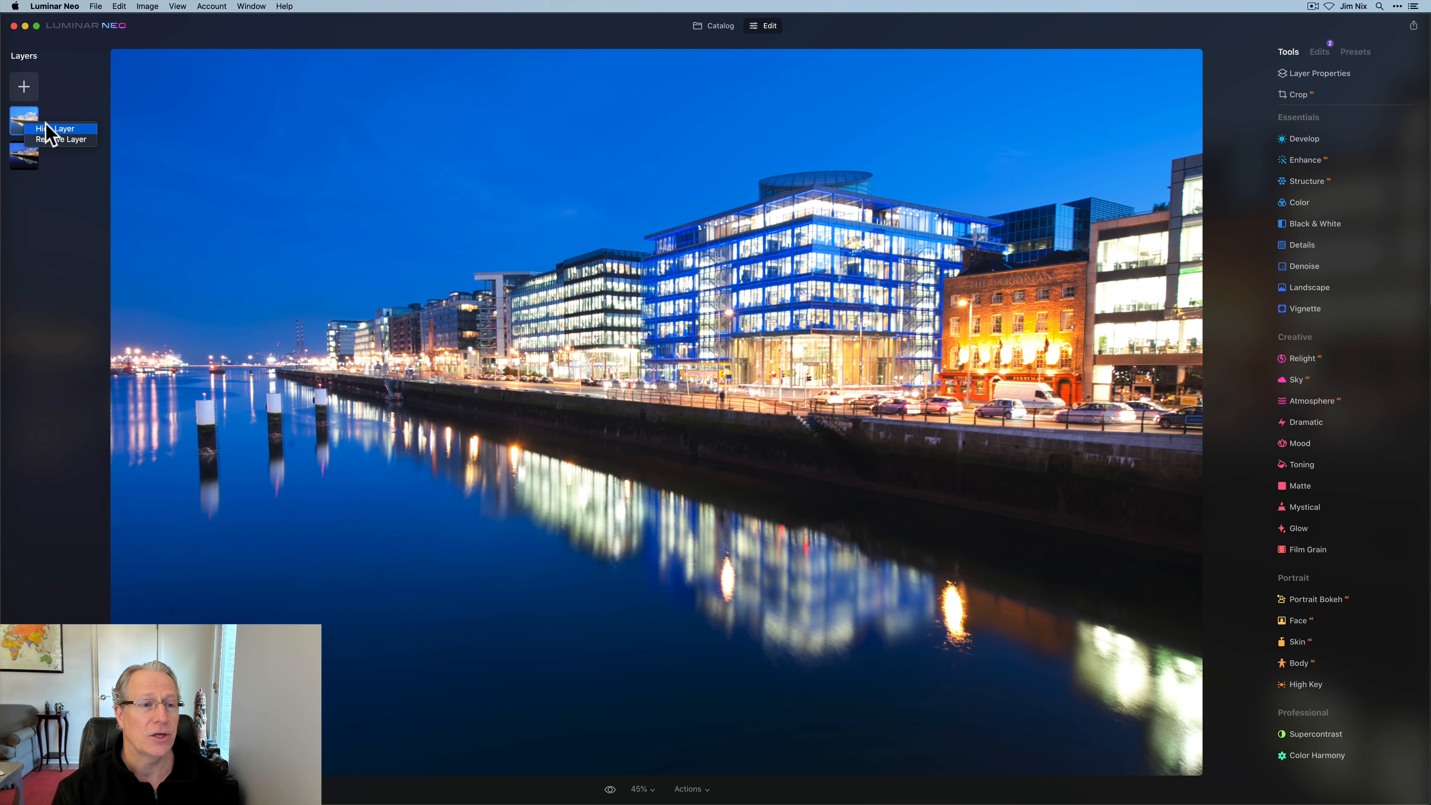